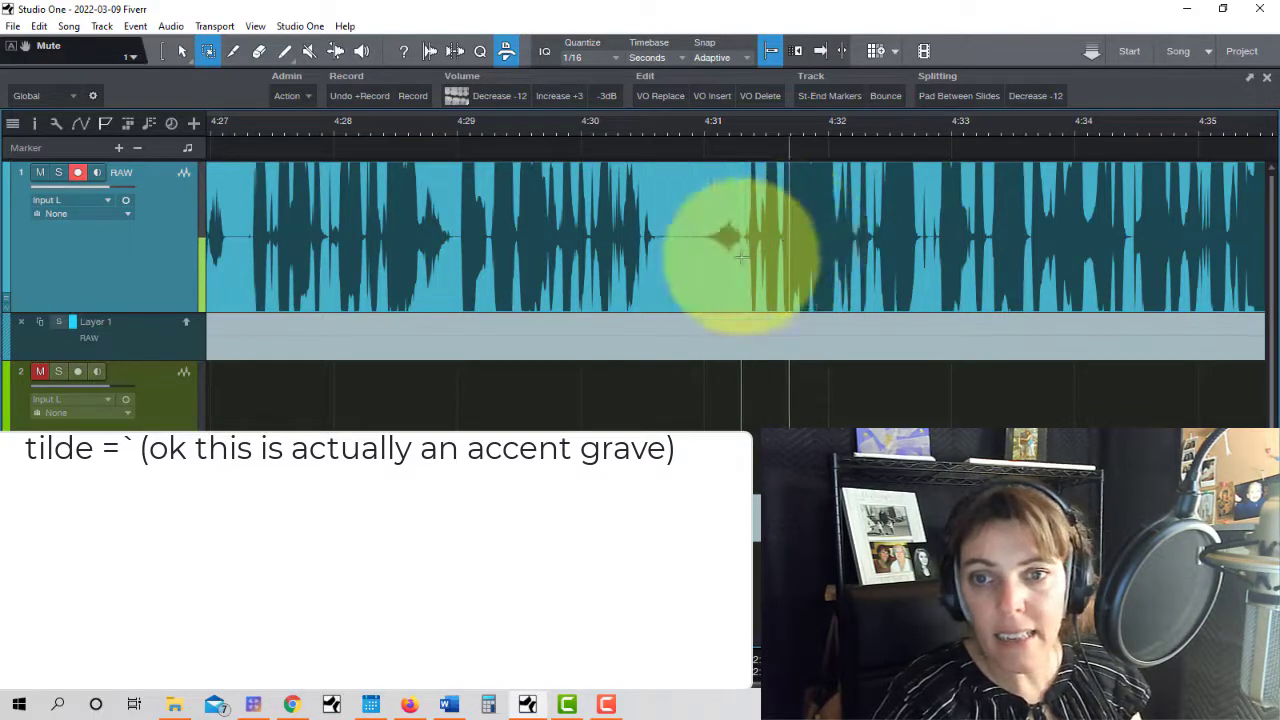
mouse_move(660, 272)
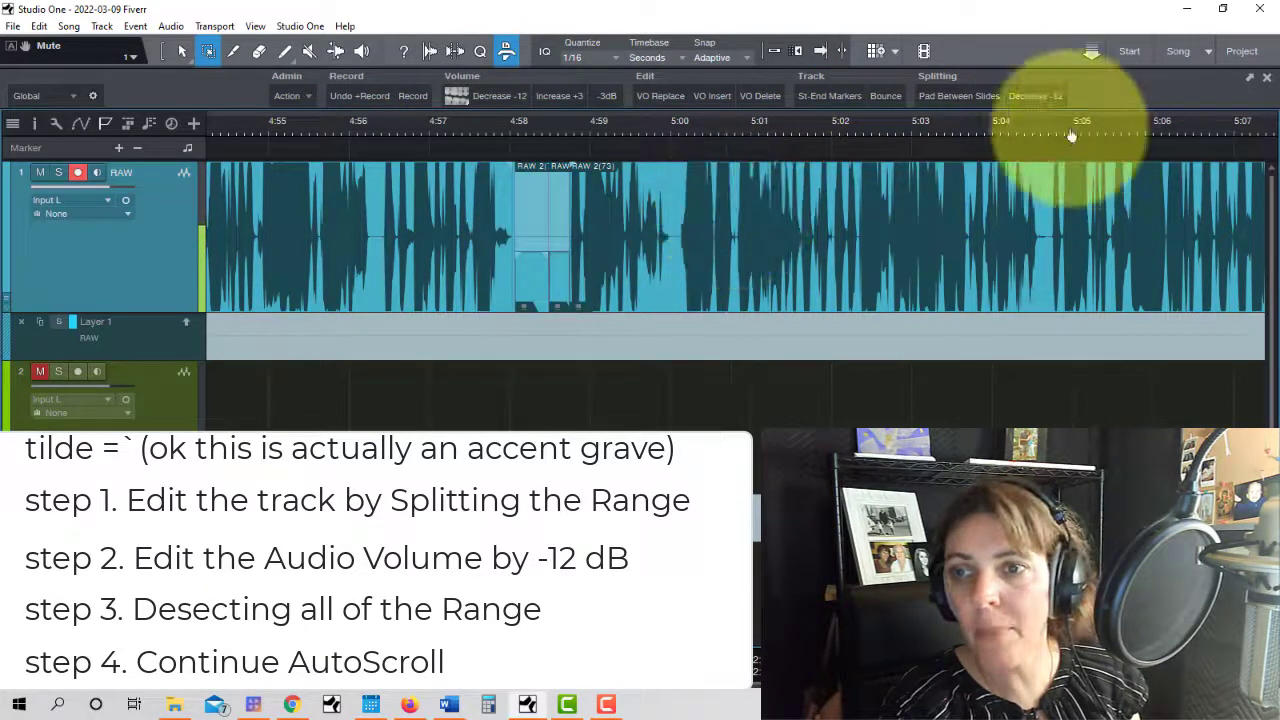
- Bring up the Macro Organizer and select the existing 'Decrease -12' macro
scroll(right, 3)
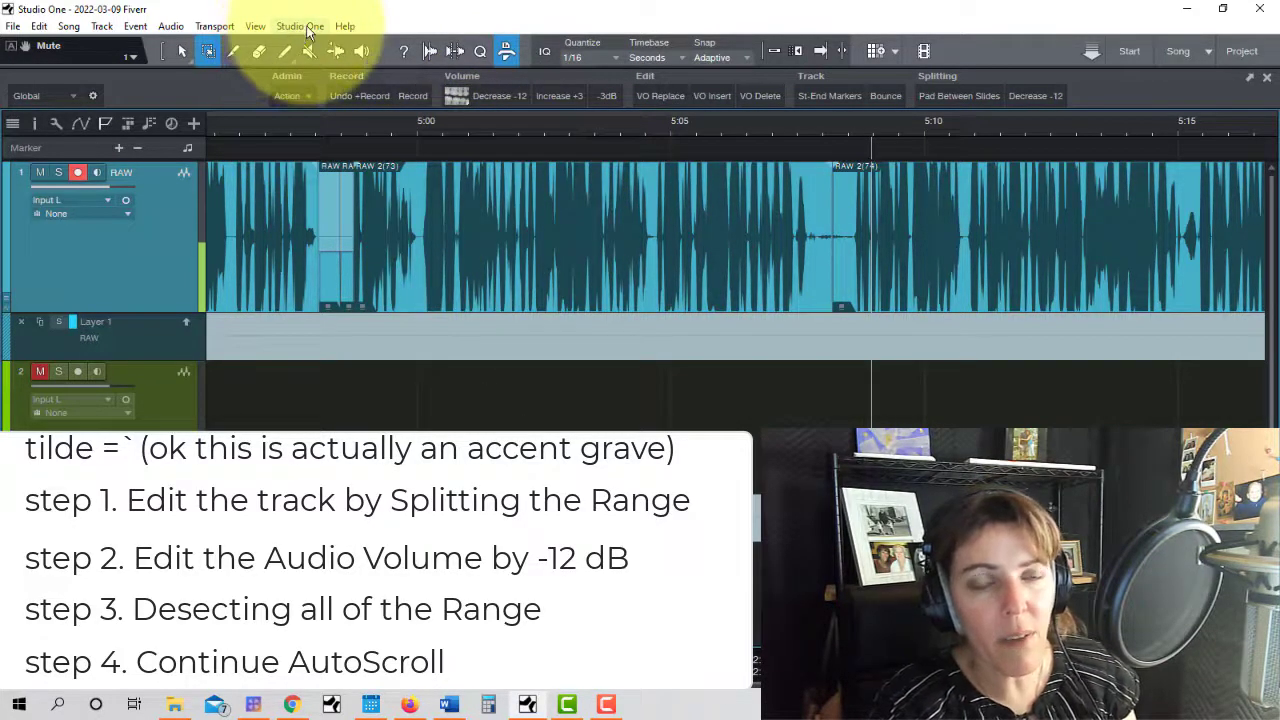
click(300, 24)
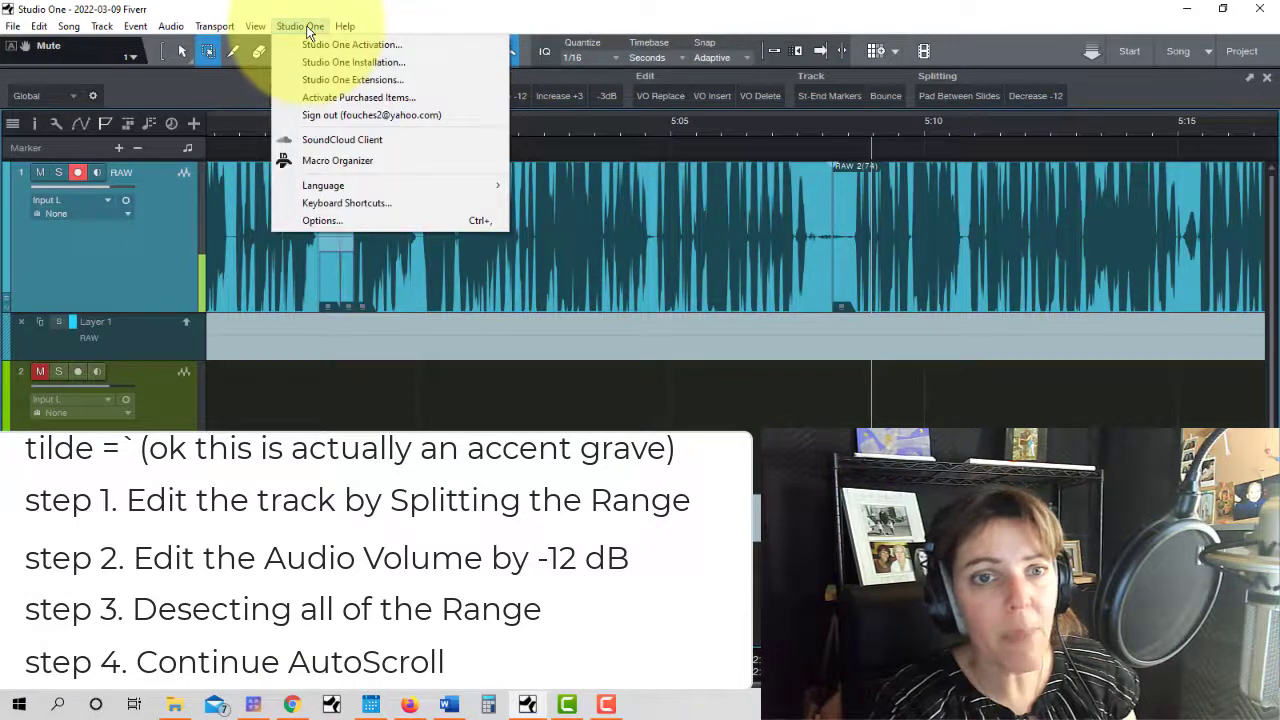
mouse_move(336, 160)
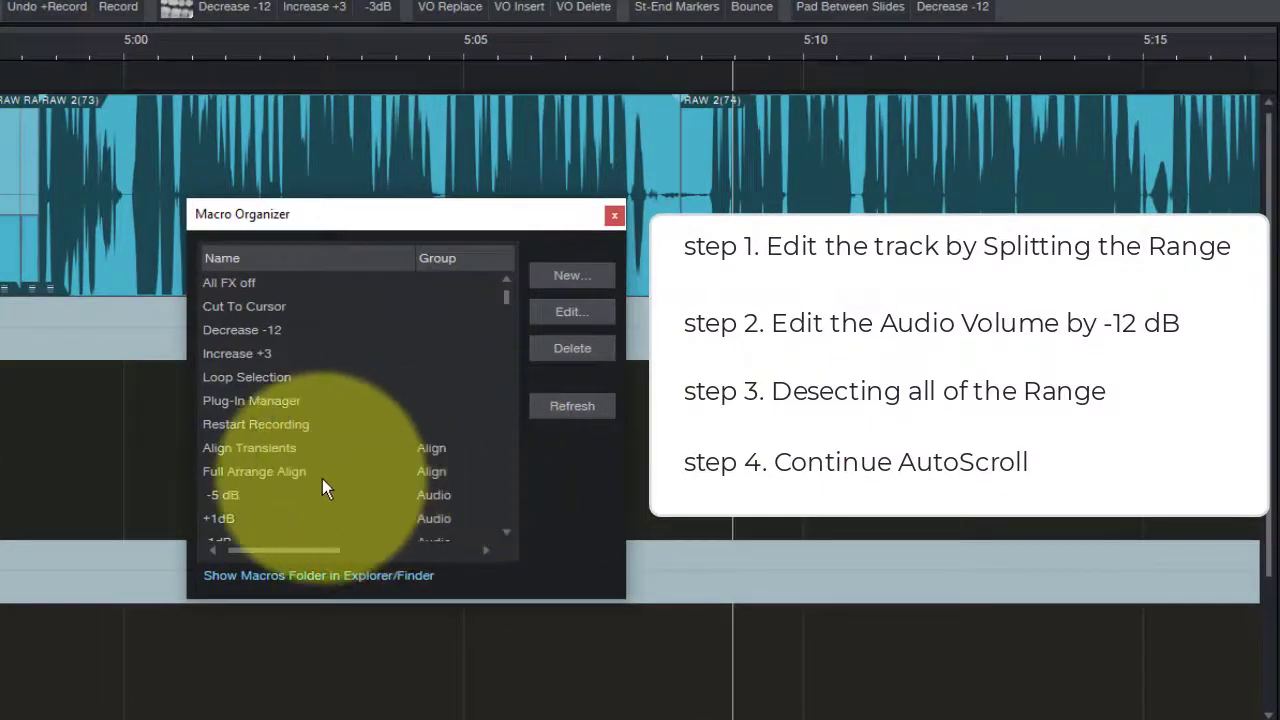
scroll(down, 3)
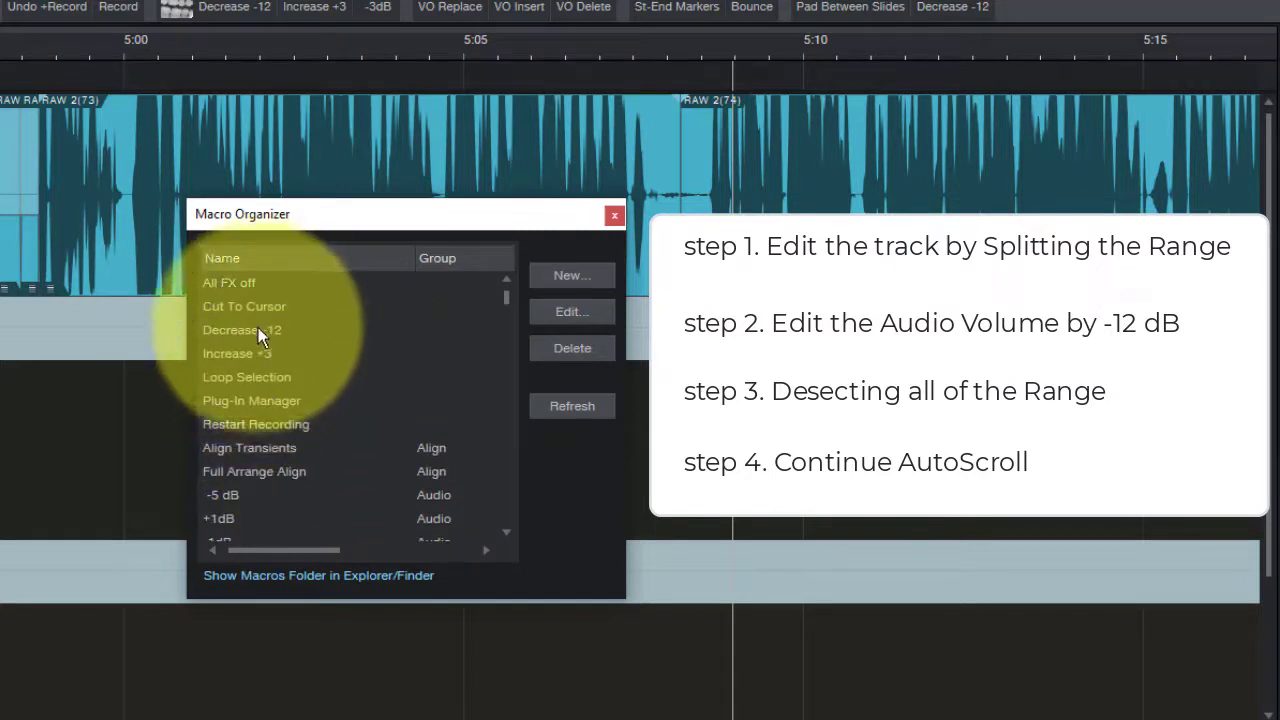
click(240, 330)
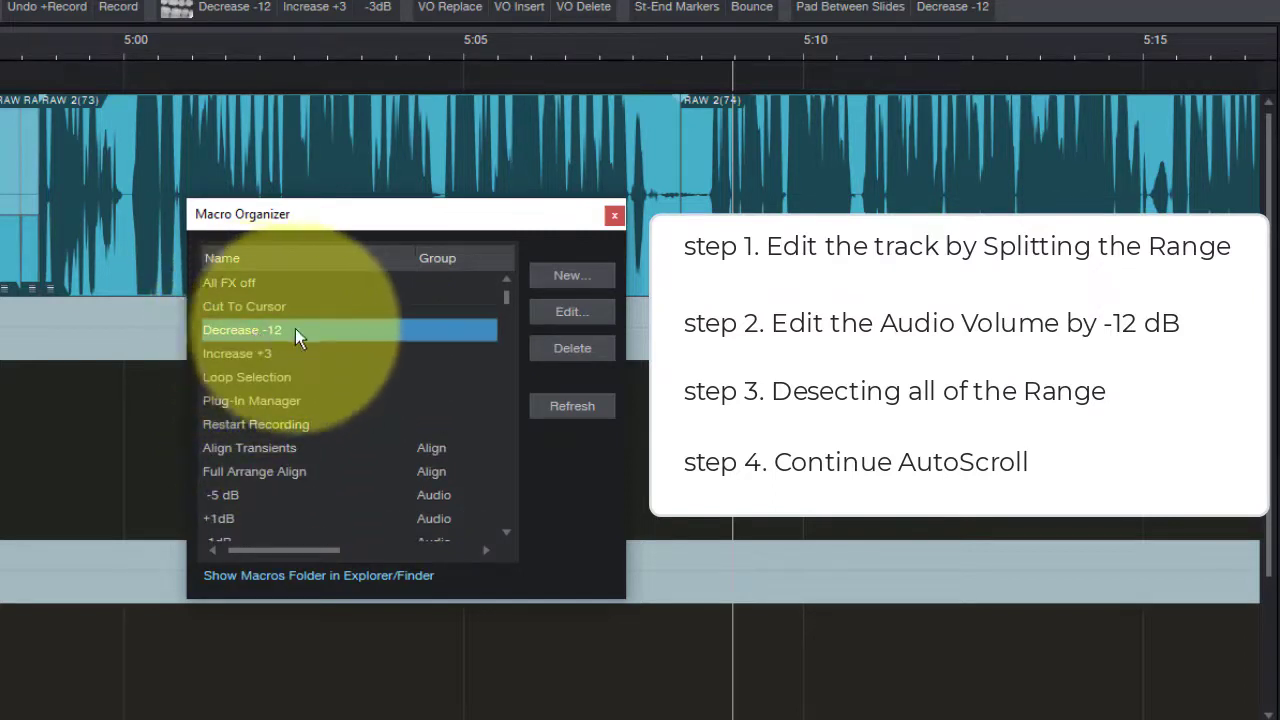
mouse_move(316, 336)
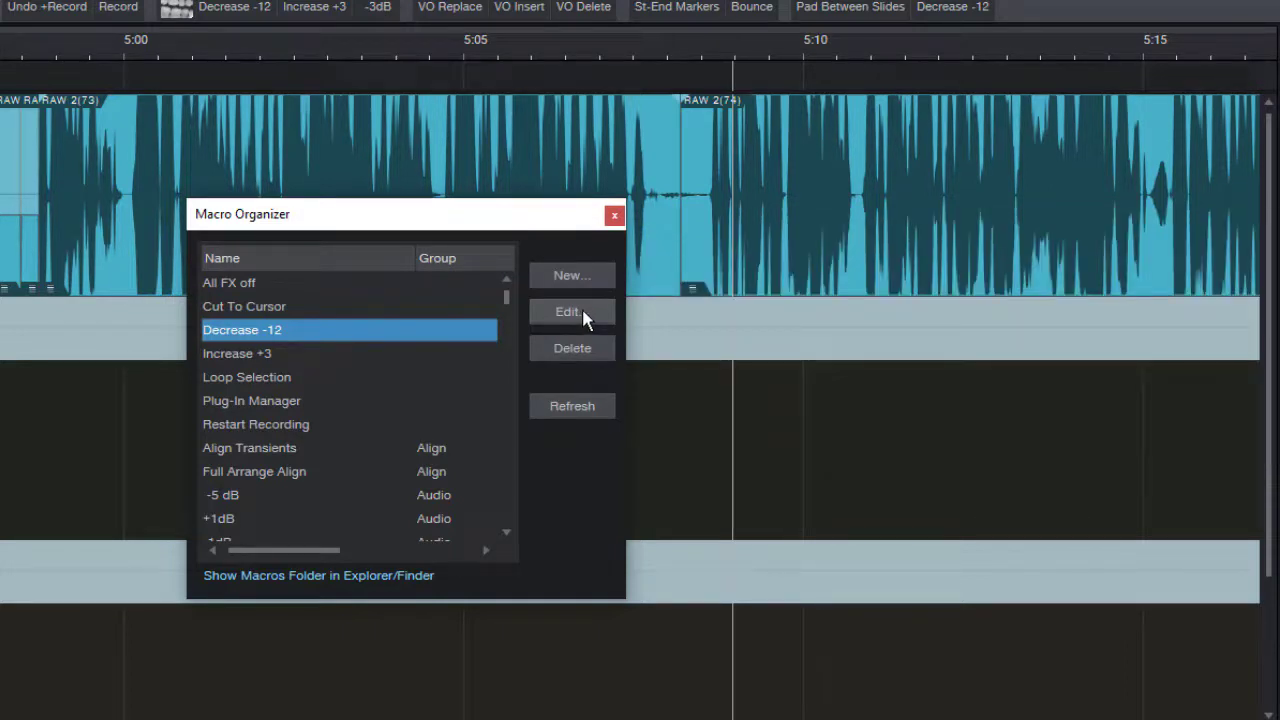
click(572, 312)
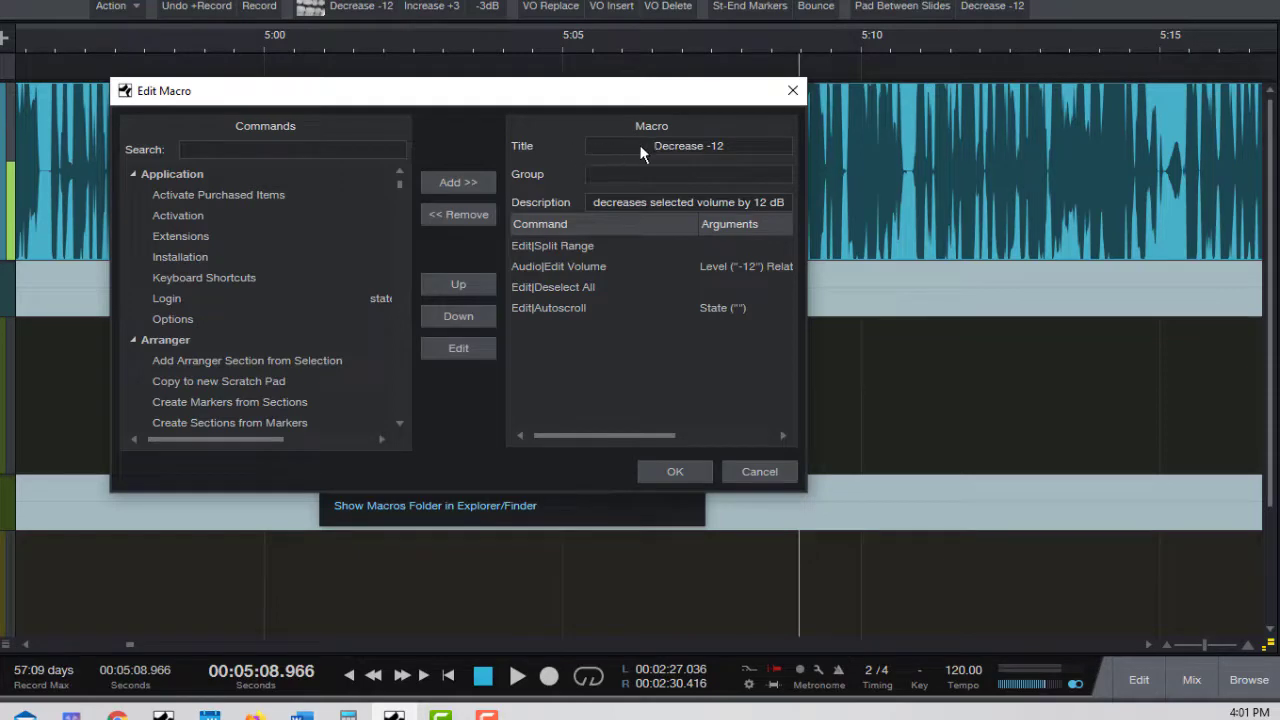
mouse_move(704, 156)
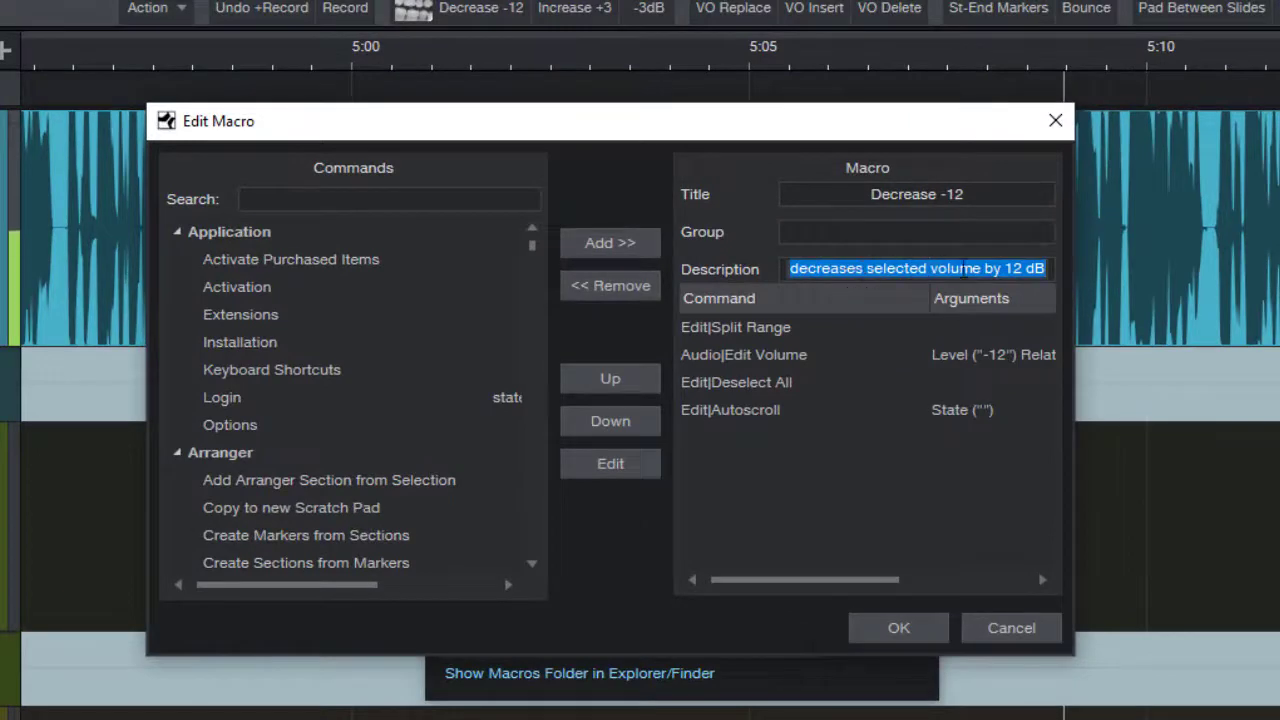
mouse_move(800, 308)
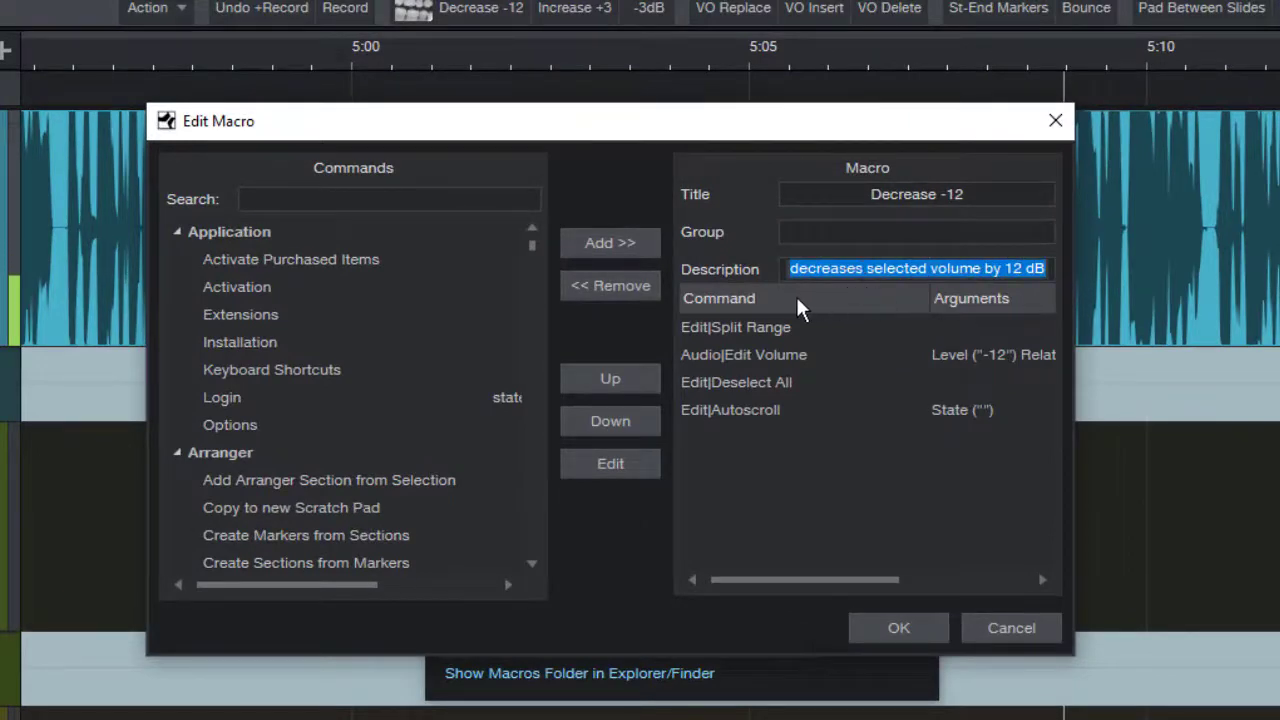
mouse_move(768, 348)
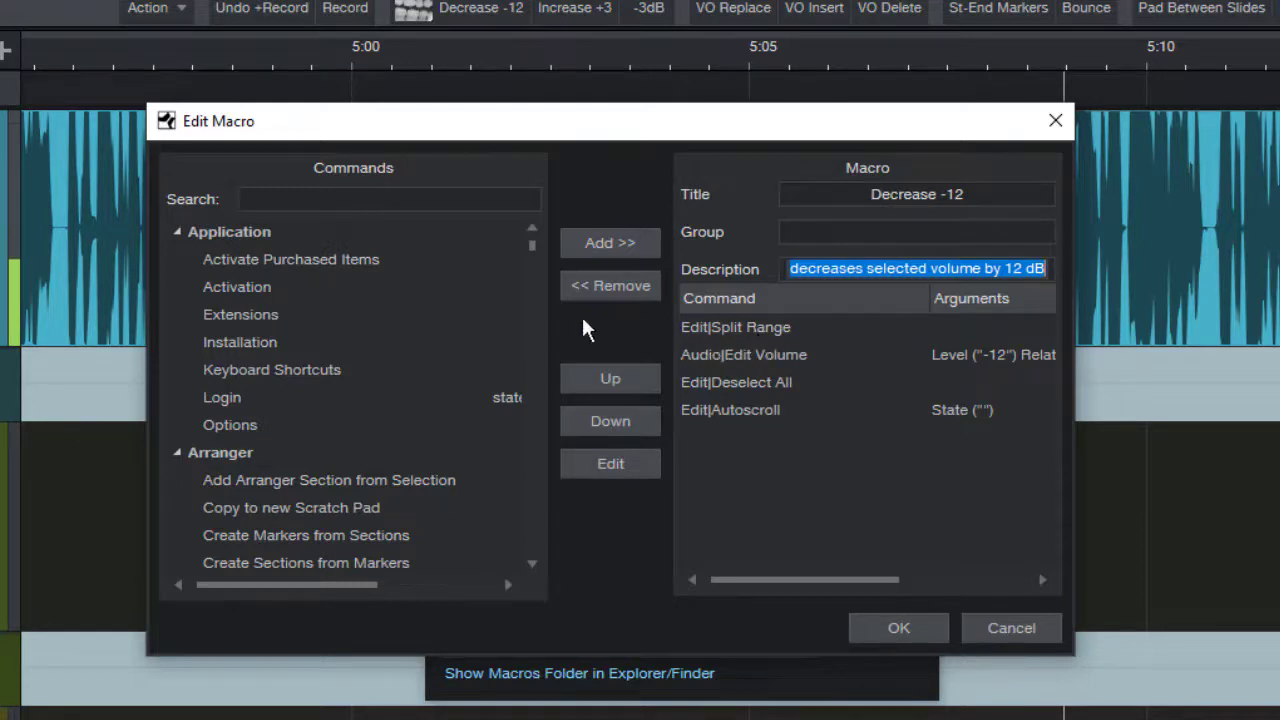
mouse_move(252, 390)
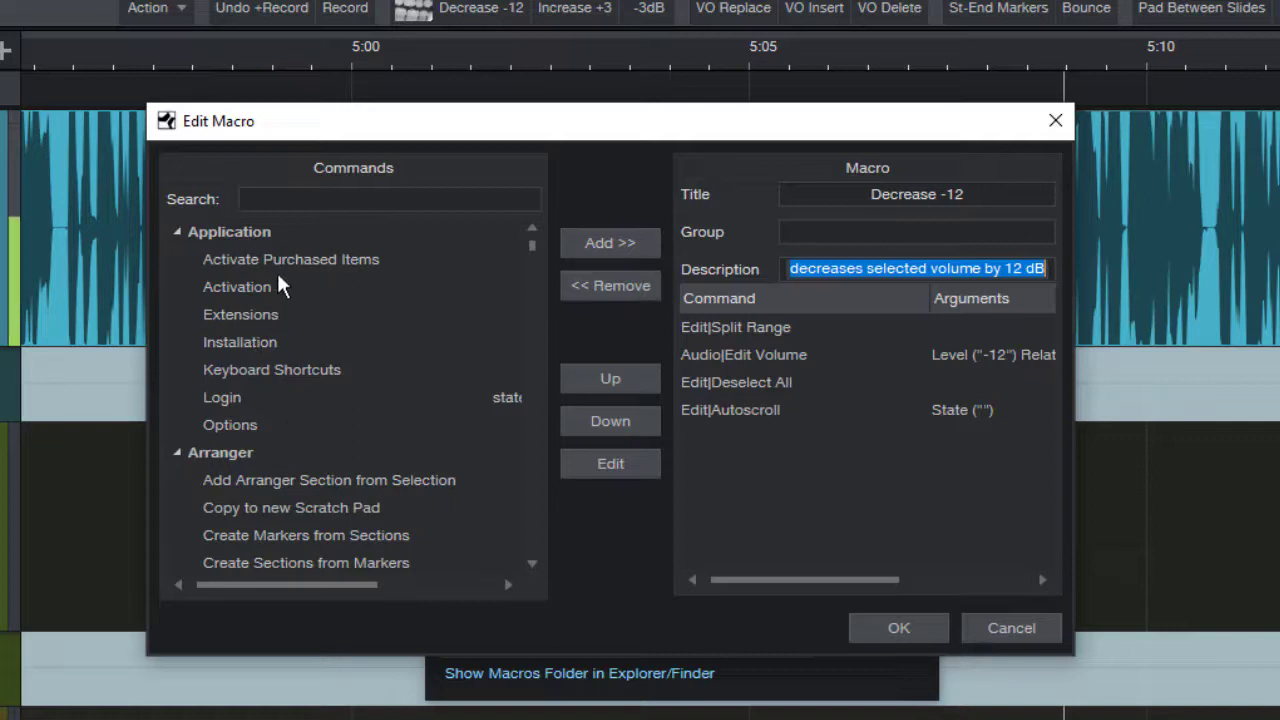
click(744, 354)
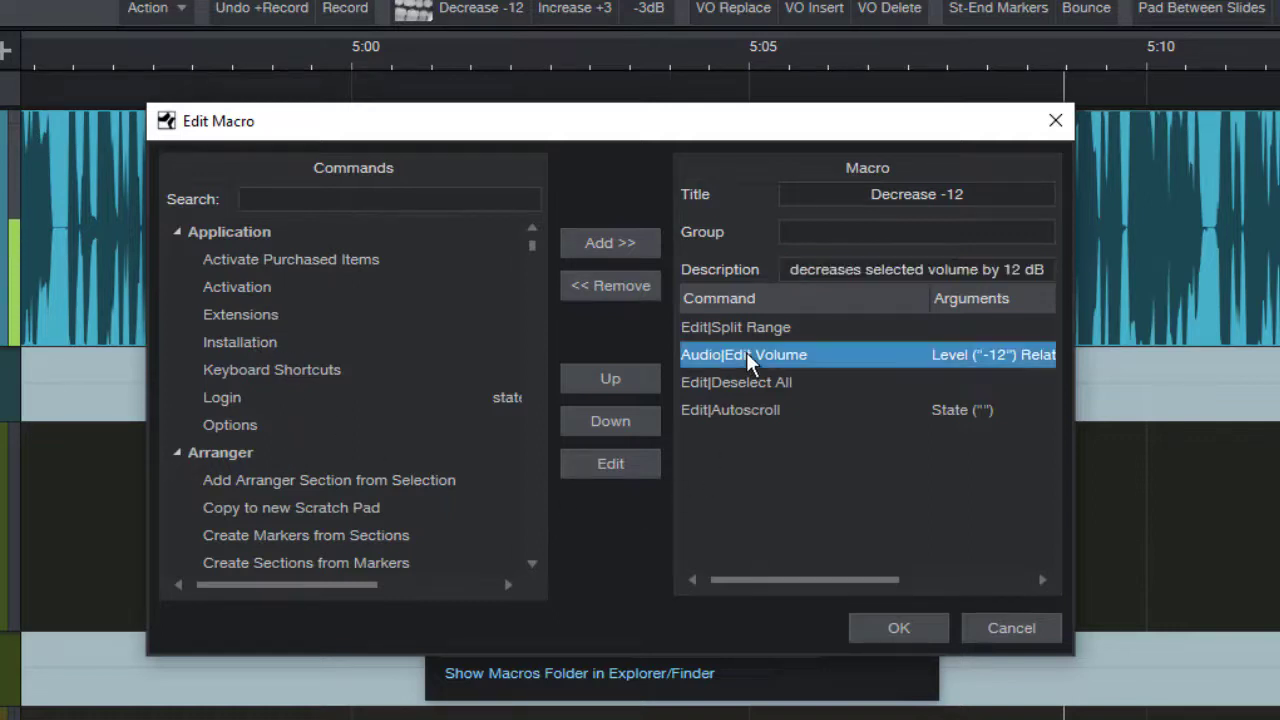
mouse_move(844, 364)
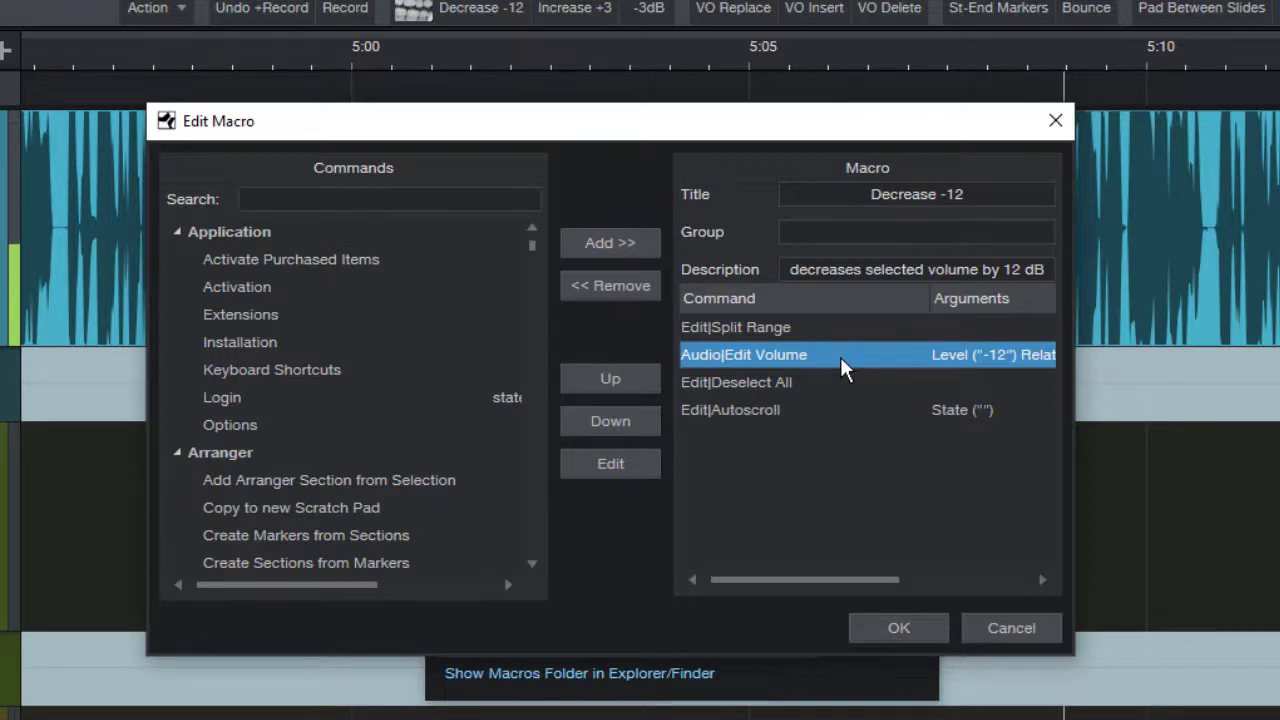
mouse_move(764, 390)
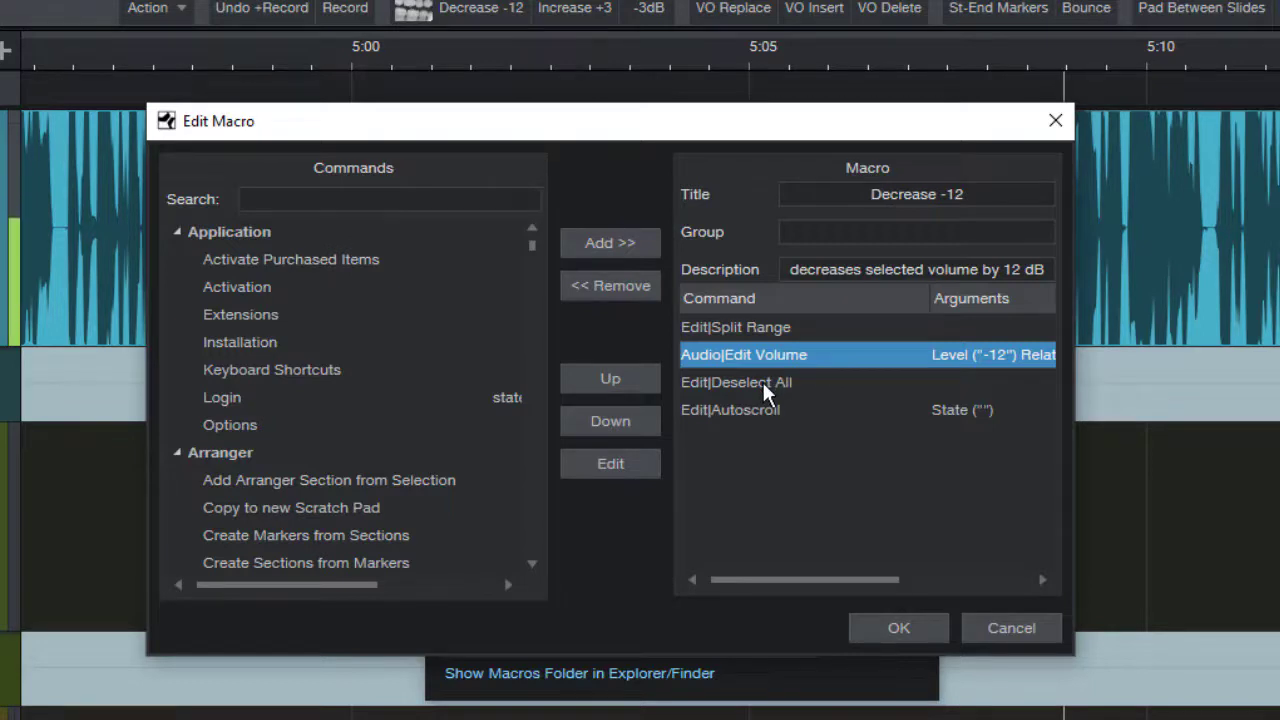
click(736, 382)
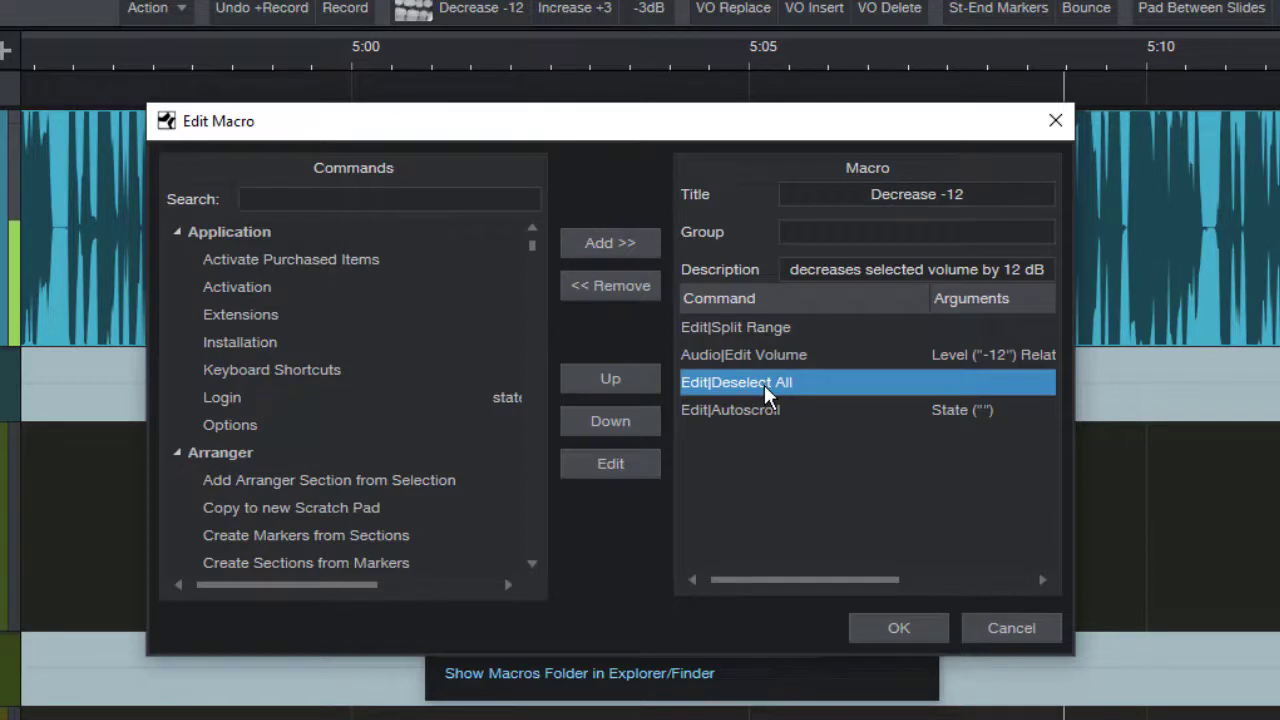
click(730, 408)
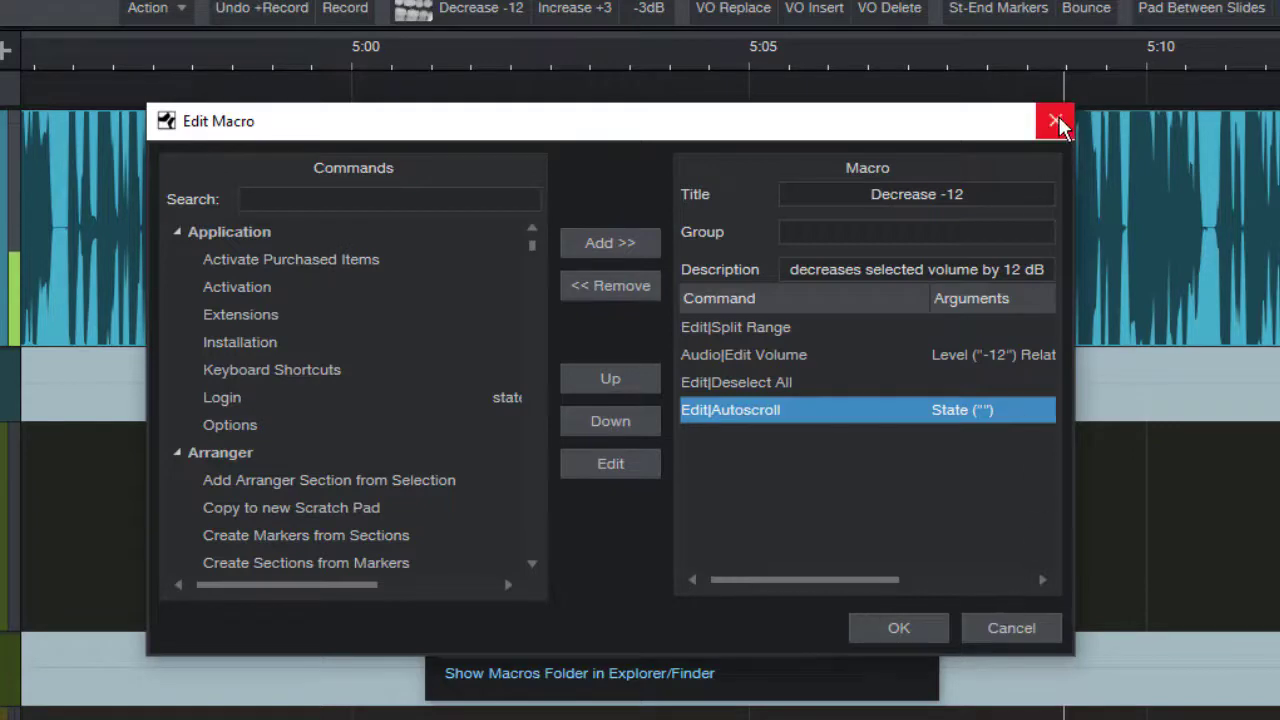
click(1056, 122)
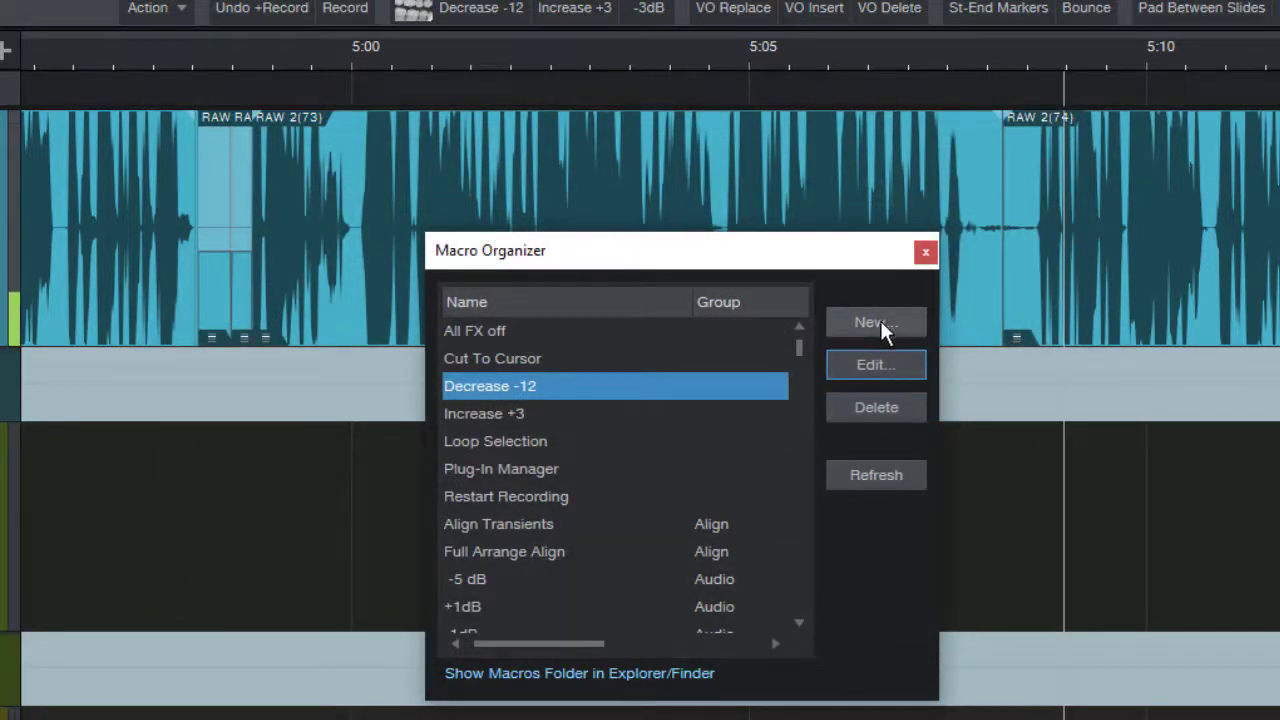
- Create a new macro titled '-12'
click(876, 364)
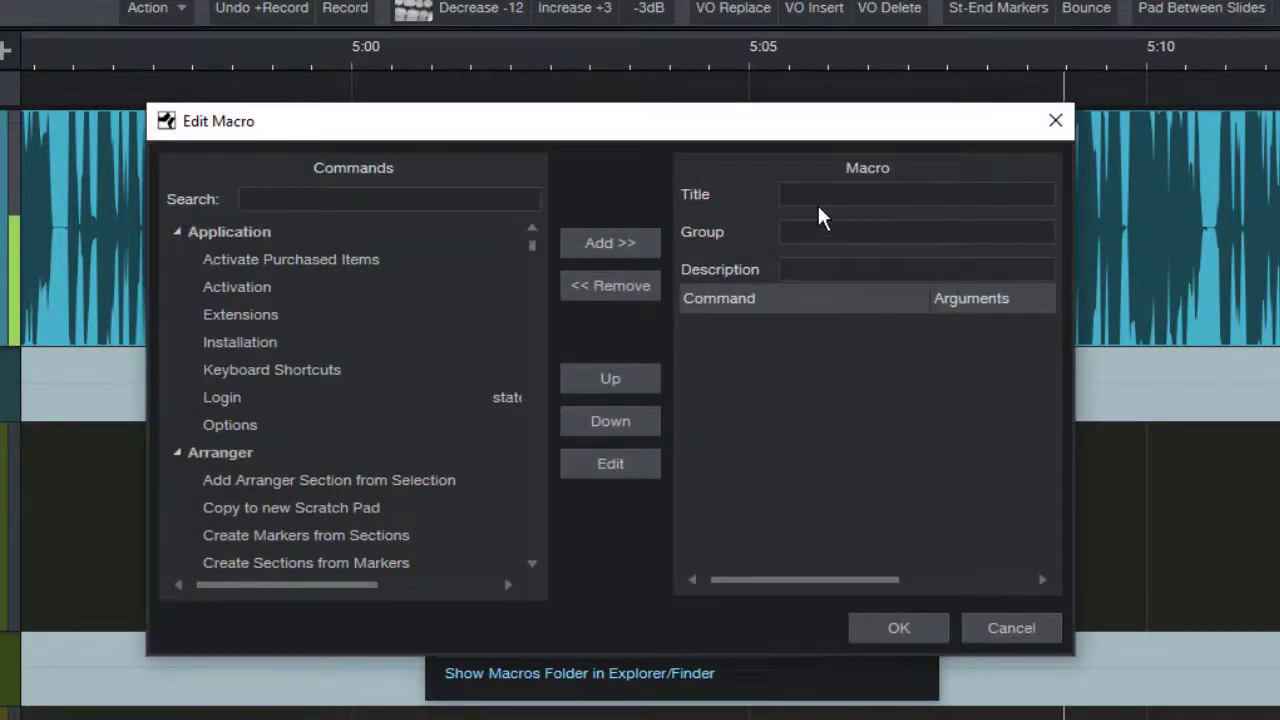
click(916, 194)
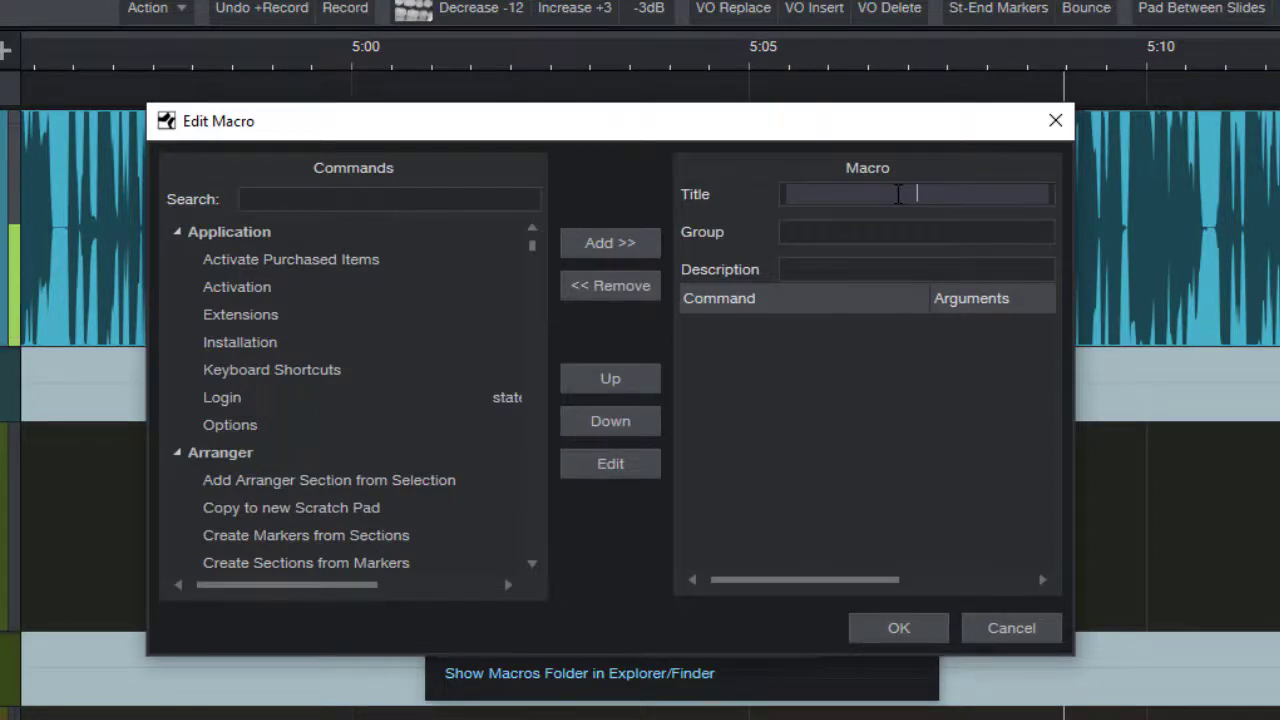
text(-12)
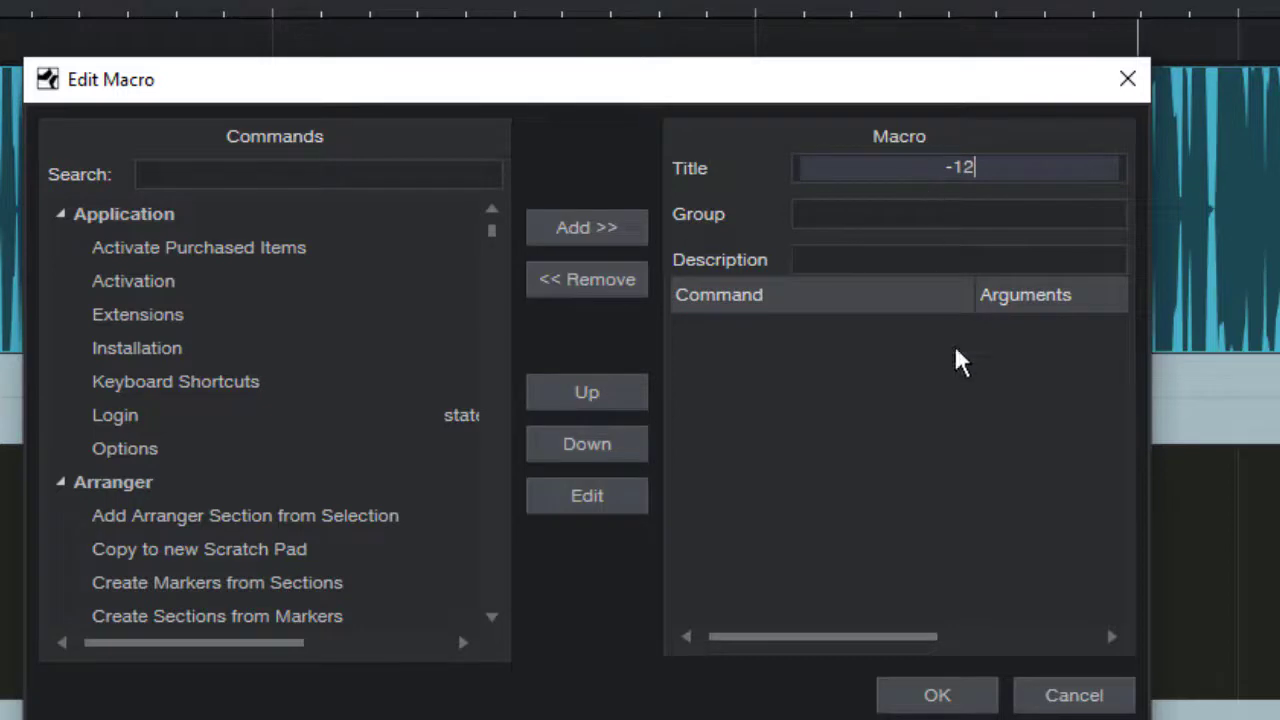
click(958, 260)
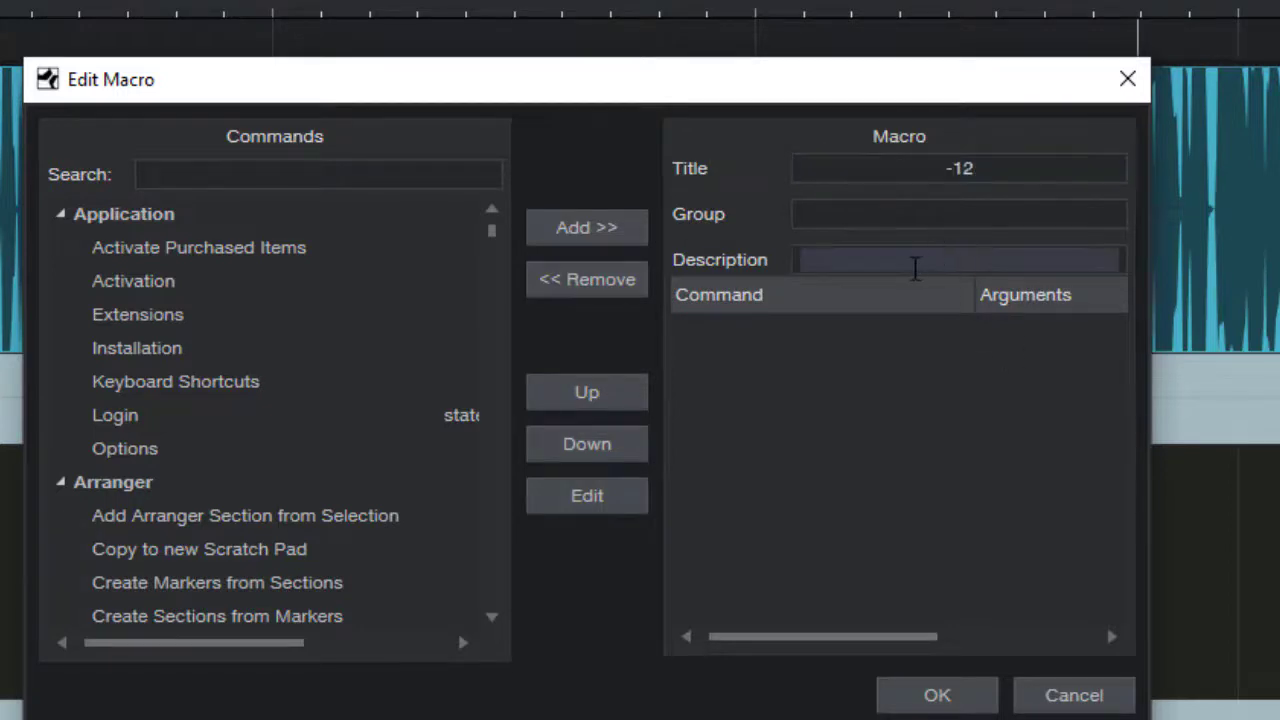
mouse_move(896, 212)
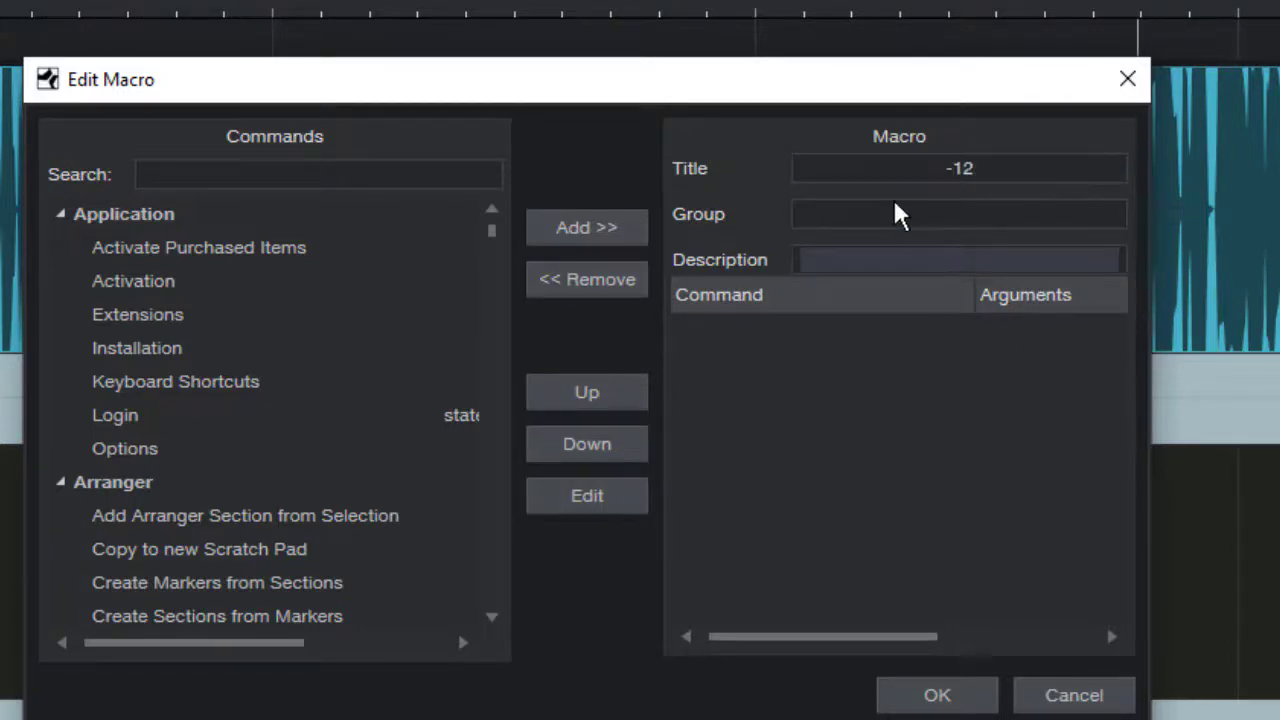
- Describe the macro as decreasing the volume of selected audio by 12 db
click(958, 260)
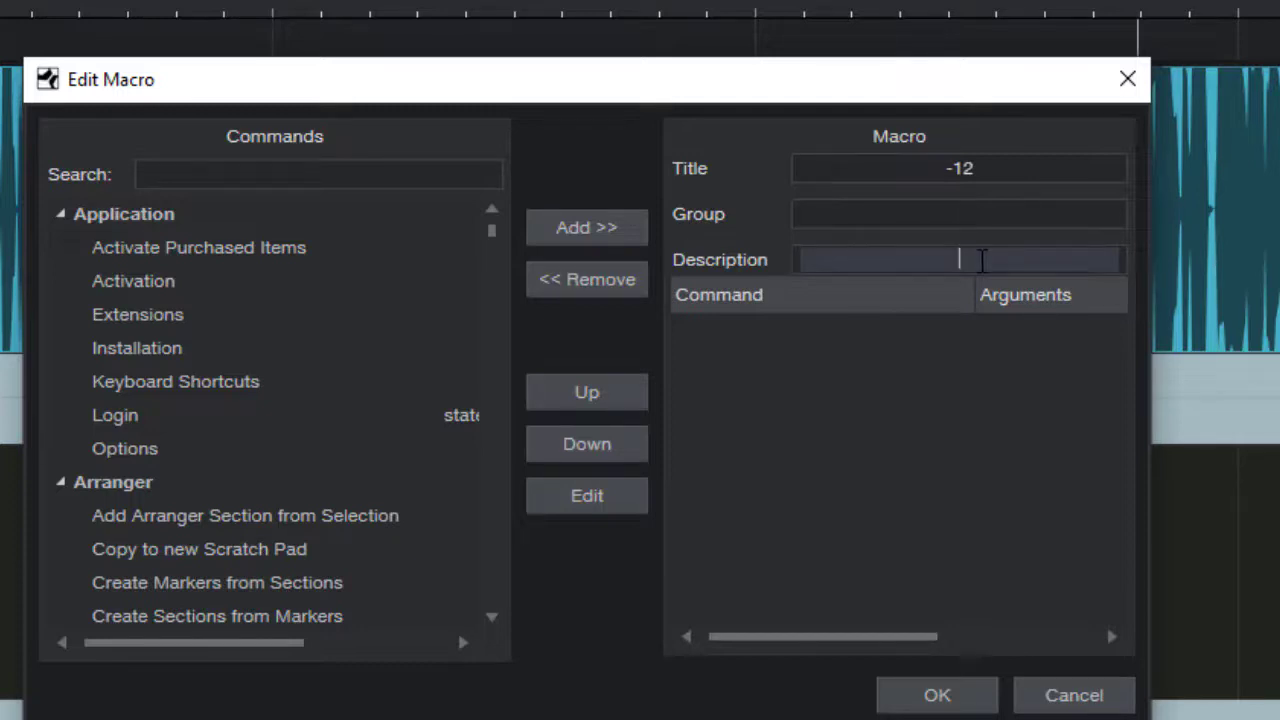
text(decreases the vol)
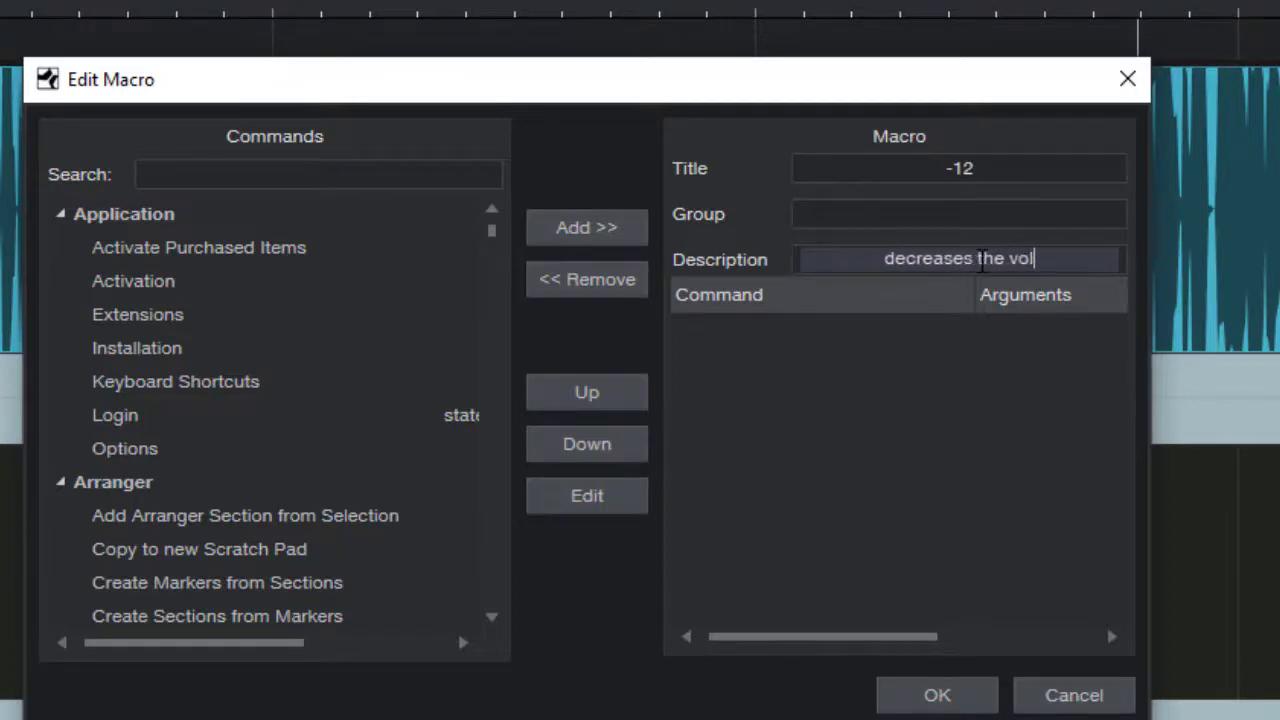
text(ume of selected audio by 12 db)
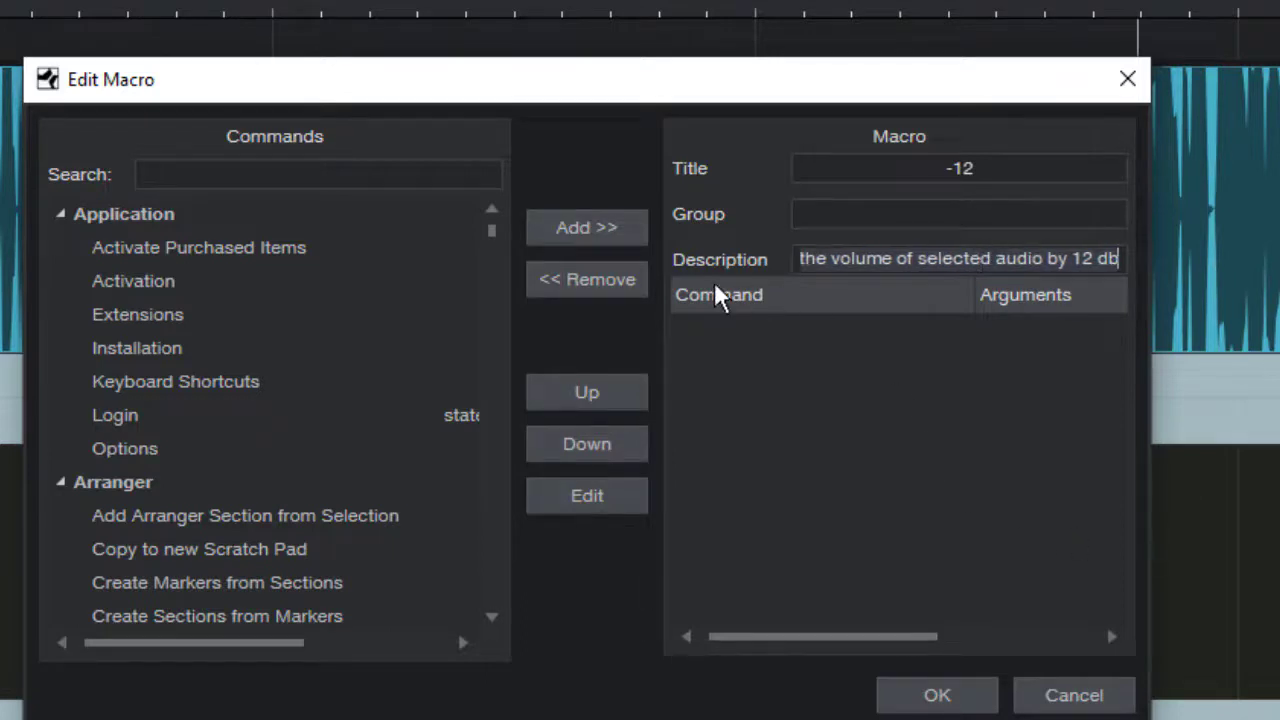
mouse_move(630, 400)
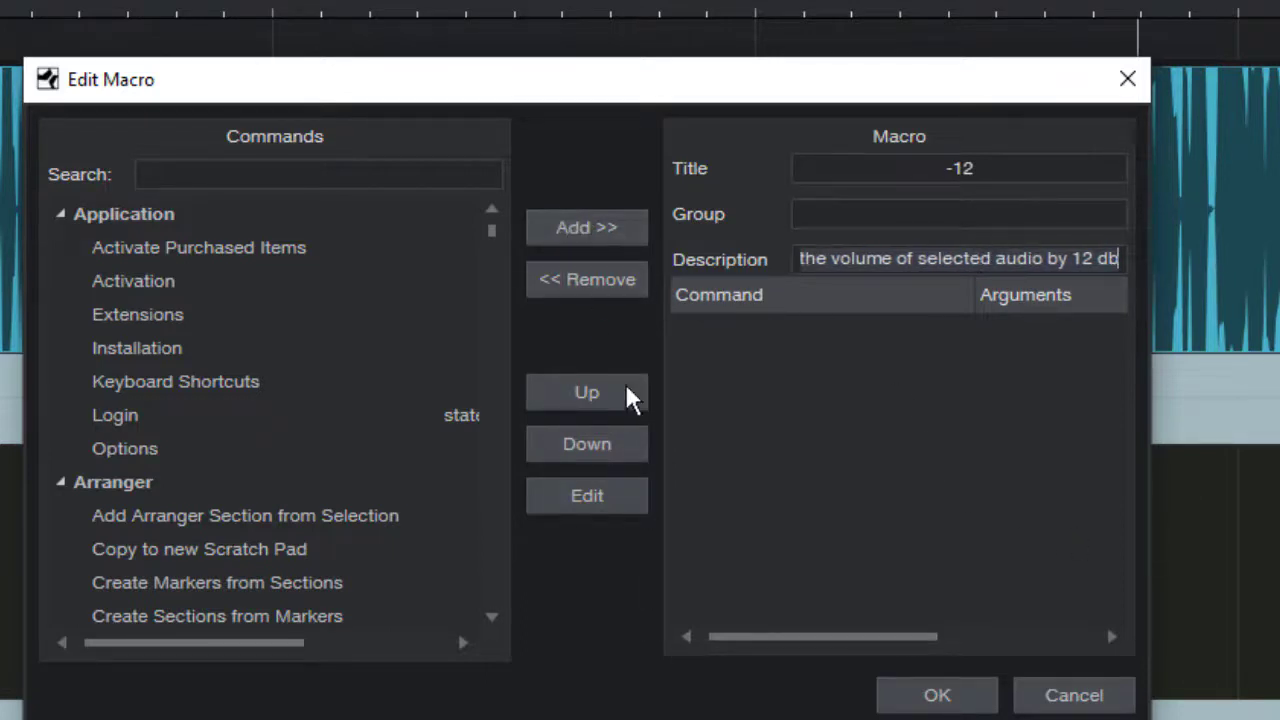
mouse_move(340, 184)
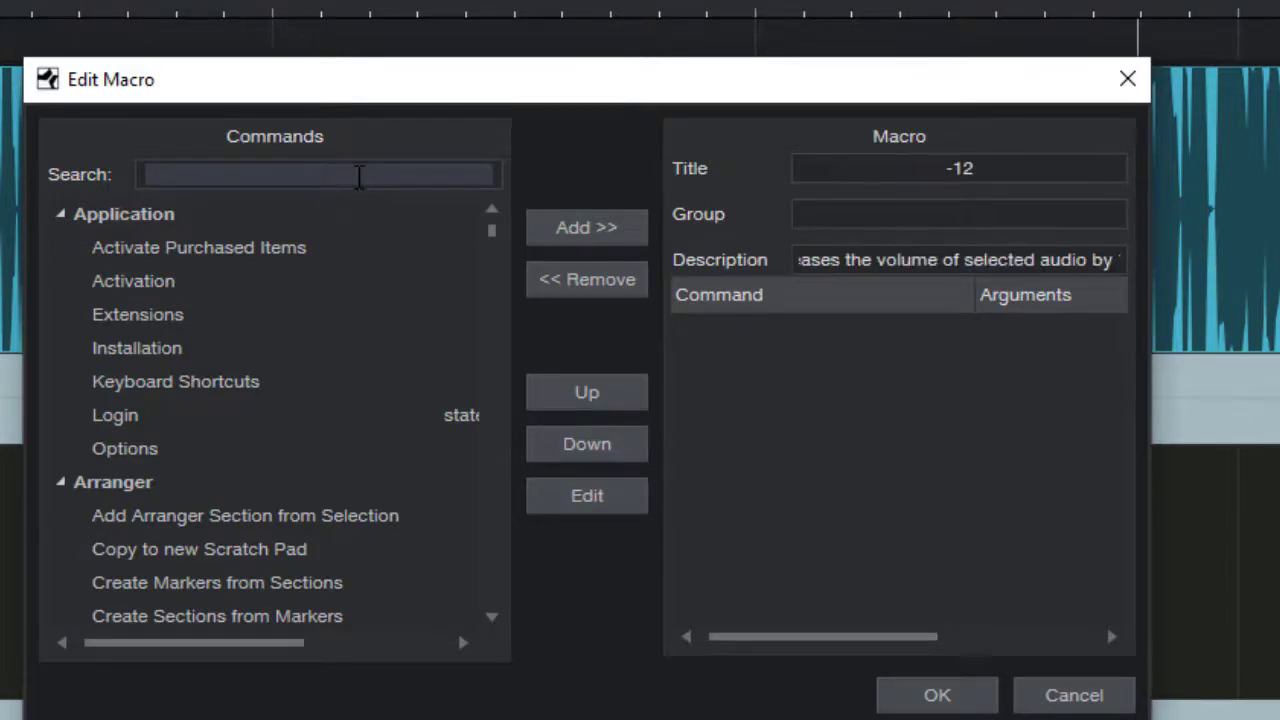
- Search the commands for 'edit' and add Split Range as the macro's first step
click(318, 174)
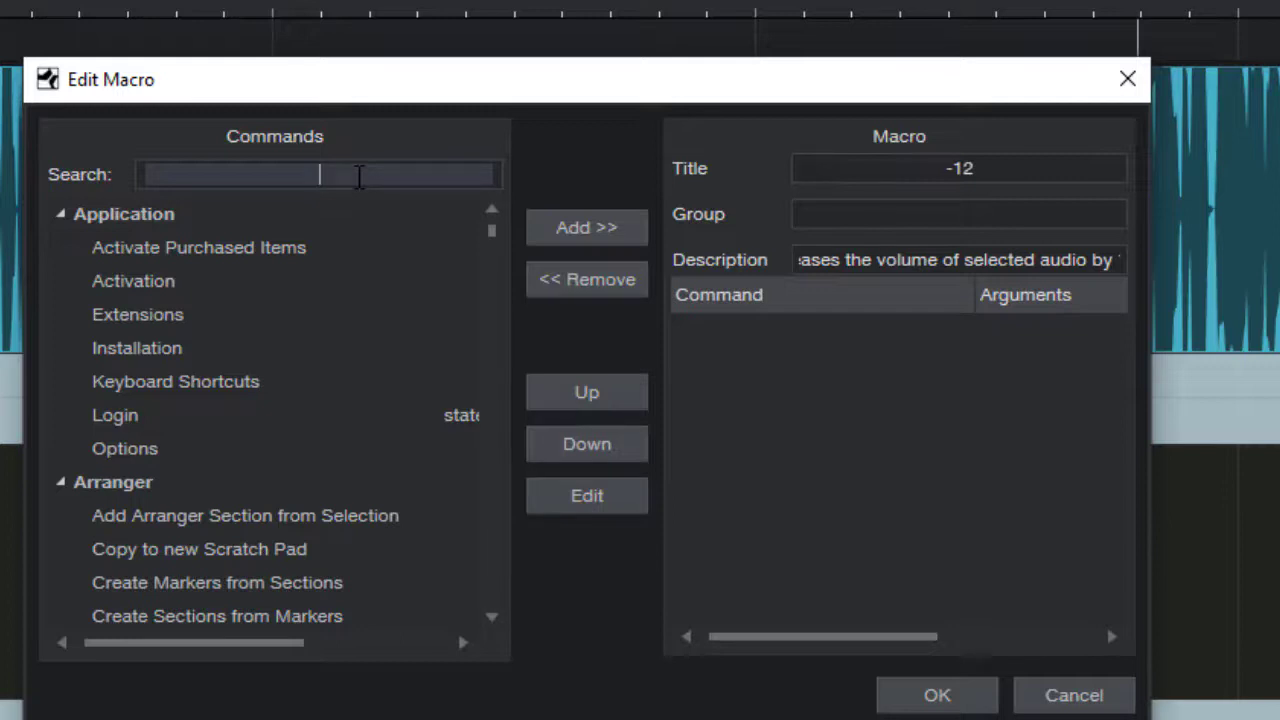
text(e)
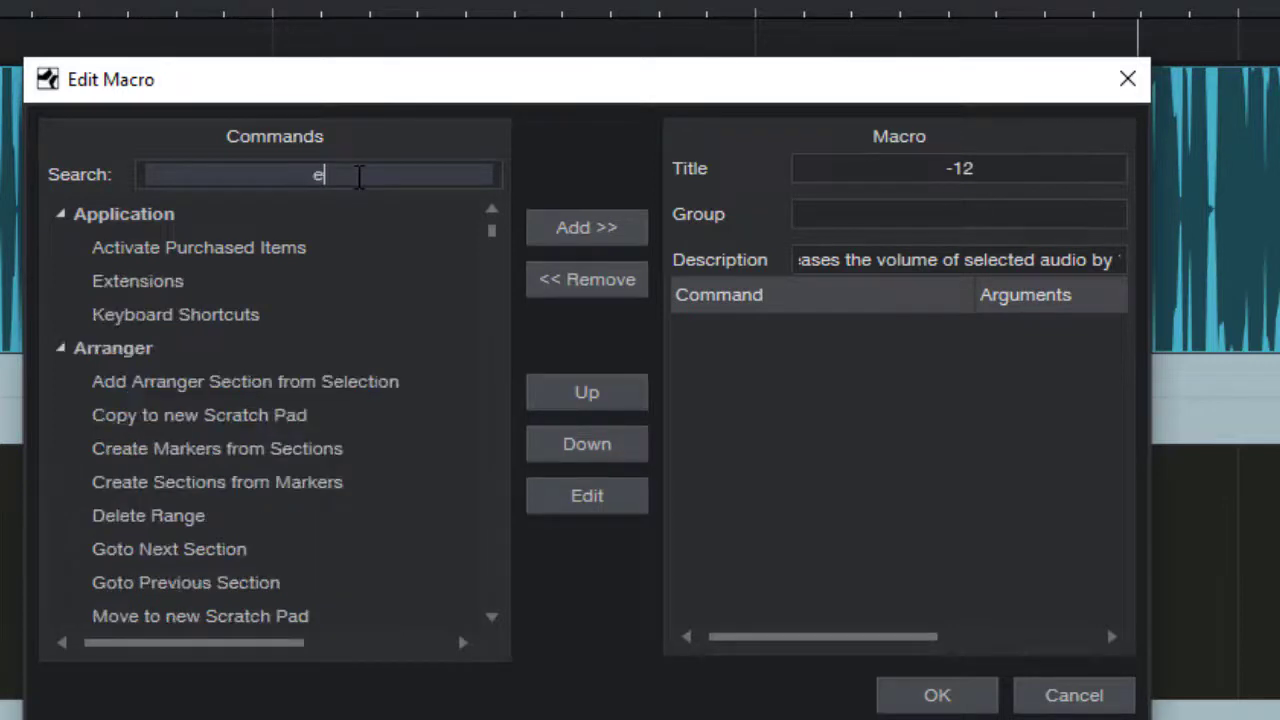
text(dit)
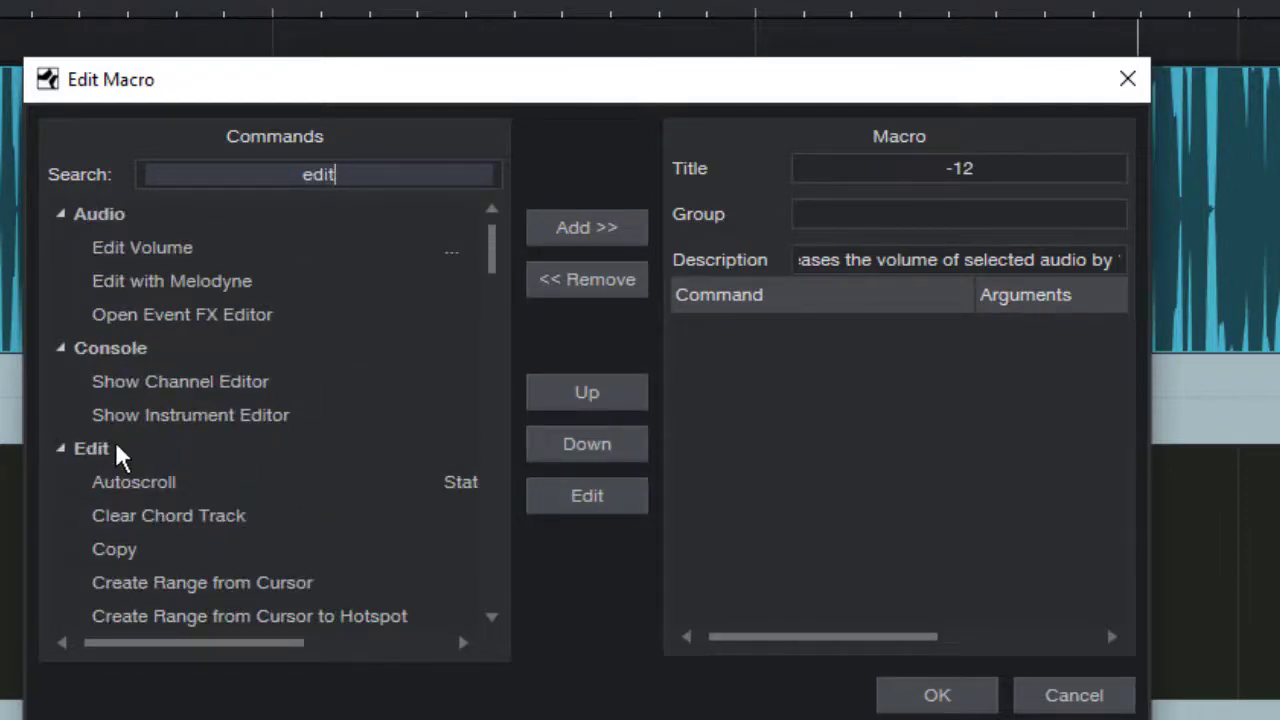
scroll(down, 3)
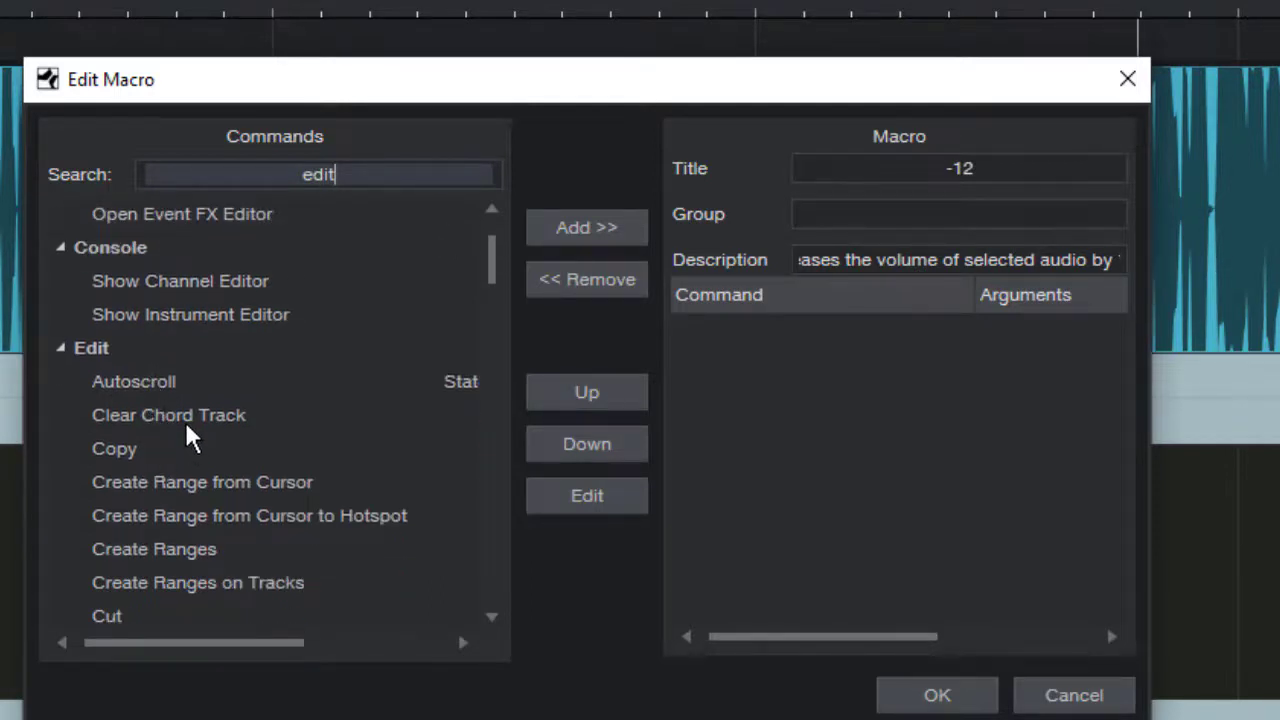
scroll(down, 3)
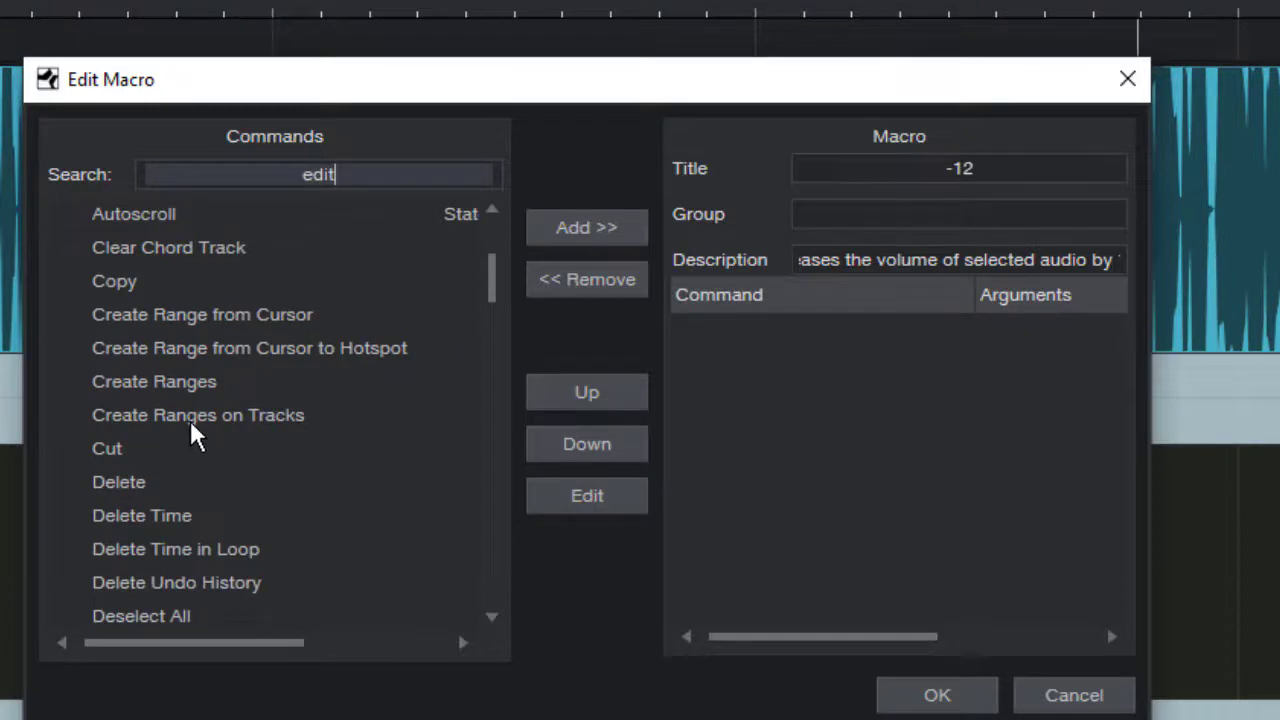
scroll(down, 3)
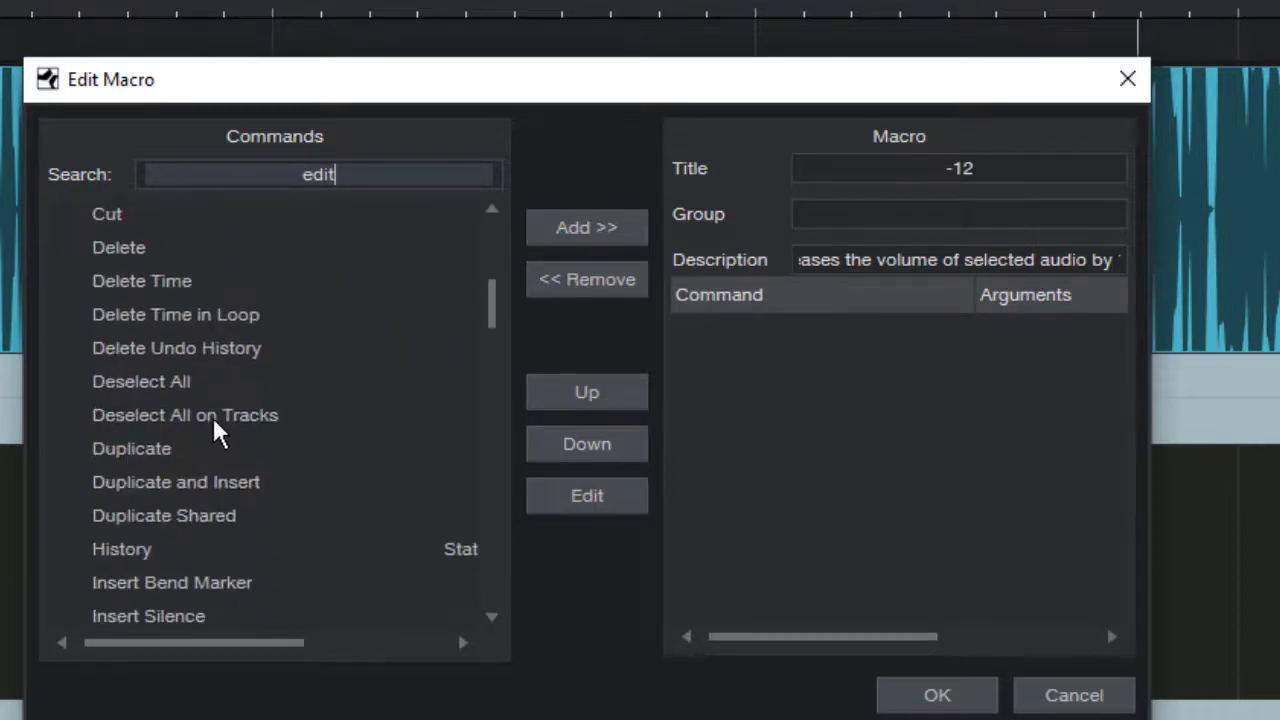
scroll(down, 3)
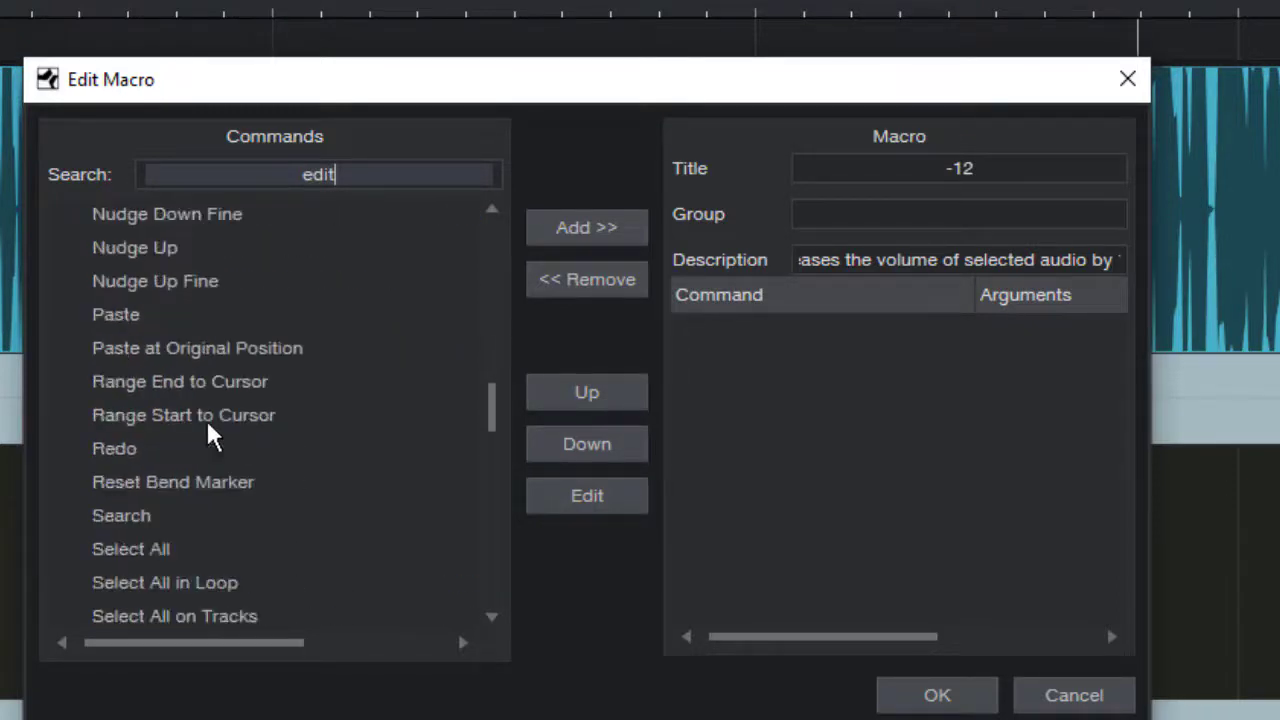
scroll(down, 3)
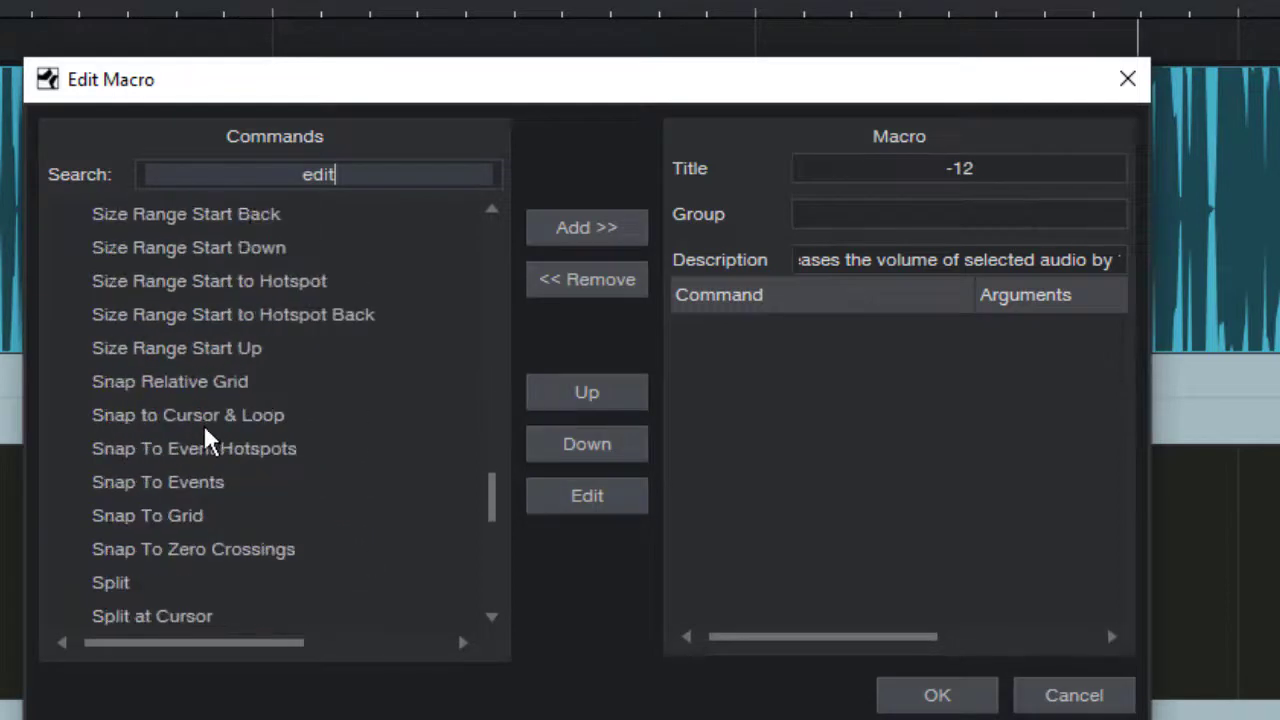
scroll(down, 3)
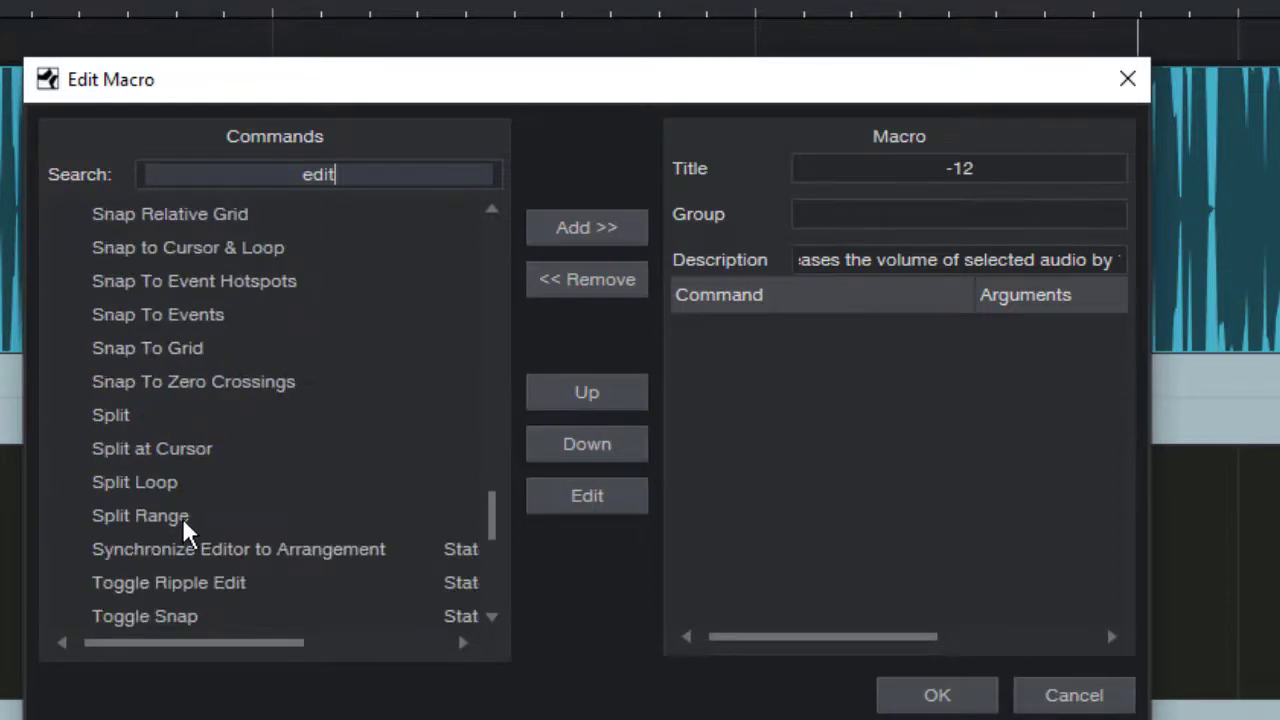
click(140, 516)
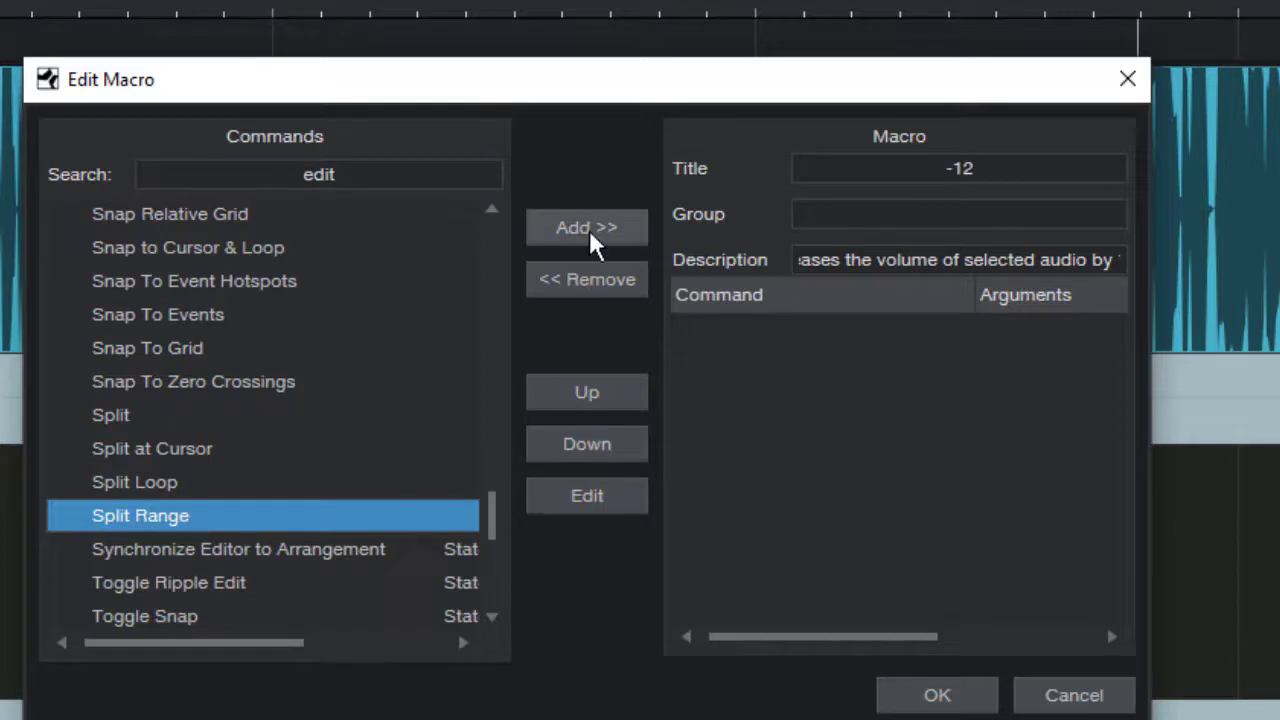
click(586, 228)
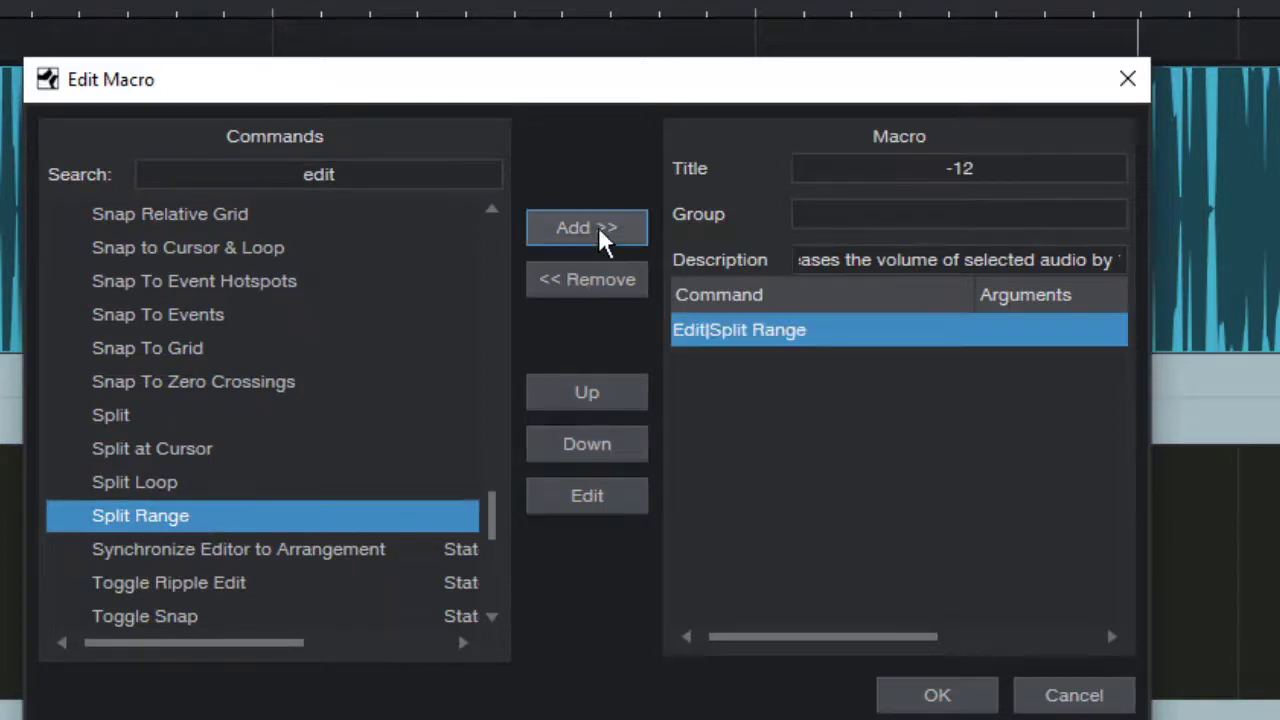
mouse_move(530, 364)
text( volu)
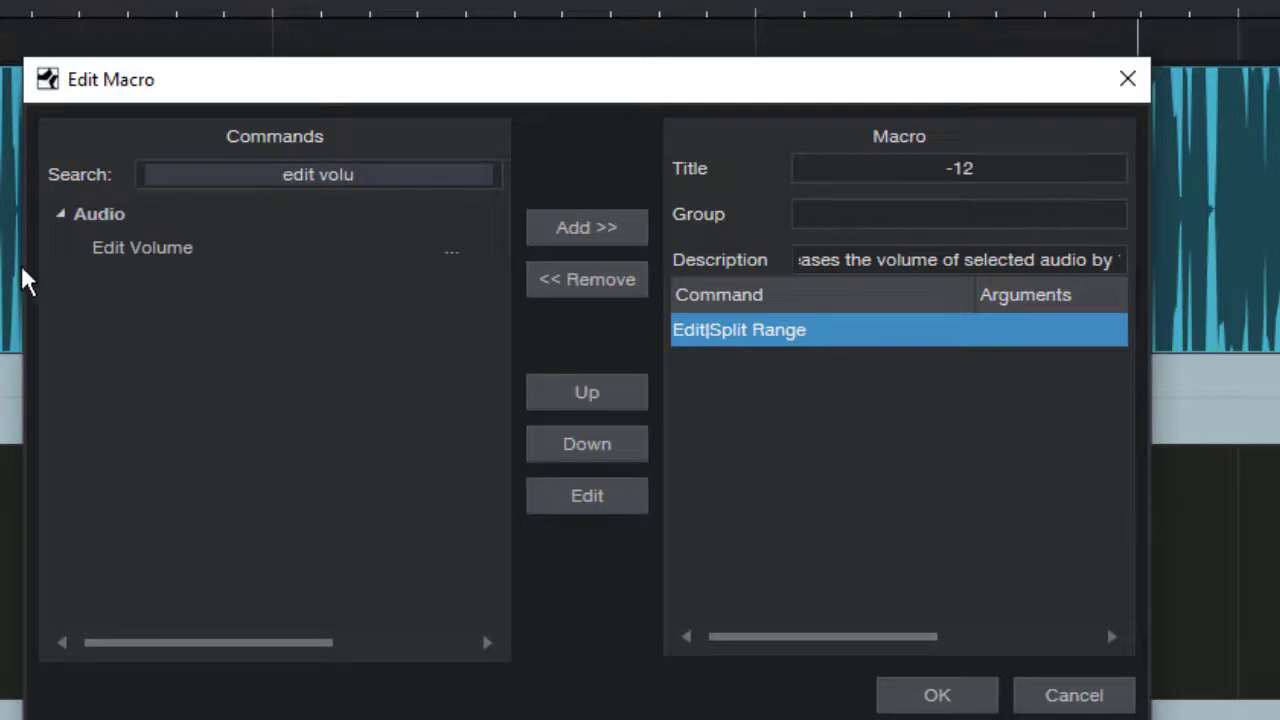
mouse_move(170, 264)
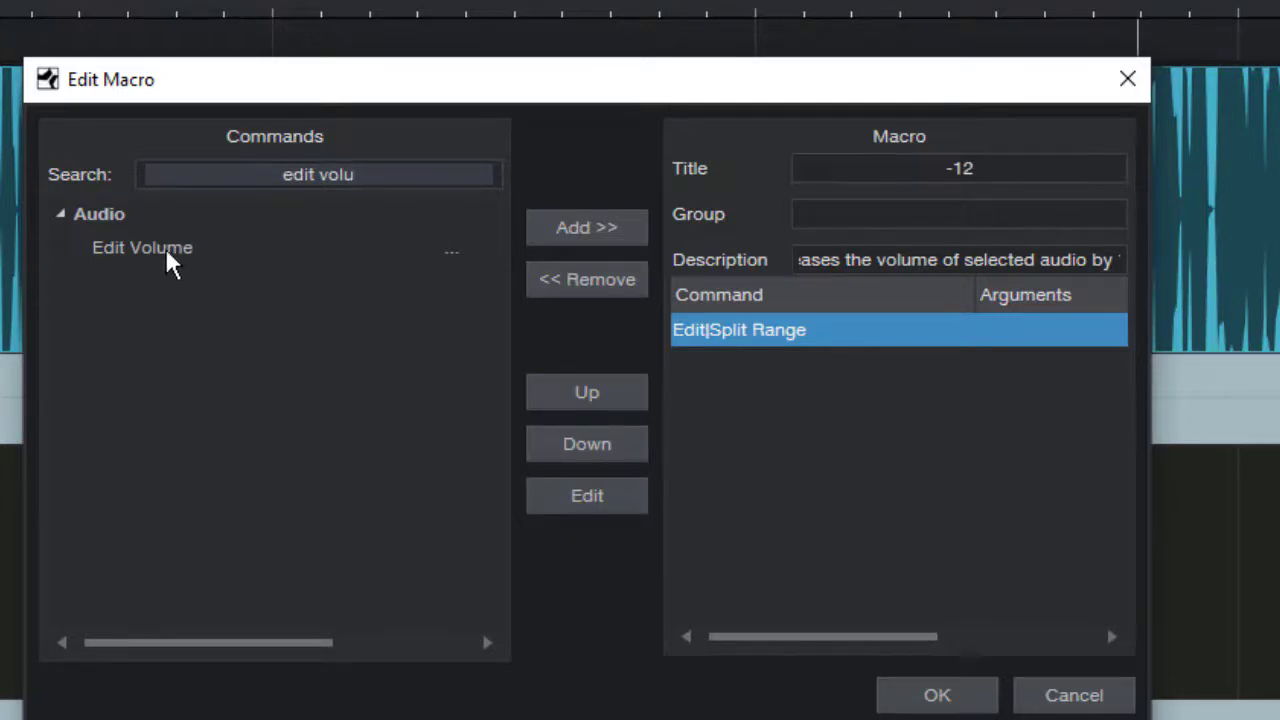
- Pick the Edit Volume command for the next step
click(142, 248)
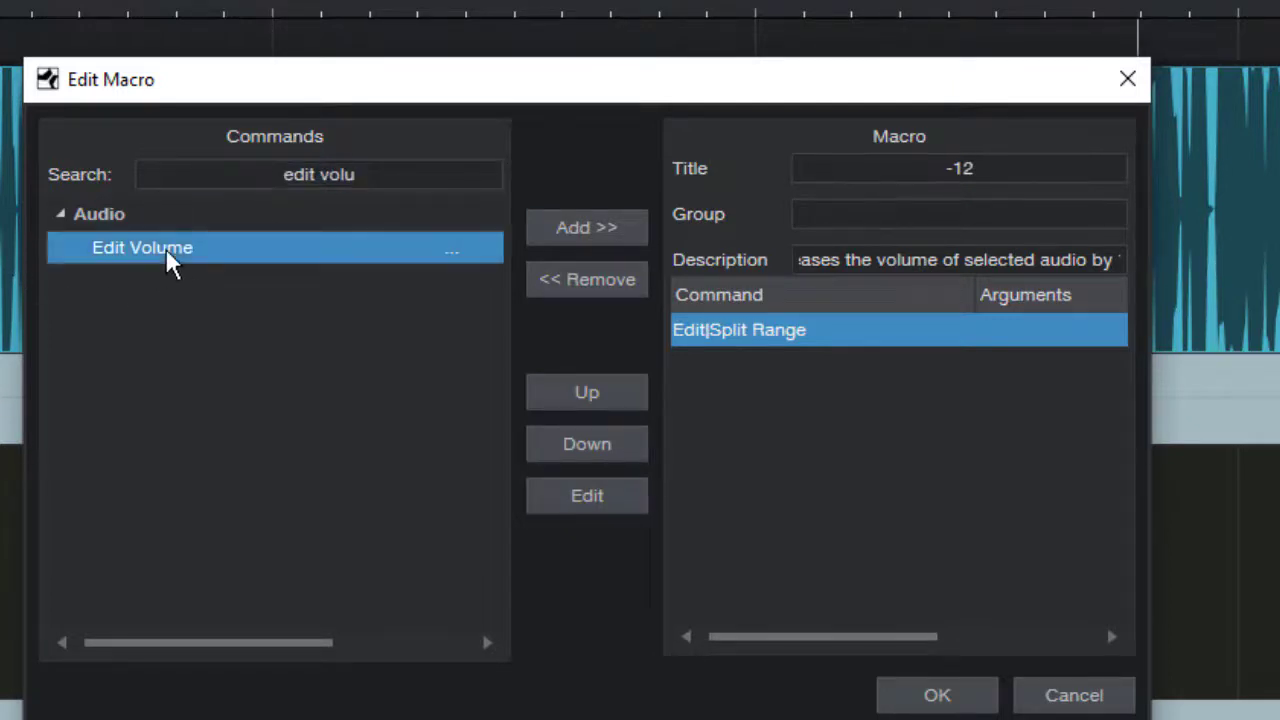
mouse_move(586, 228)
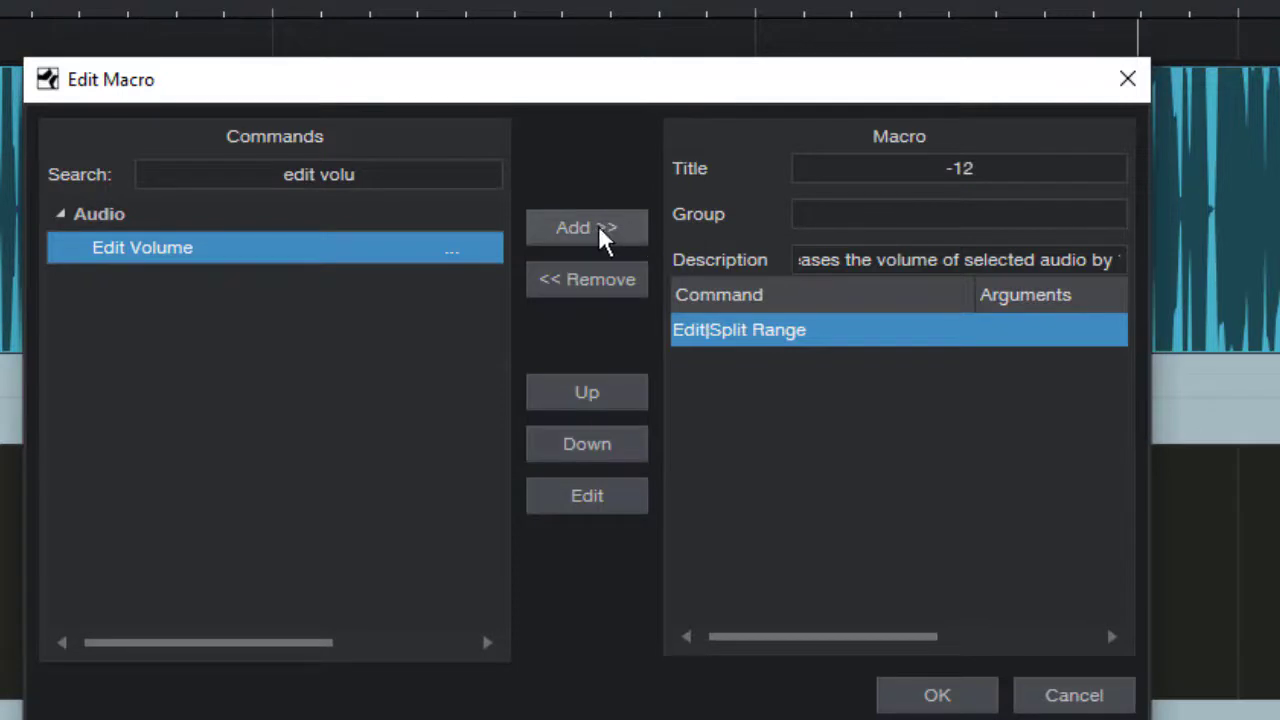
- Add Edit Volume with a relative level of -12 as the second step
click(586, 228)
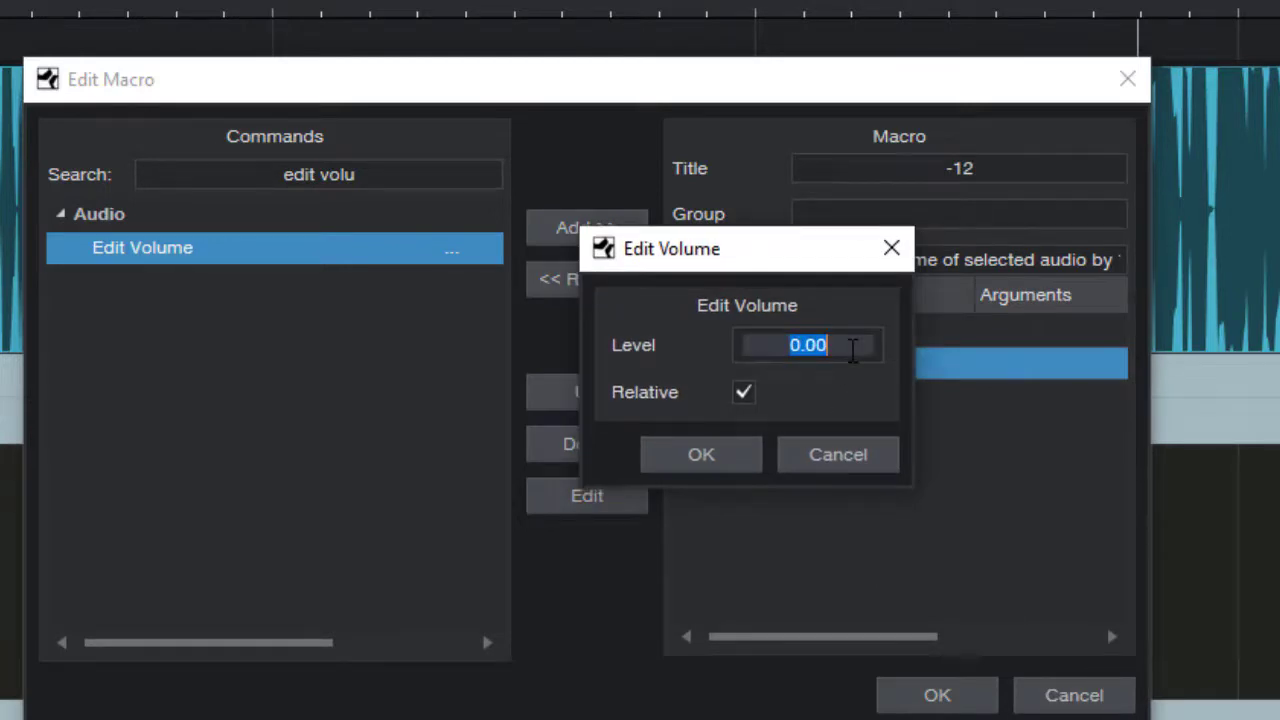
text(-)
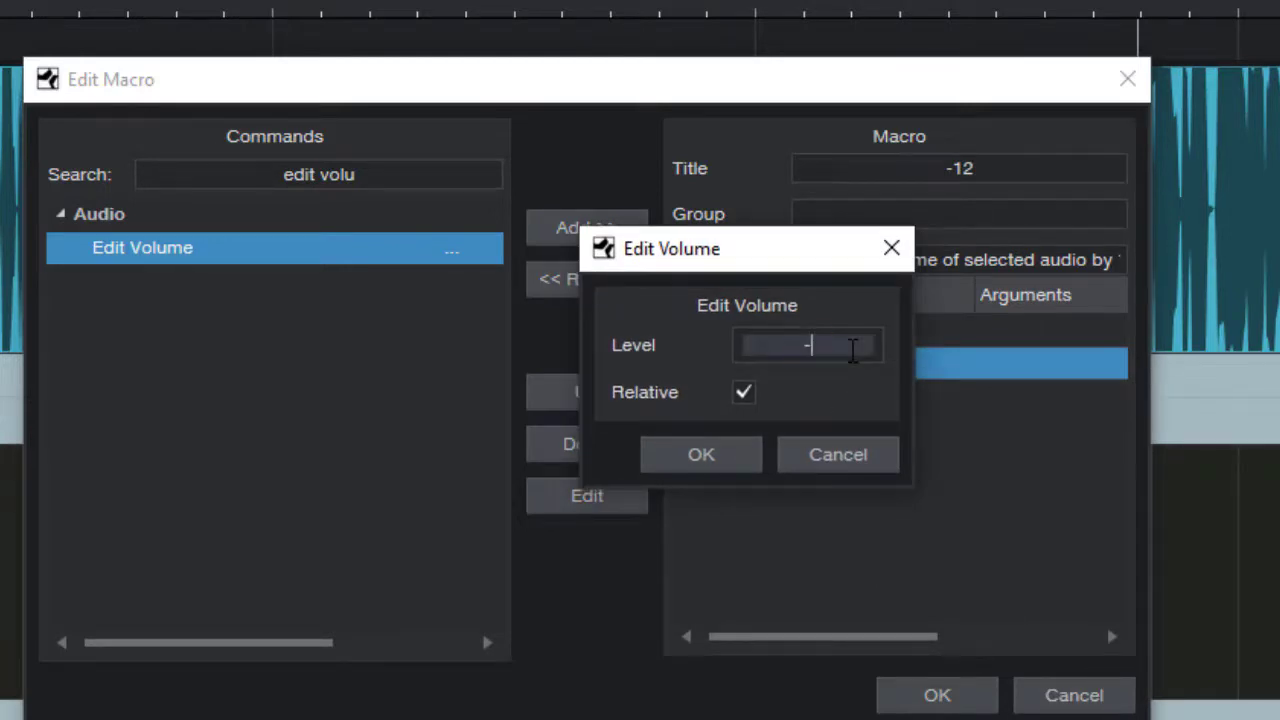
text(12)
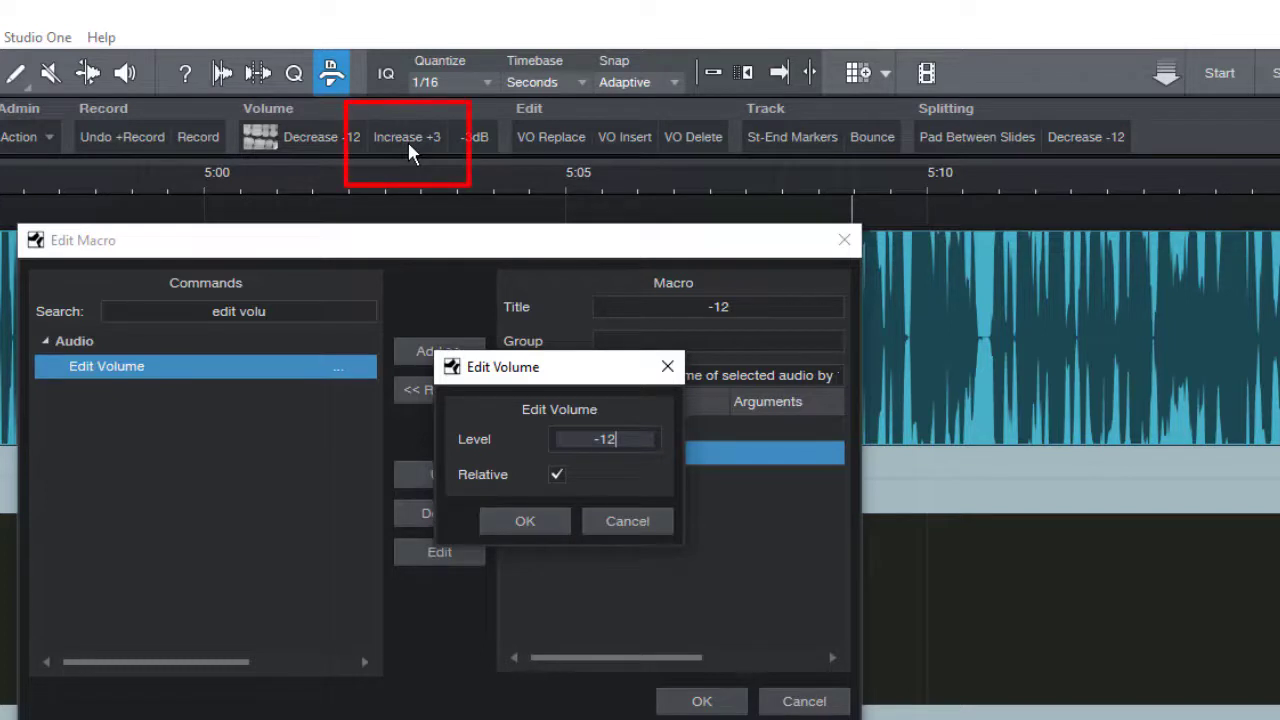
mouse_move(628, 432)
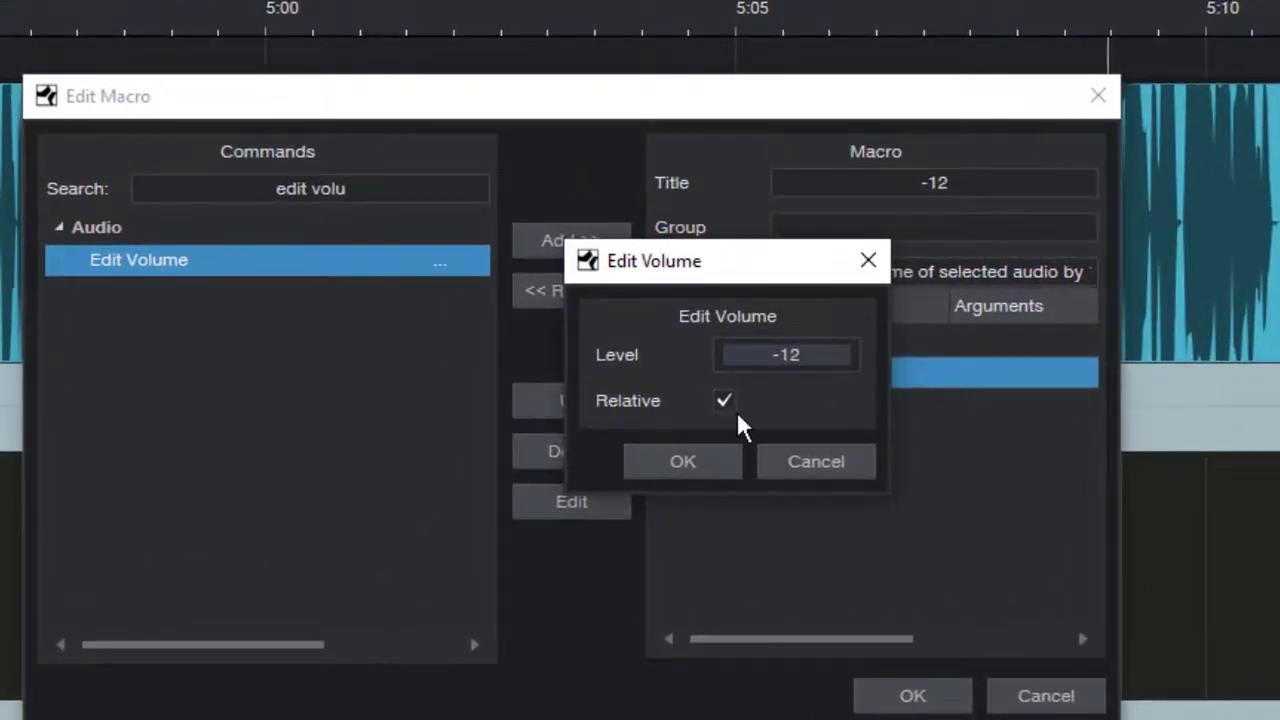
click(788, 356)
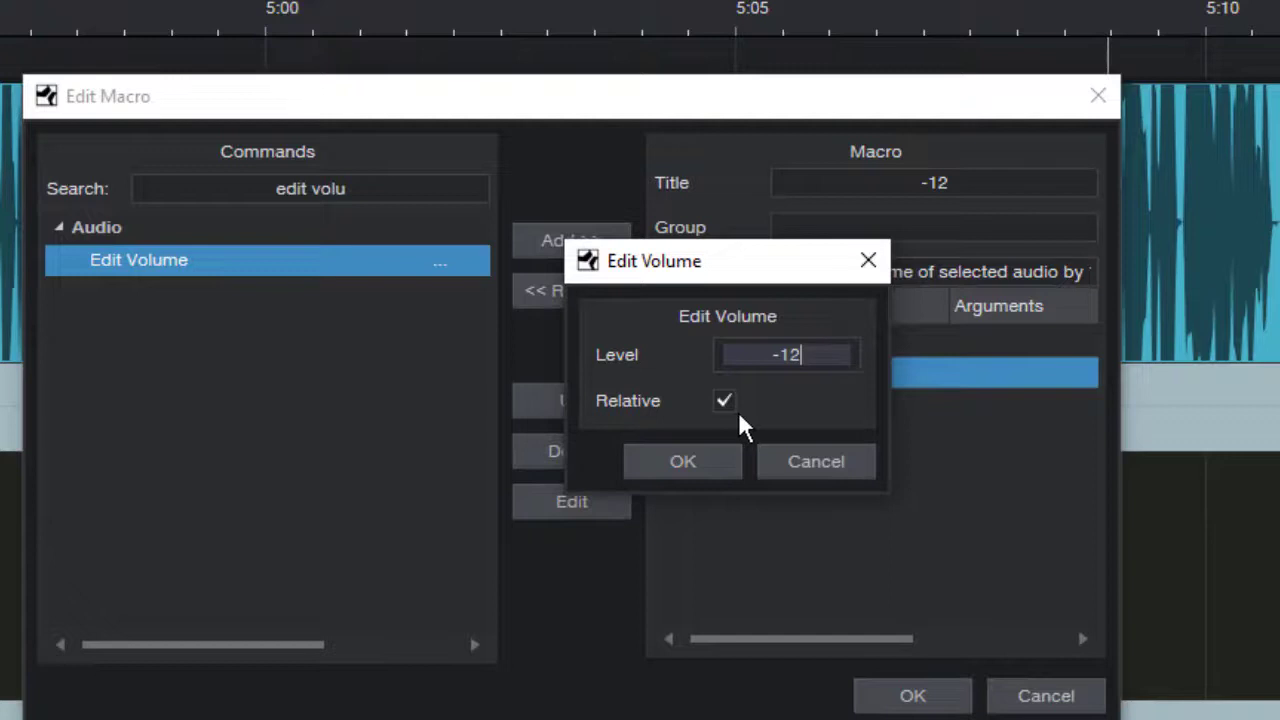
click(682, 460)
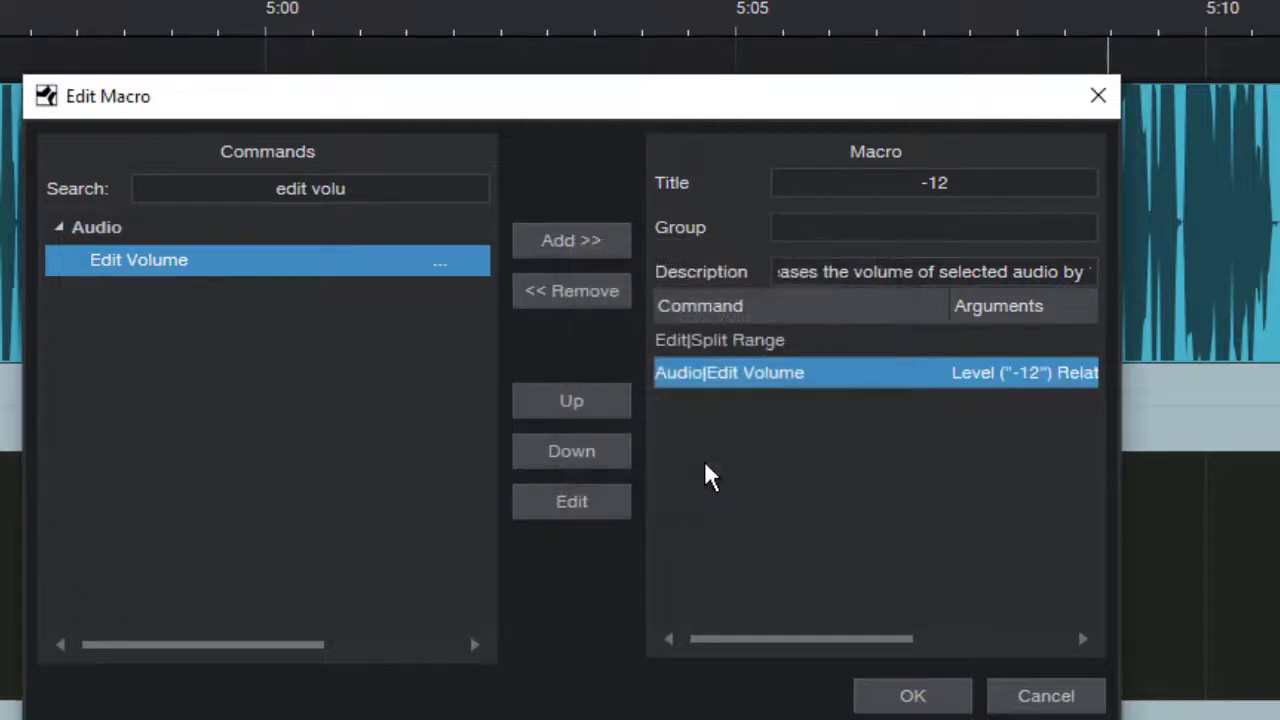
mouse_move(390, 262)
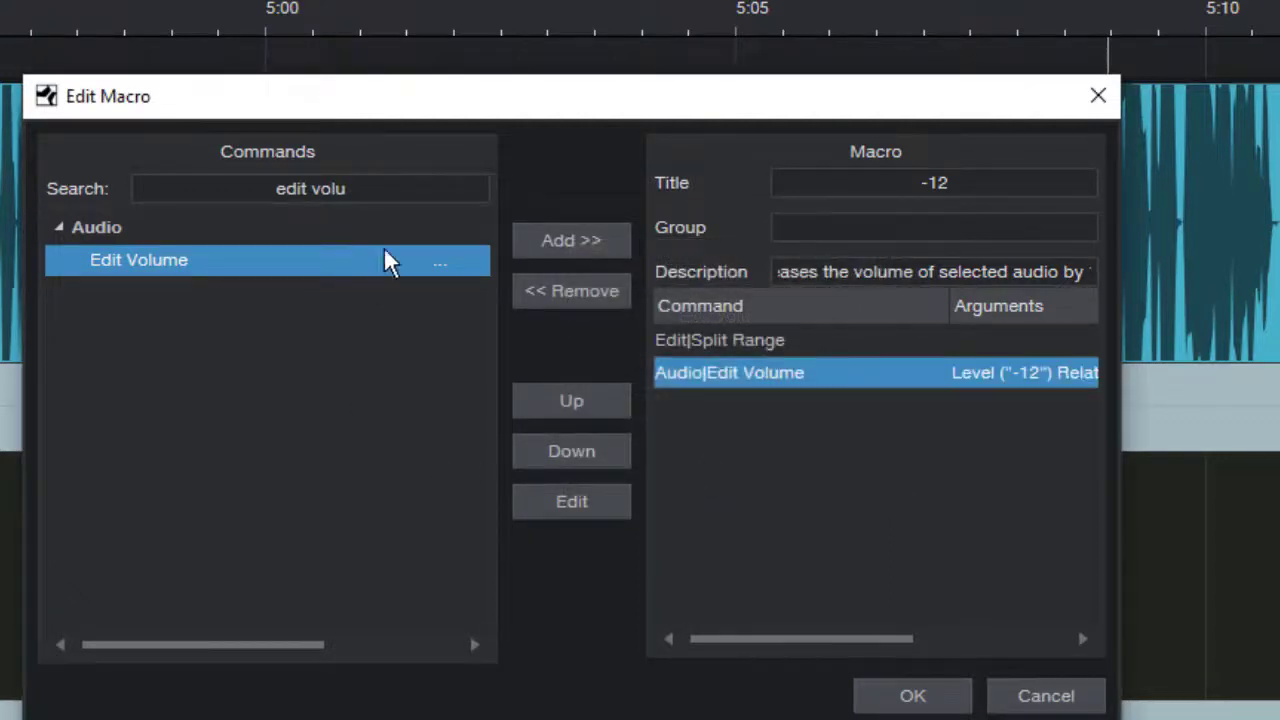
- Search 'deselect all' and add Deselect All as the third step
text(deselect a)
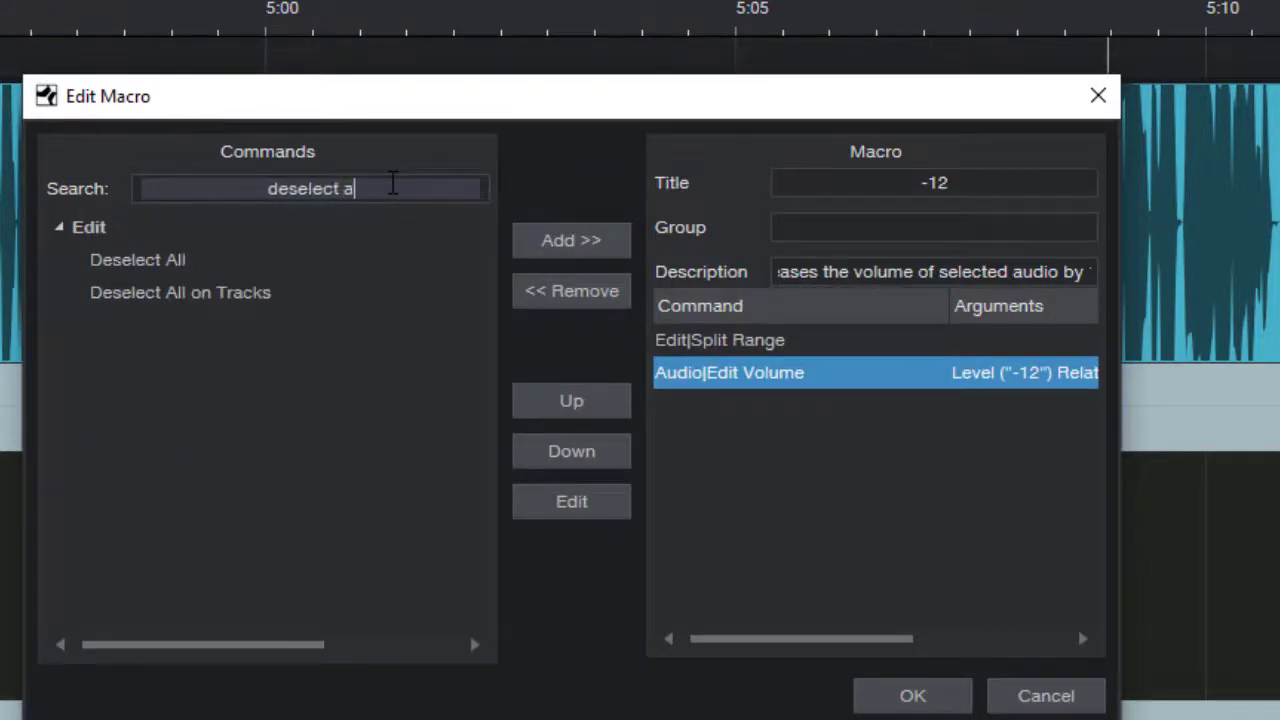
text(ll)
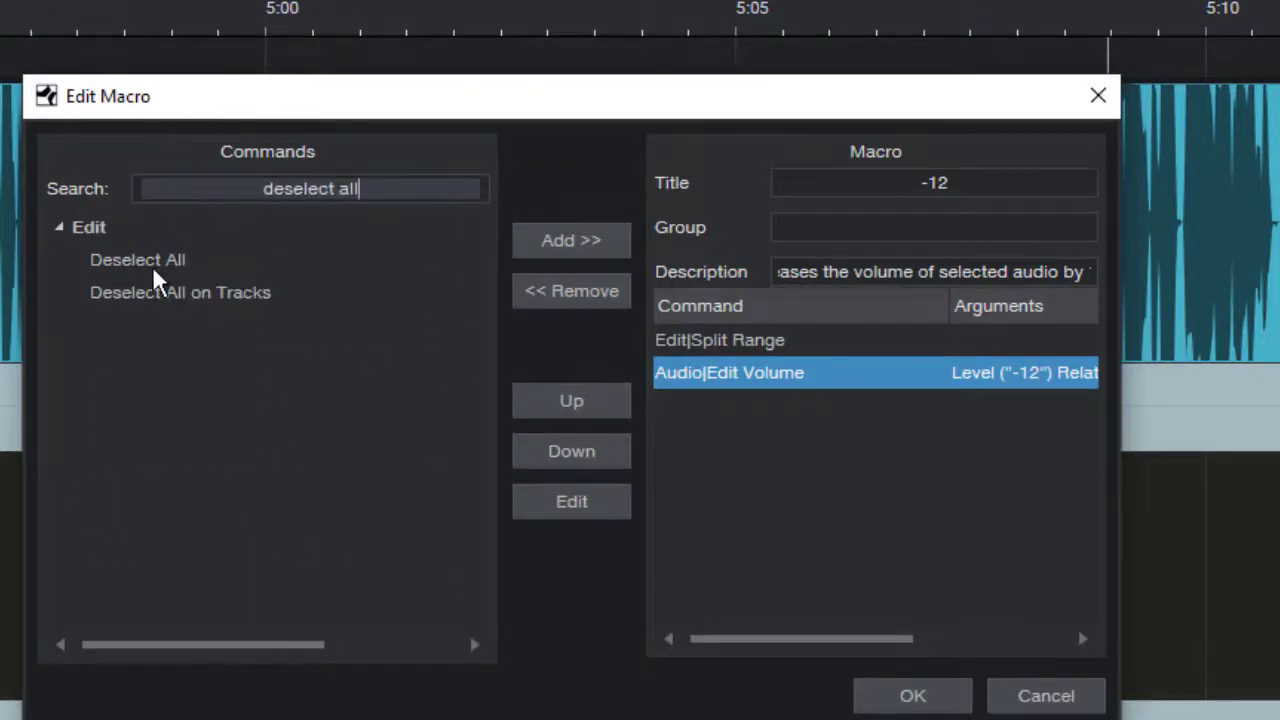
mouse_move(170, 270)
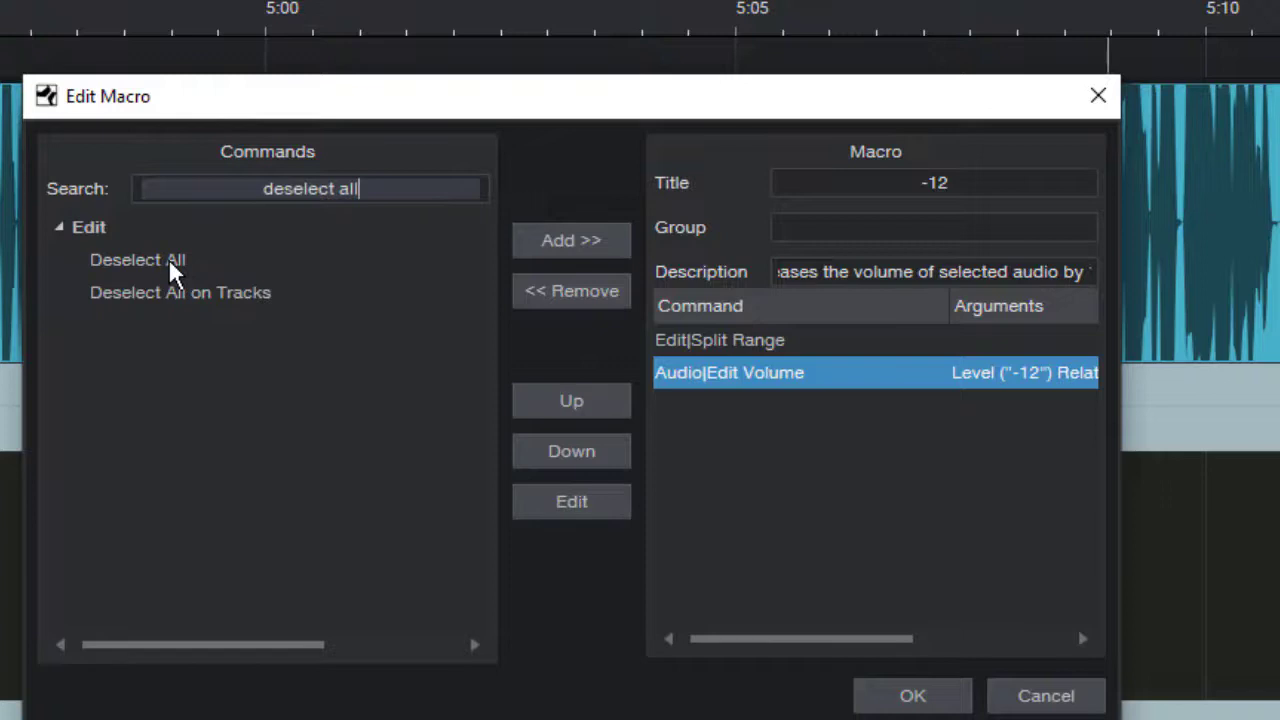
click(136, 260)
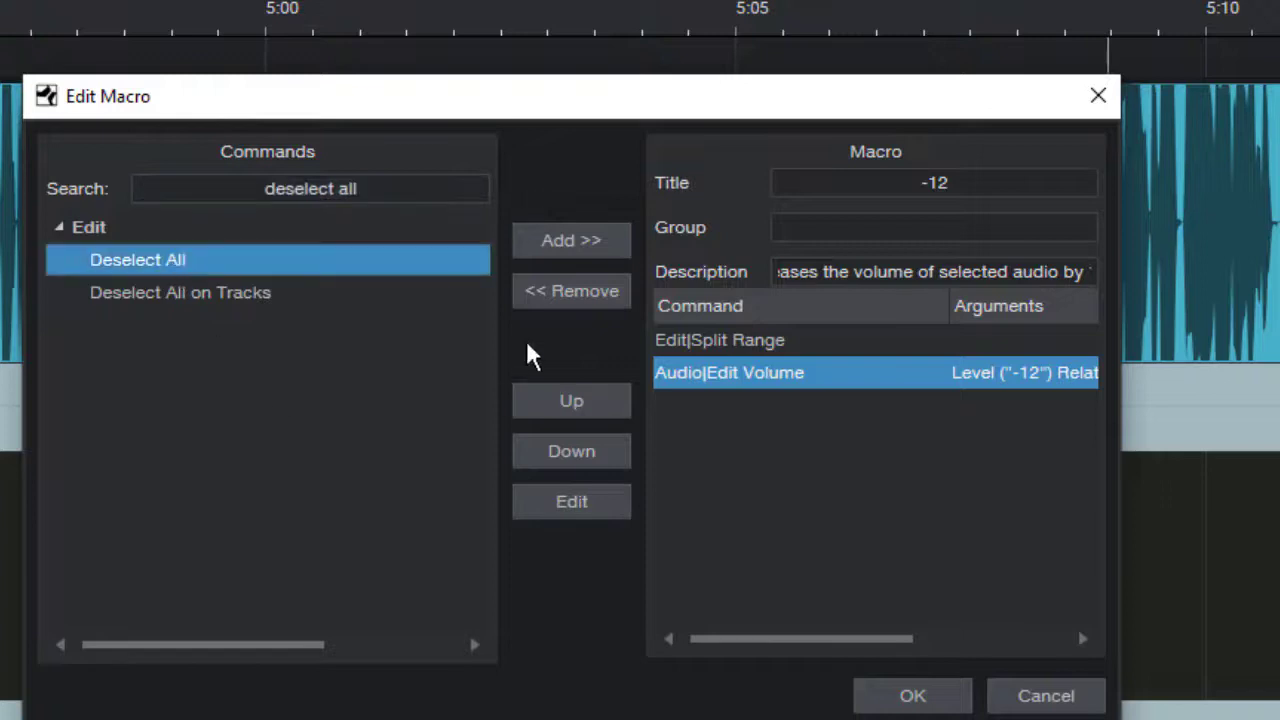
click(572, 240)
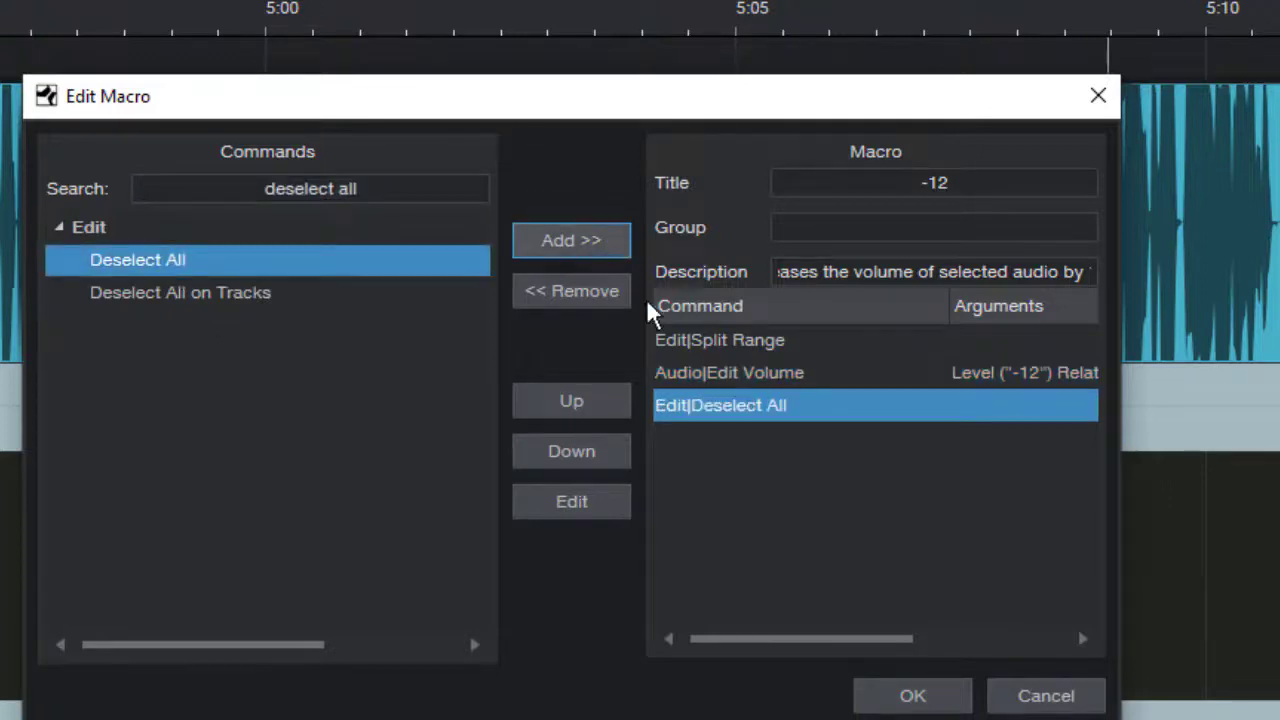
mouse_move(770, 388)
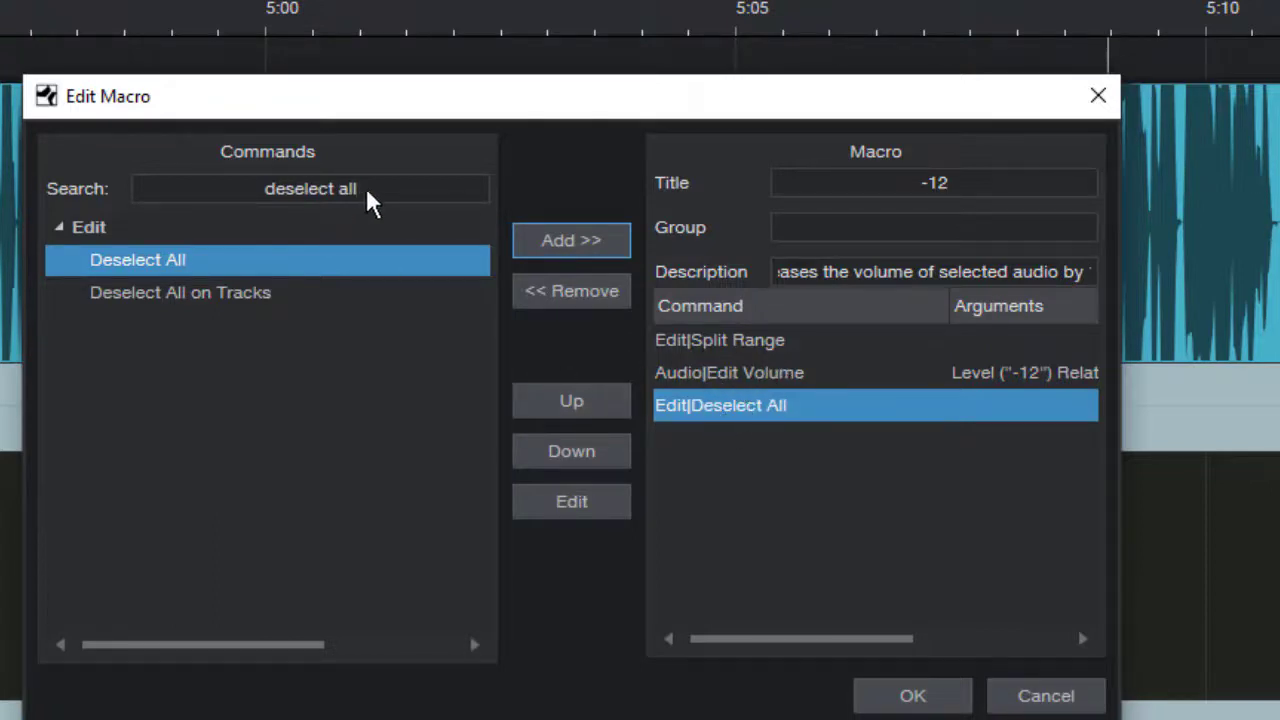
- Search 'autoscr' and add Autoscroll as the macro's last step
double_click(310, 188)
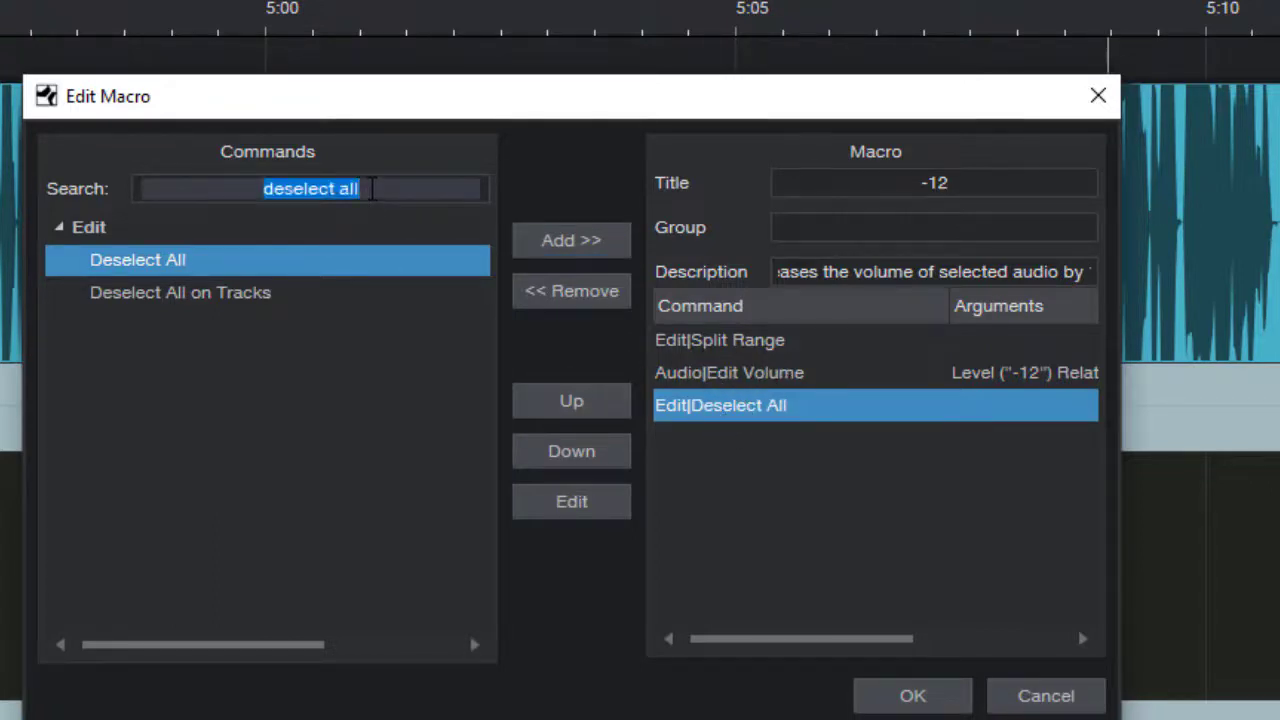
text(autoscroll)
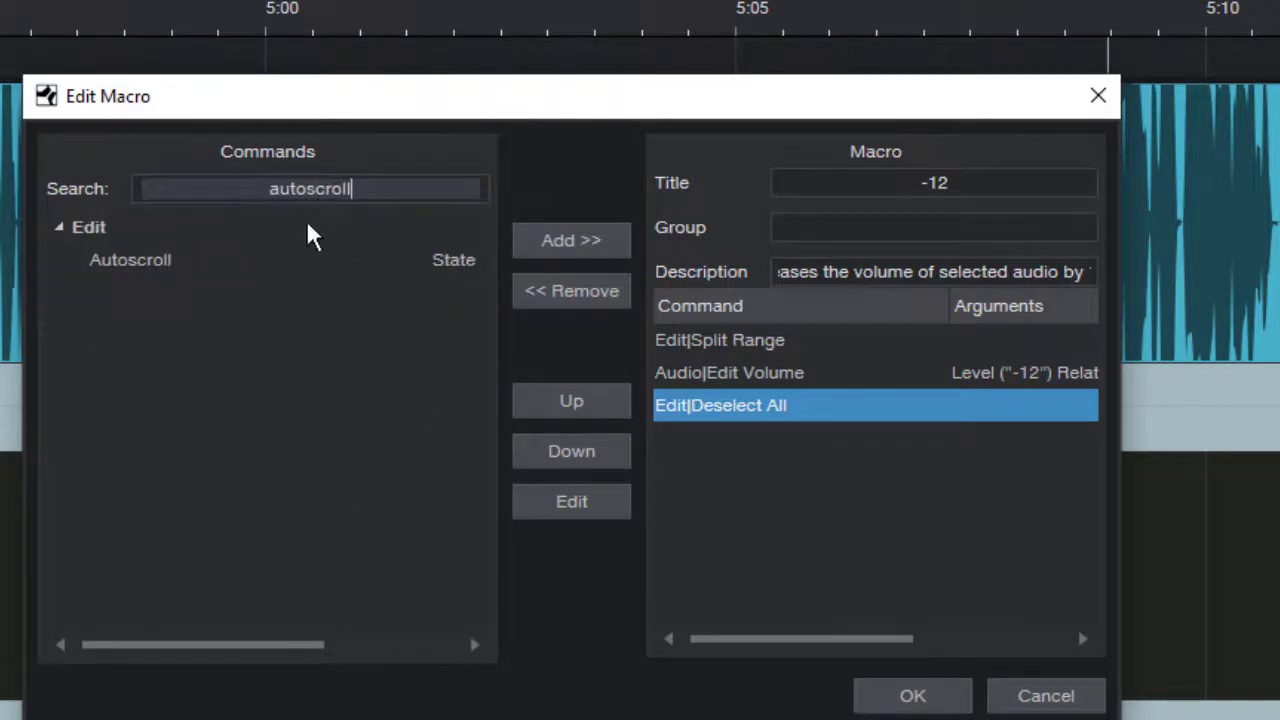
click(130, 260)
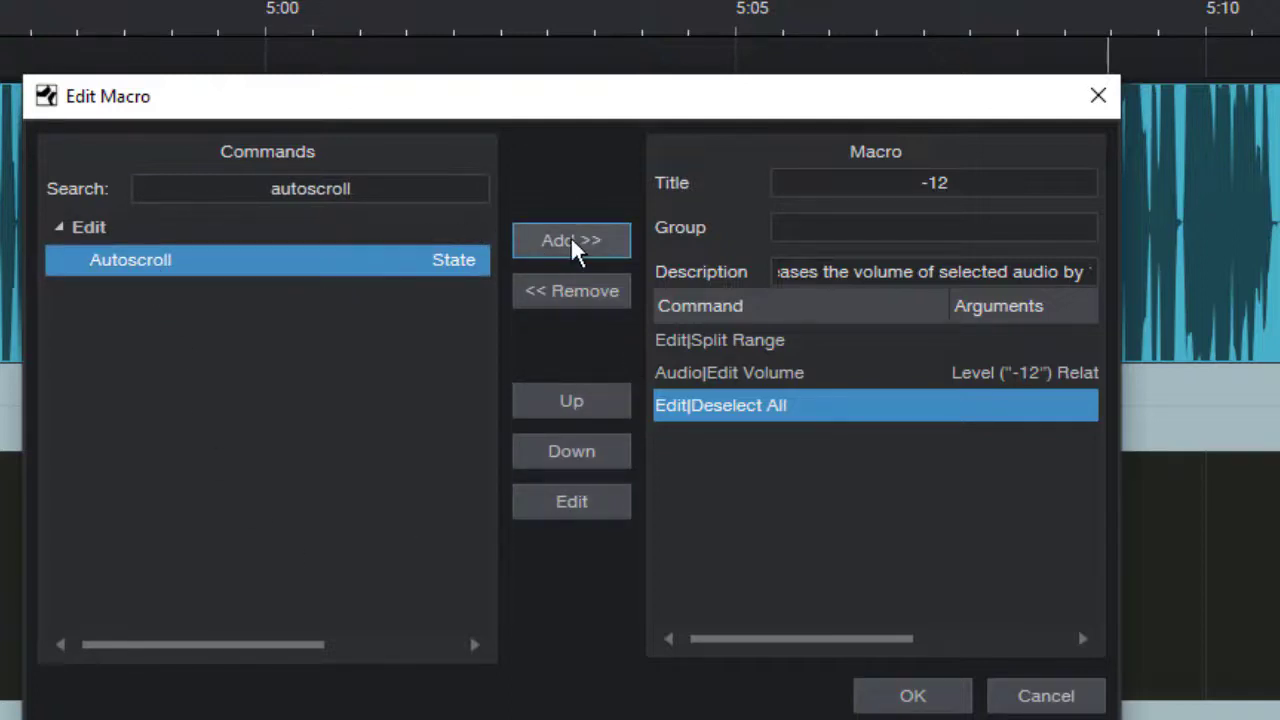
click(572, 240)
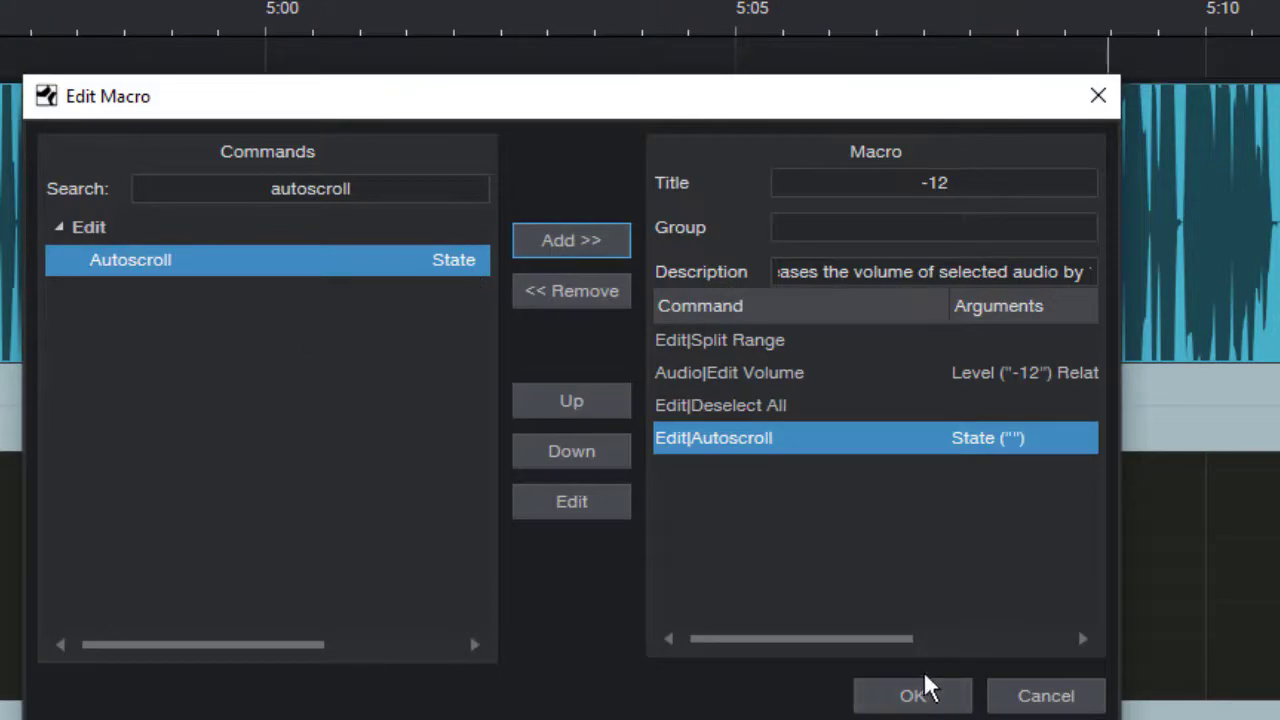
- Save the finished '-12' macro, close the Macro Organizer and head to the Studio One menu
click(912, 696)
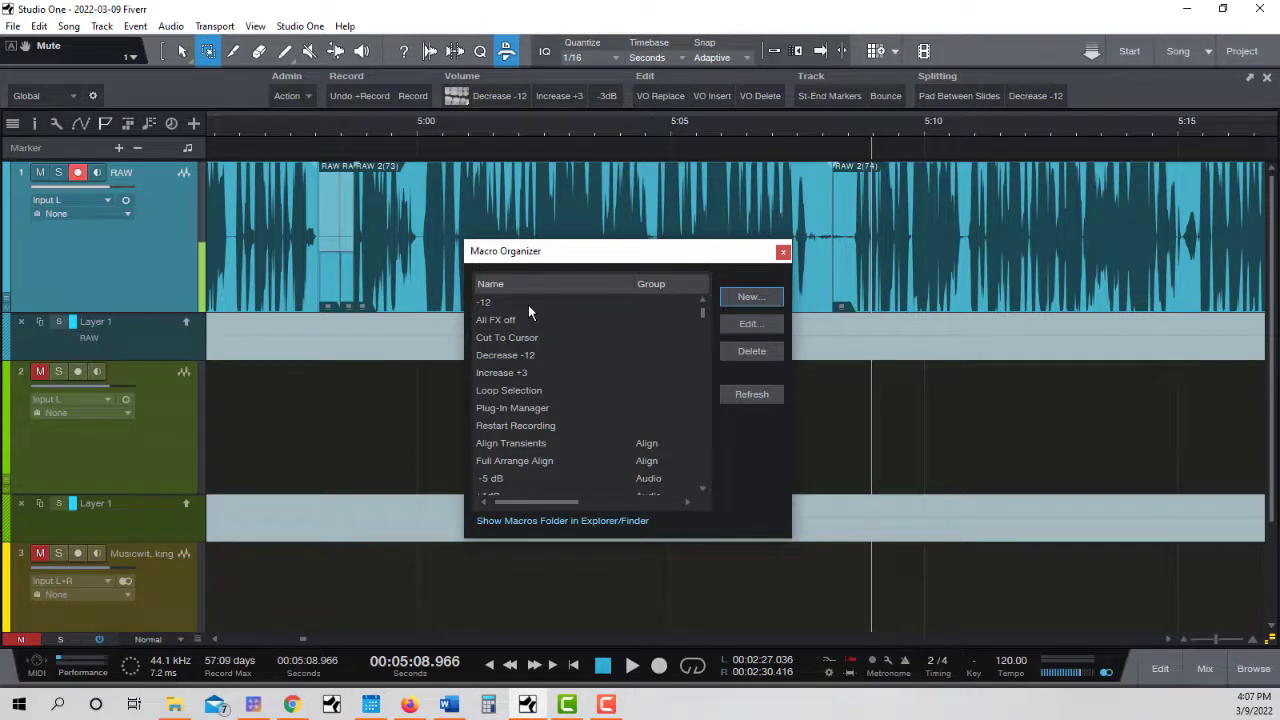
mouse_move(390, 104)
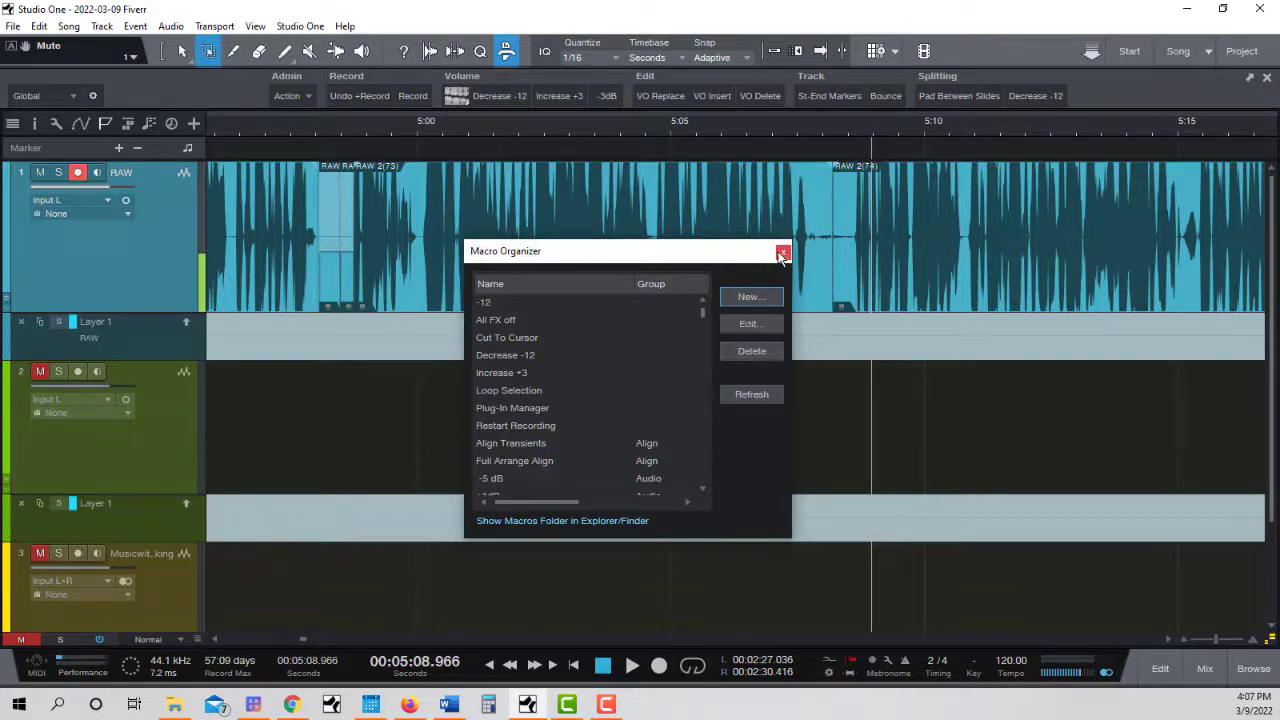
click(784, 252)
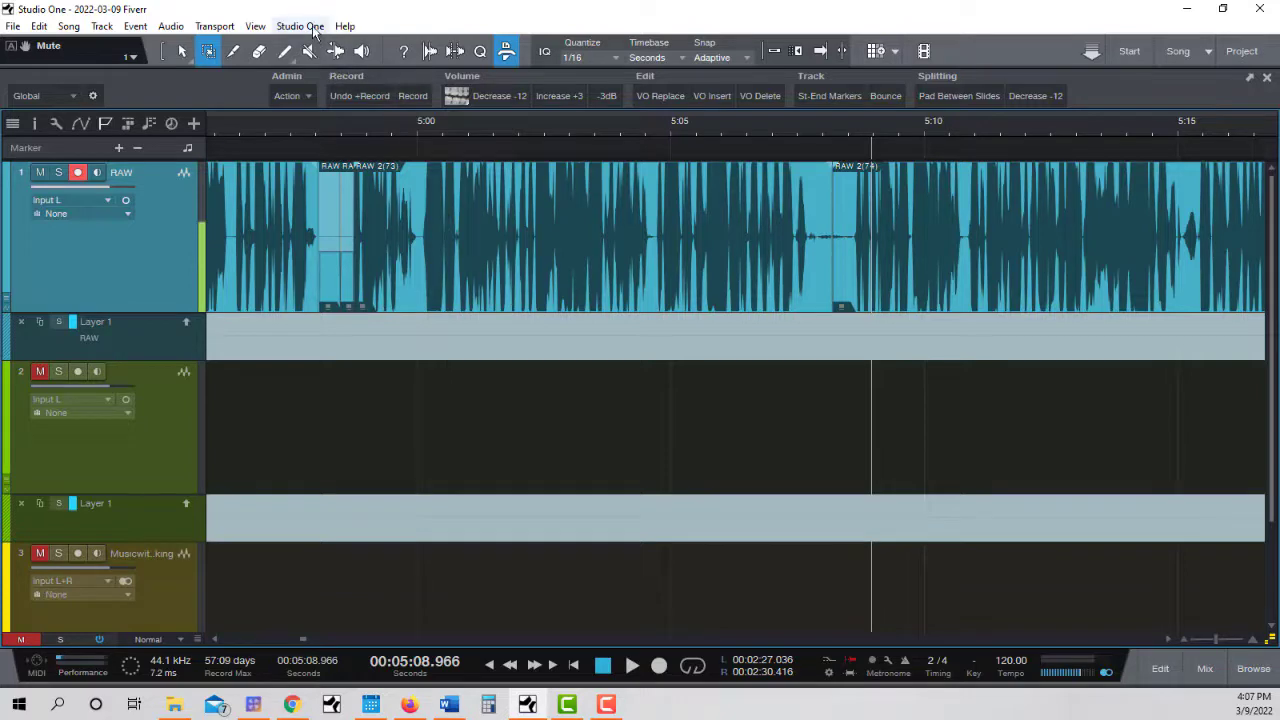
click(300, 26)
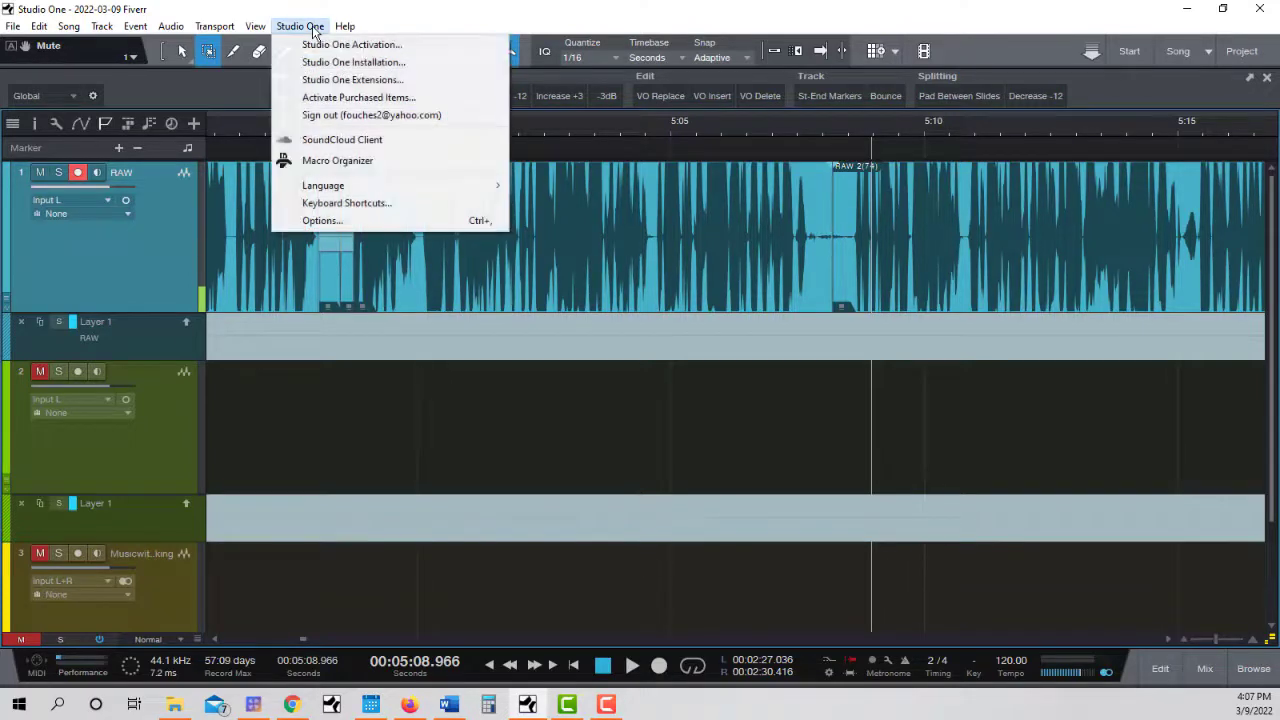
mouse_move(346, 204)
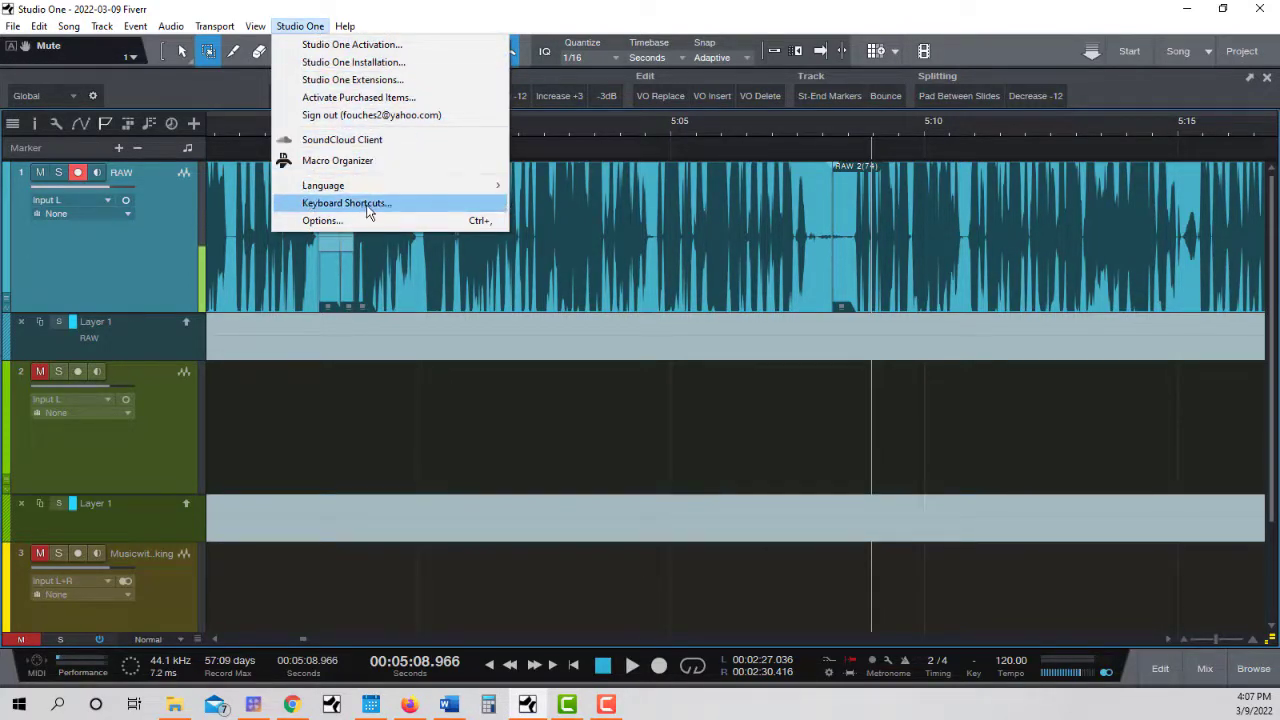
- In Keyboard Shortcuts, find the '-12' macro and assign it a key previously taken by Toggle Loop
click(346, 204)
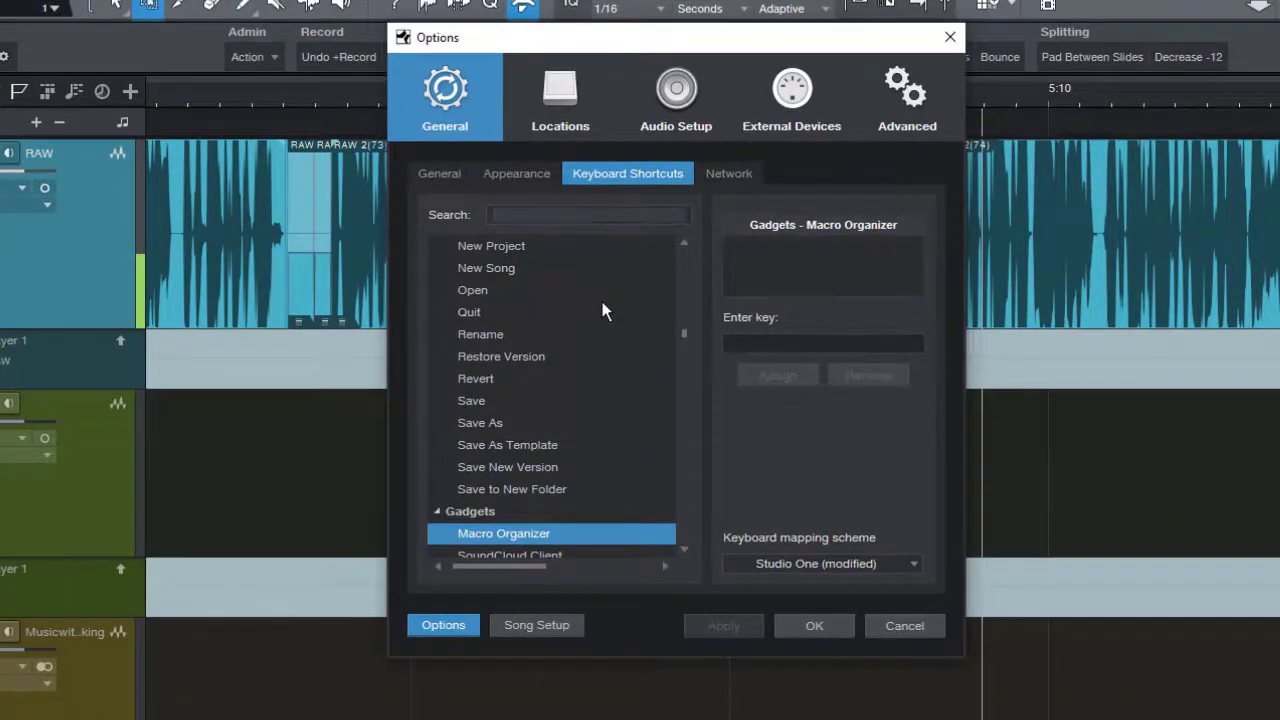
text(-12)
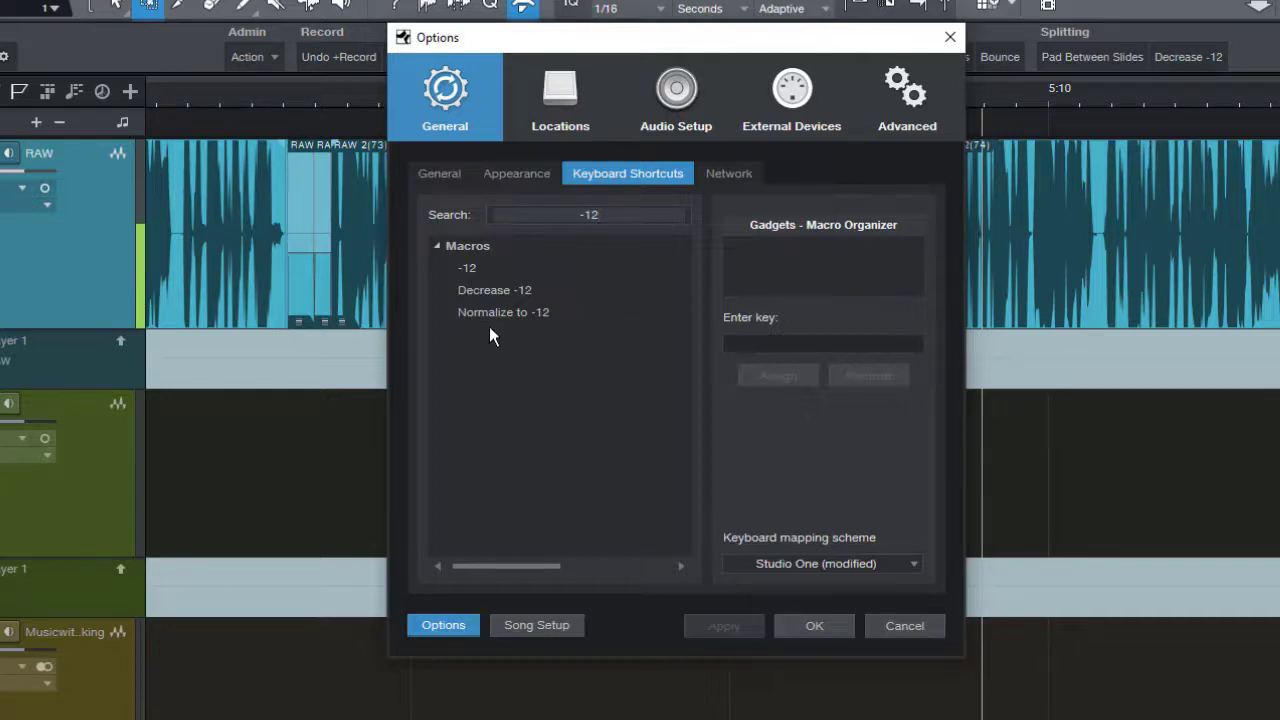
click(468, 268)
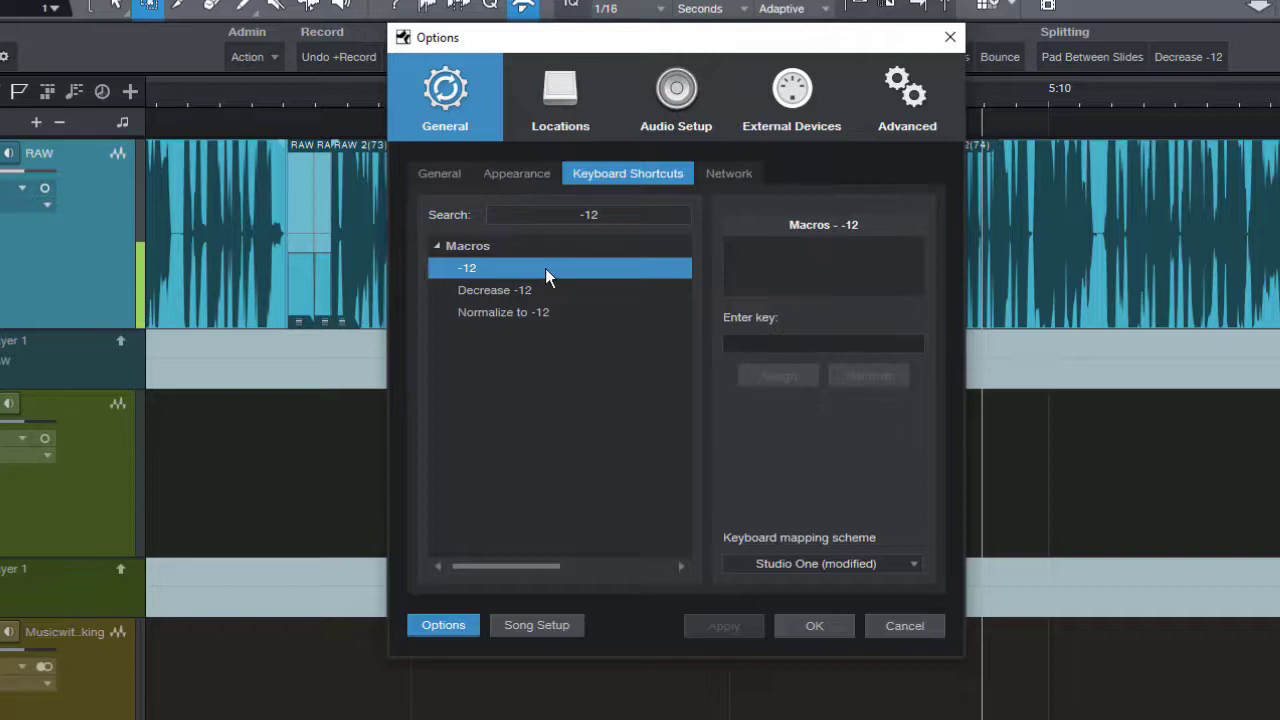
click(824, 344)
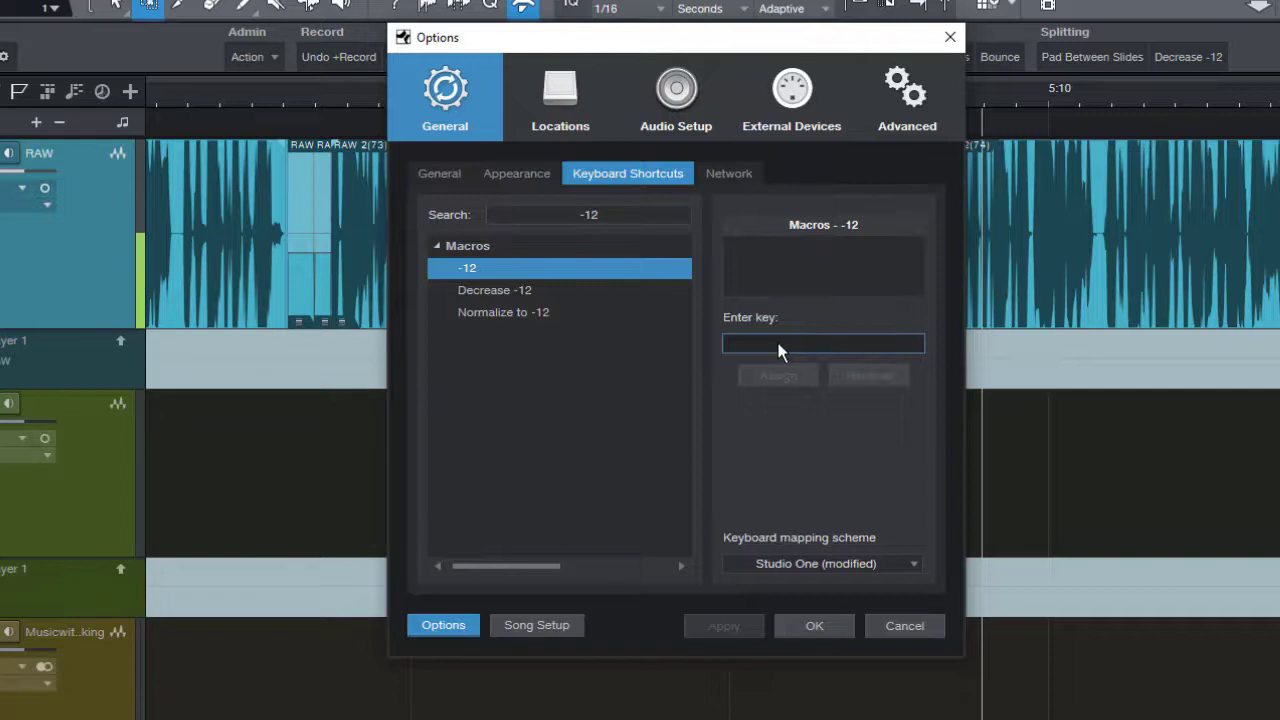
mouse_move(750, 312)
text(/)
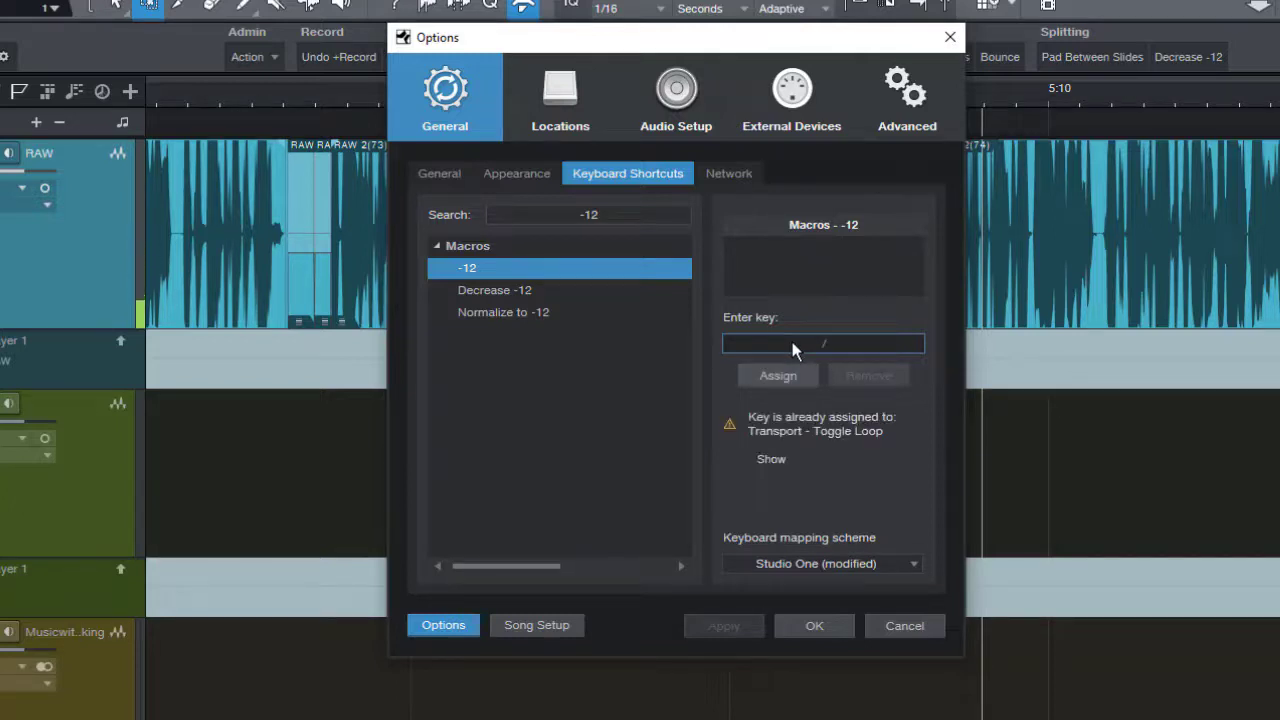
mouse_move(776, 424)
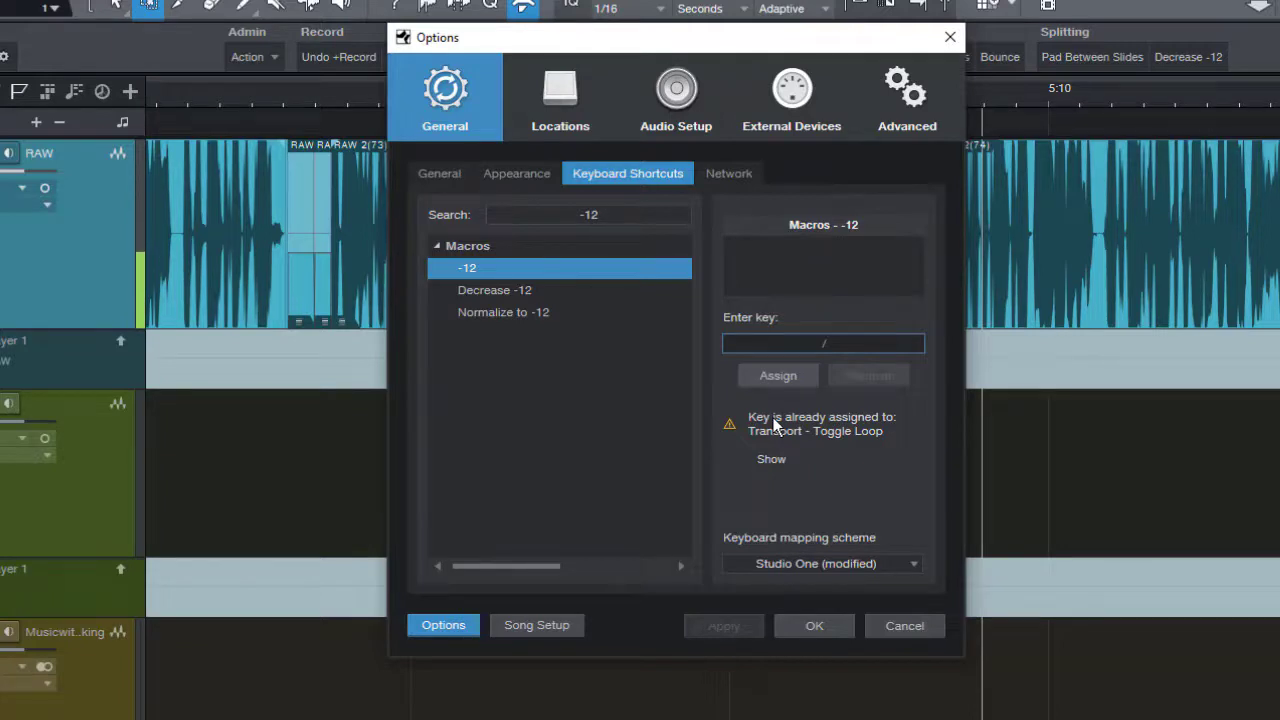
mouse_move(812, 448)
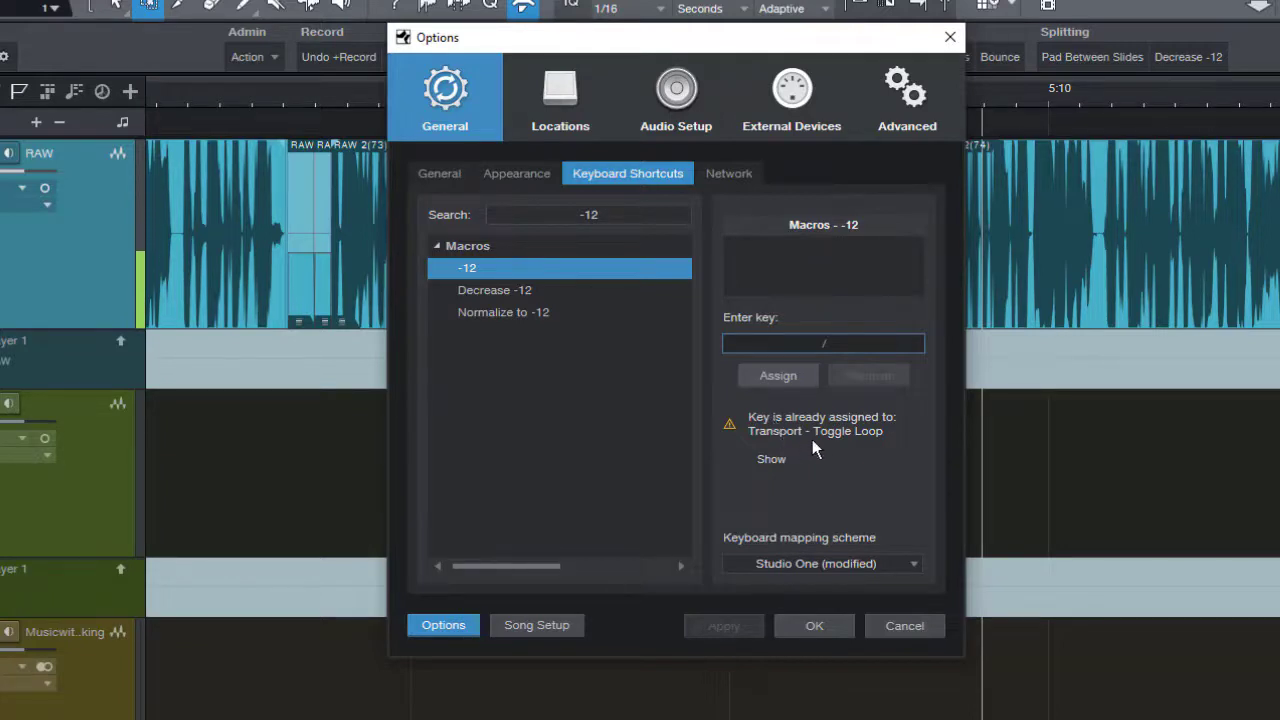
mouse_move(816, 444)
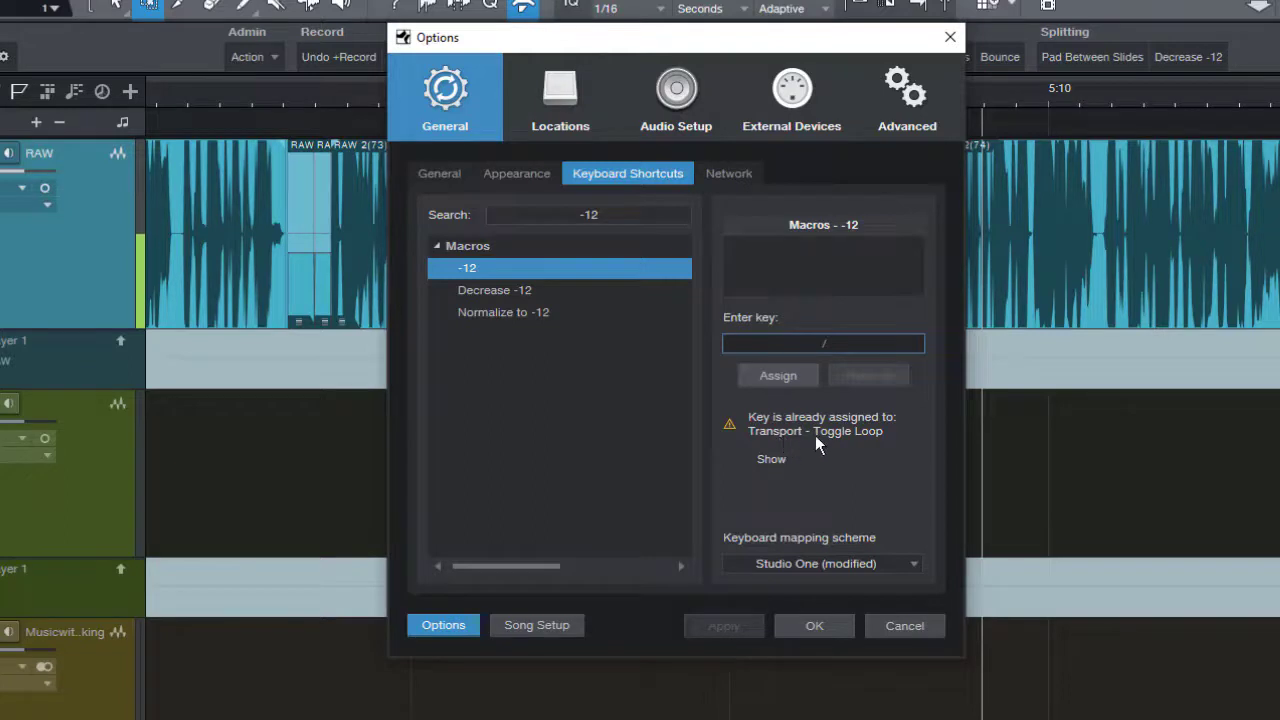
mouse_move(848, 450)
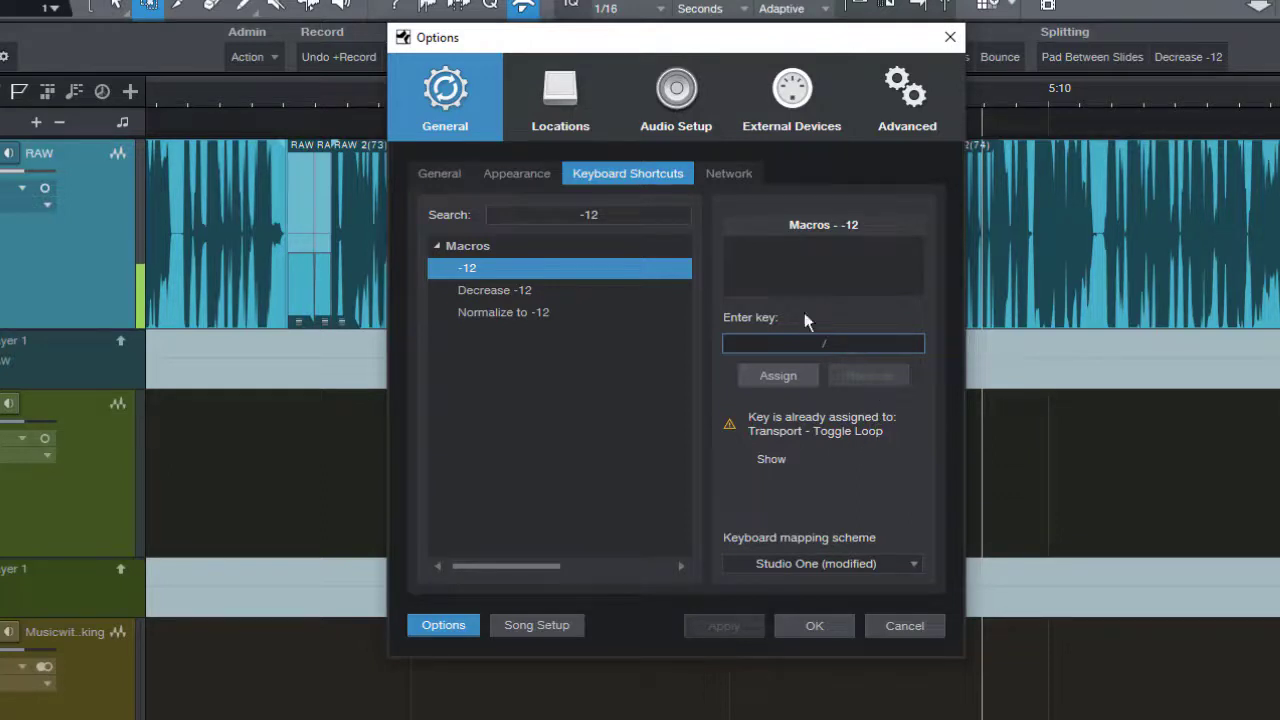
click(778, 376)
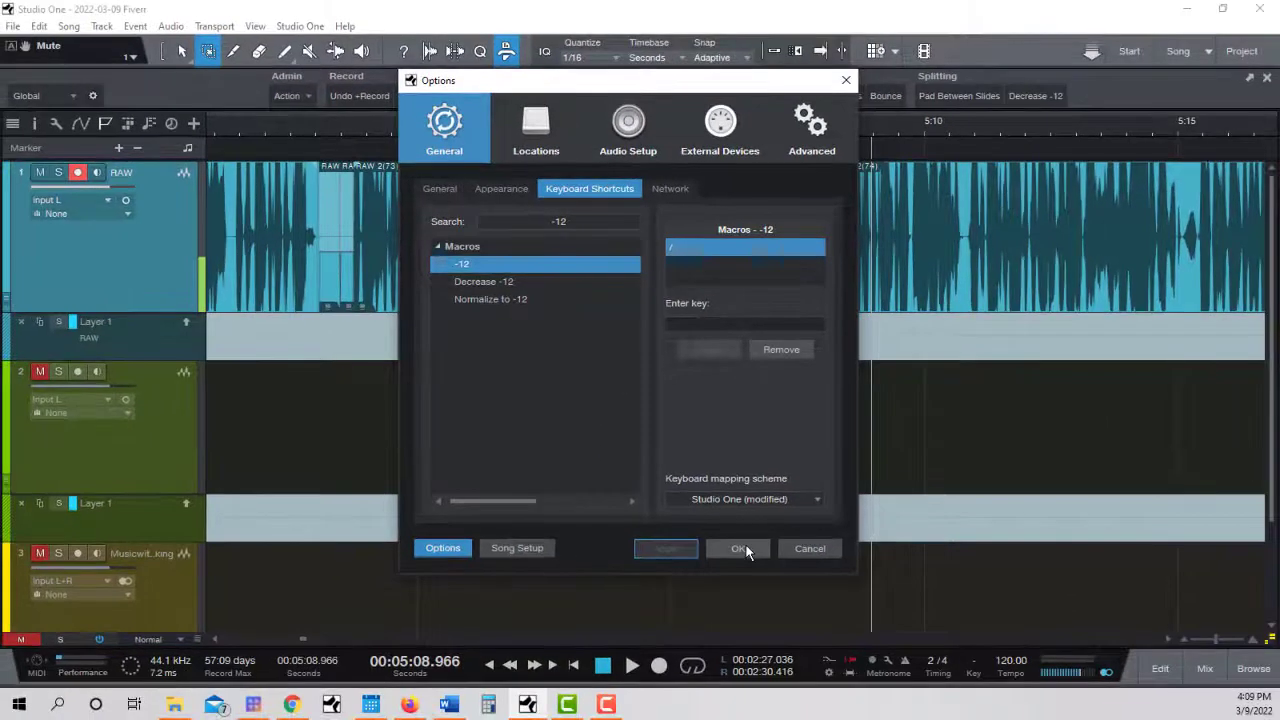
- Close the Options window and pick a spot in the voice recording to test the -12 macro
click(738, 548)
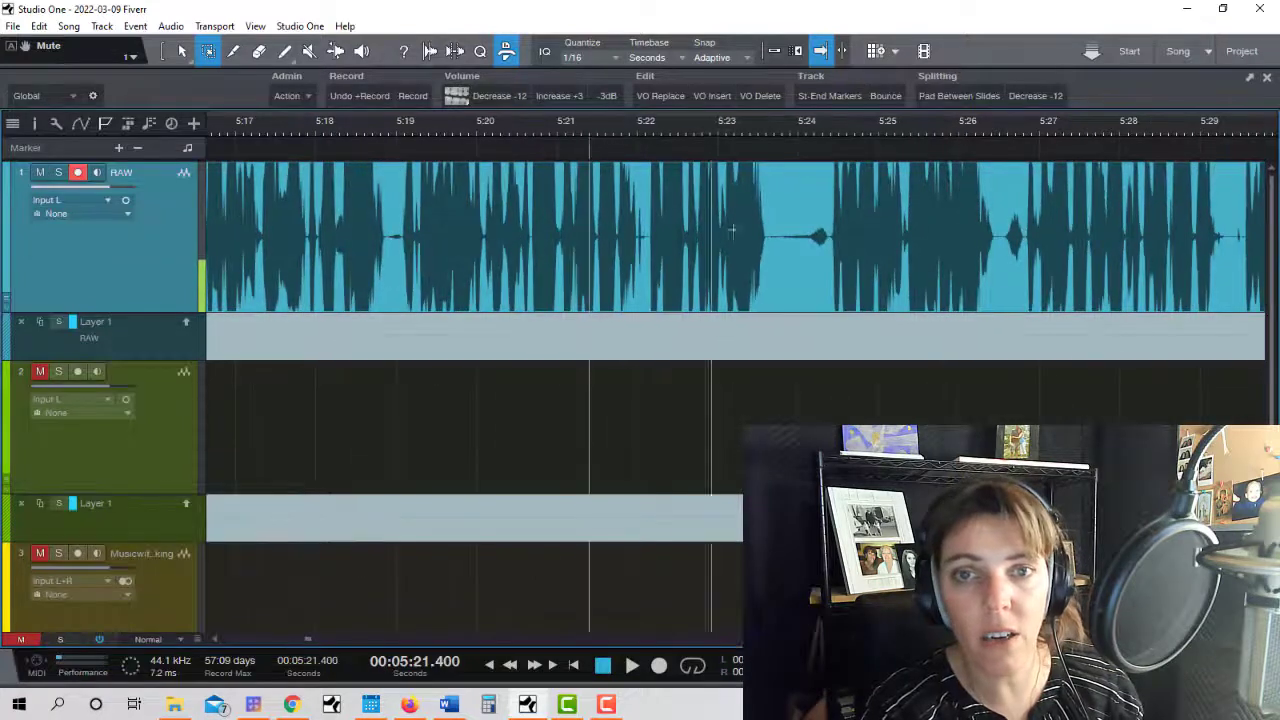
click(632, 664)
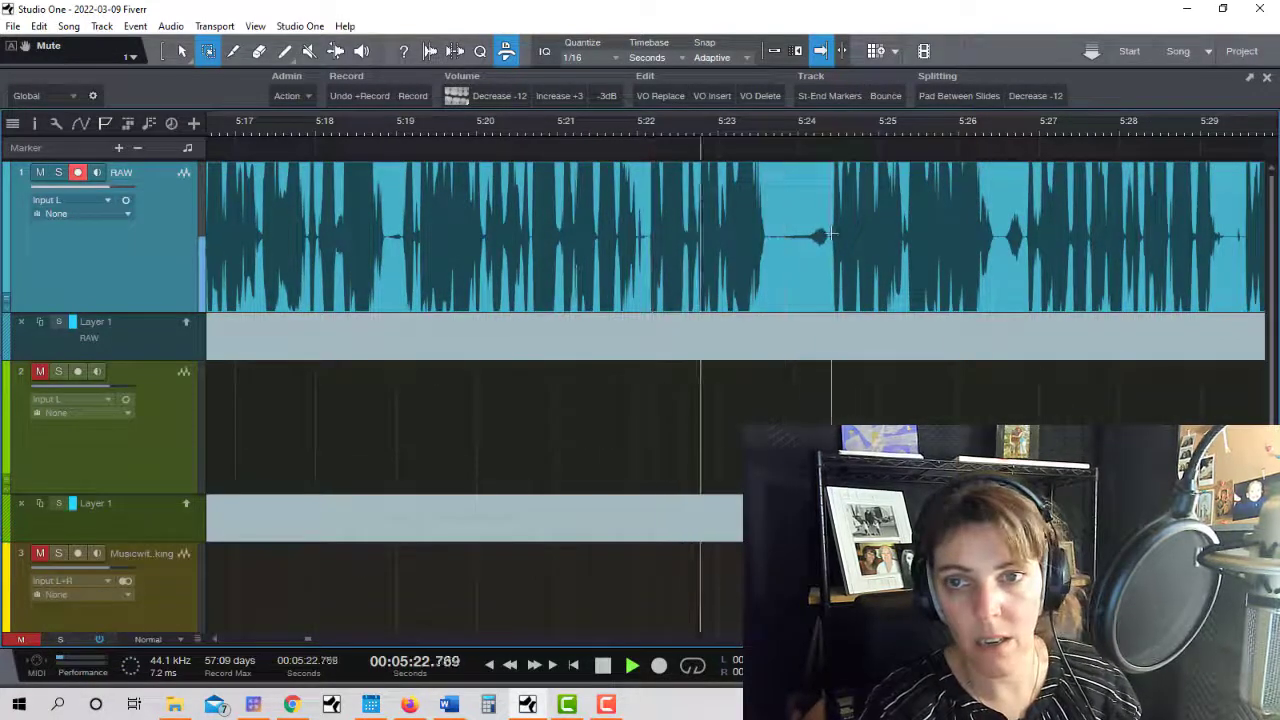